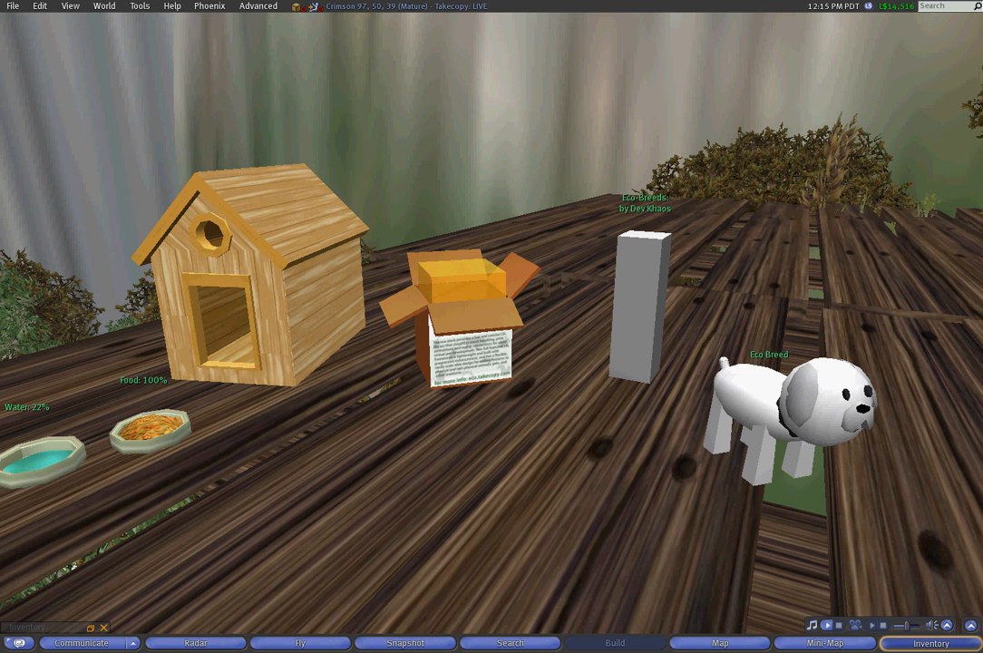
Step: Select the white Eco Breed dog for editing so its contents are listed
{"action": "left_click", "coordinate": [771, 409]}
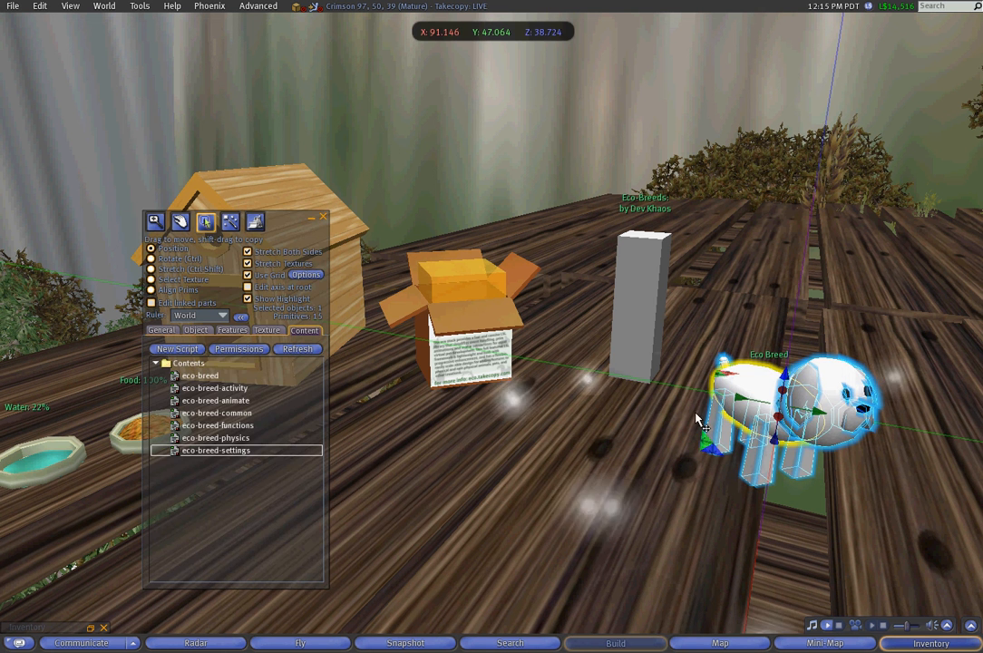
Step: Bring up eco-breed-settings at its Breeding section and pick out the Breed_Time setting
{"action": "double_click", "coordinate": [214, 450]}
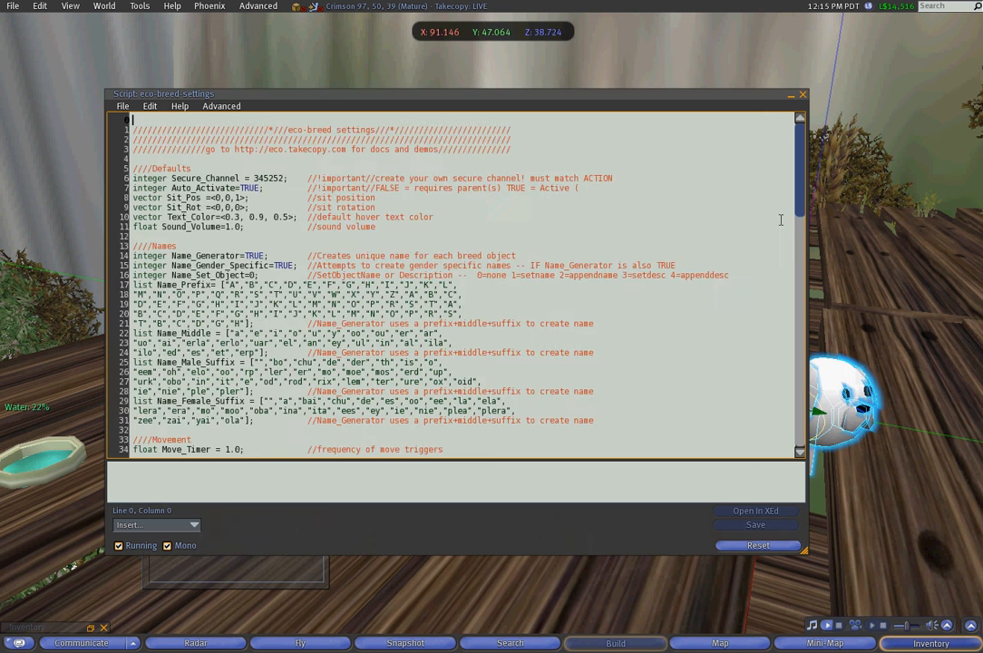
{"action": "scroll", "scroll_direction": "down", "scroll_amount": 3}
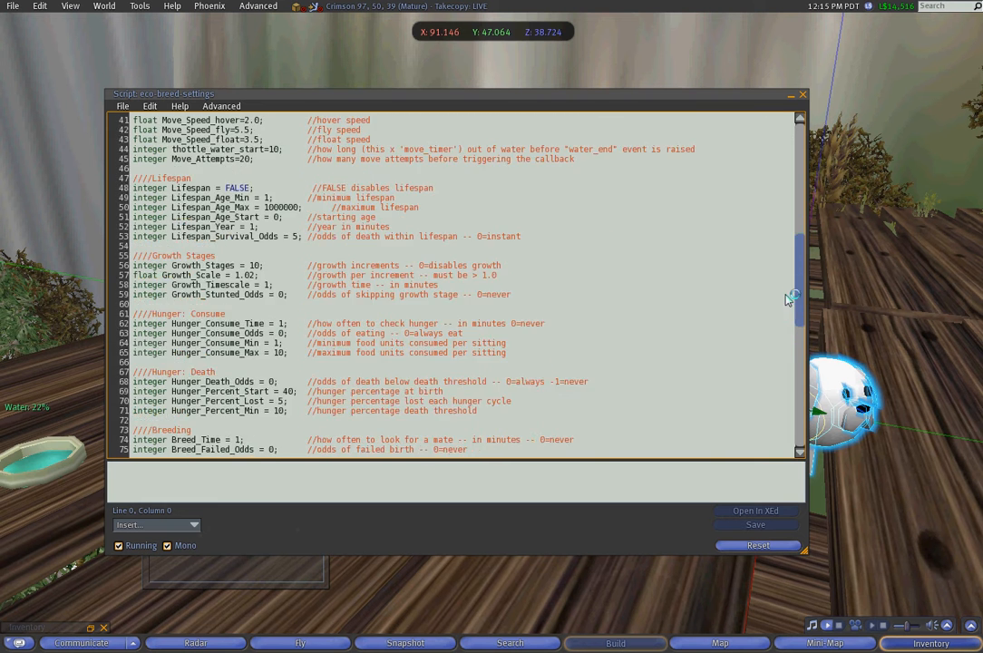
{"action": "scroll", "scroll_direction": "down", "scroll_amount": 3}
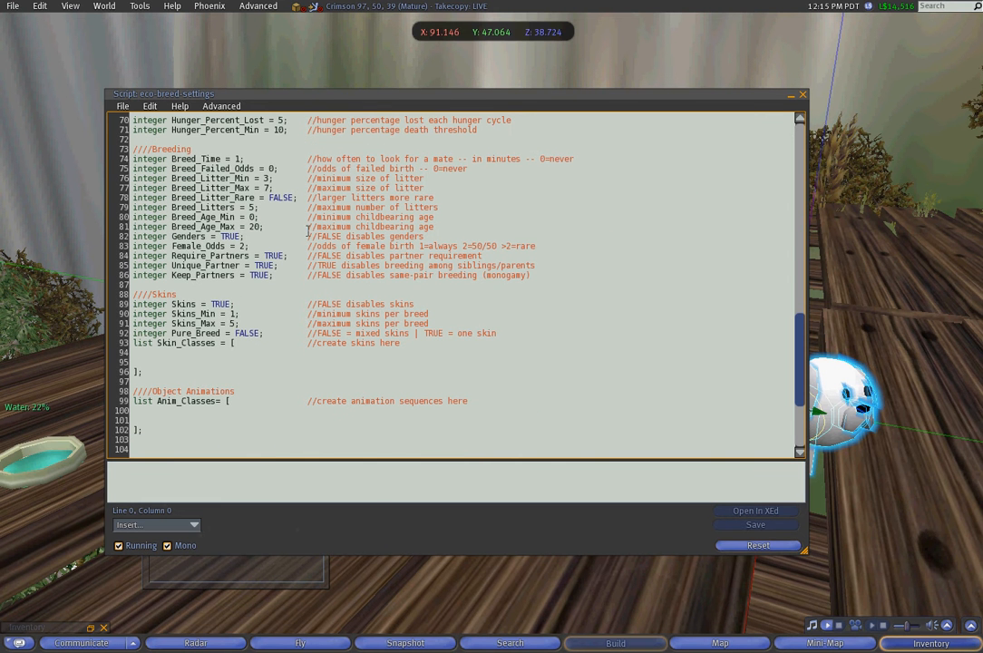
{"action": "mouse_move", "coordinate": [206, 158]}
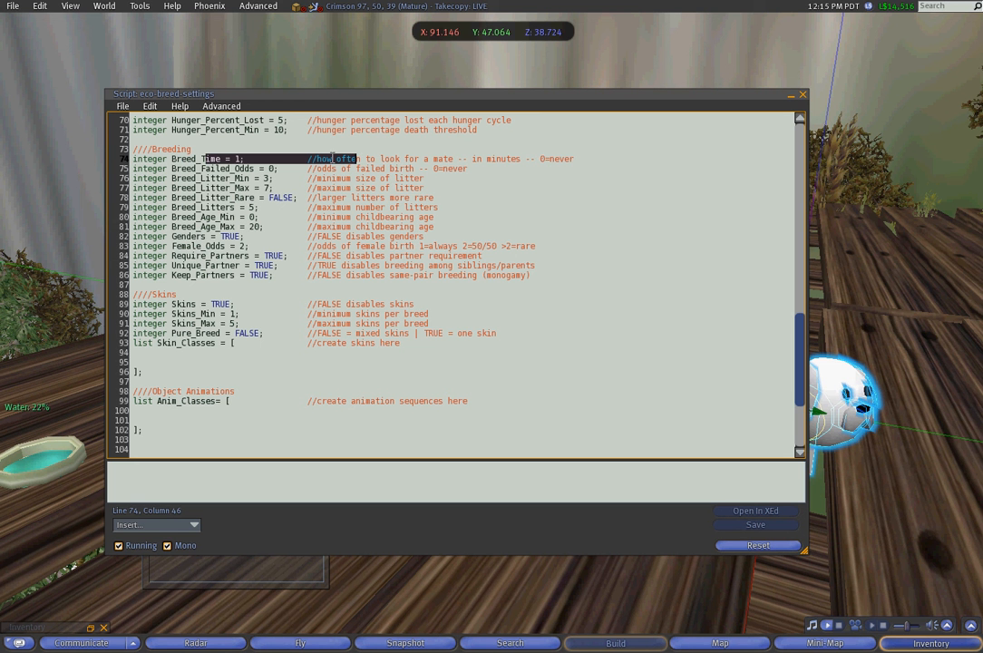
{"action": "mouse_move", "coordinate": [286, 261]}
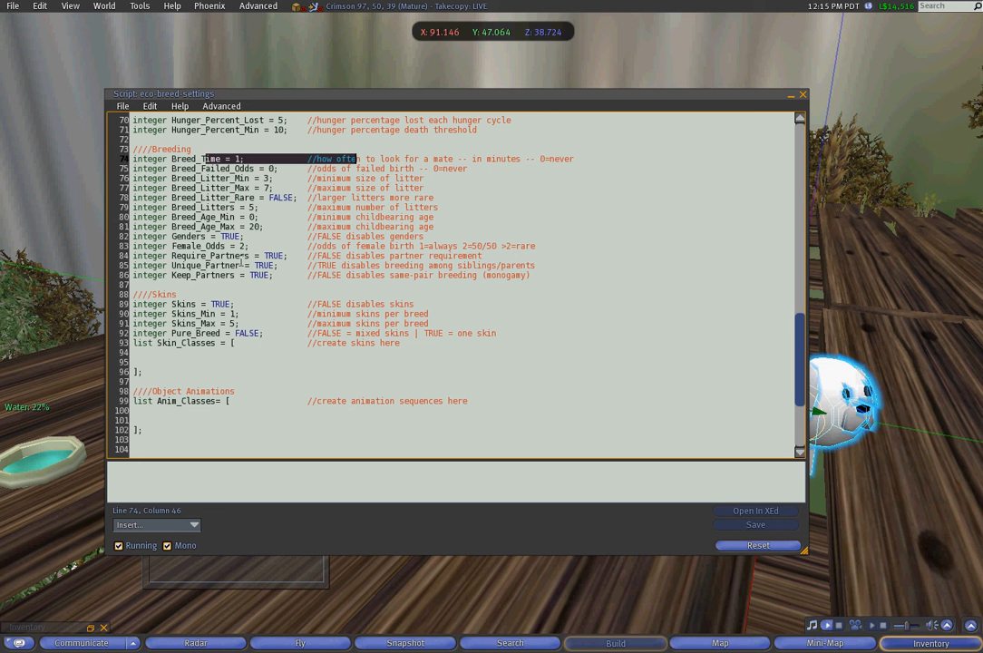
{"action": "double_click", "coordinate": [189, 236]}
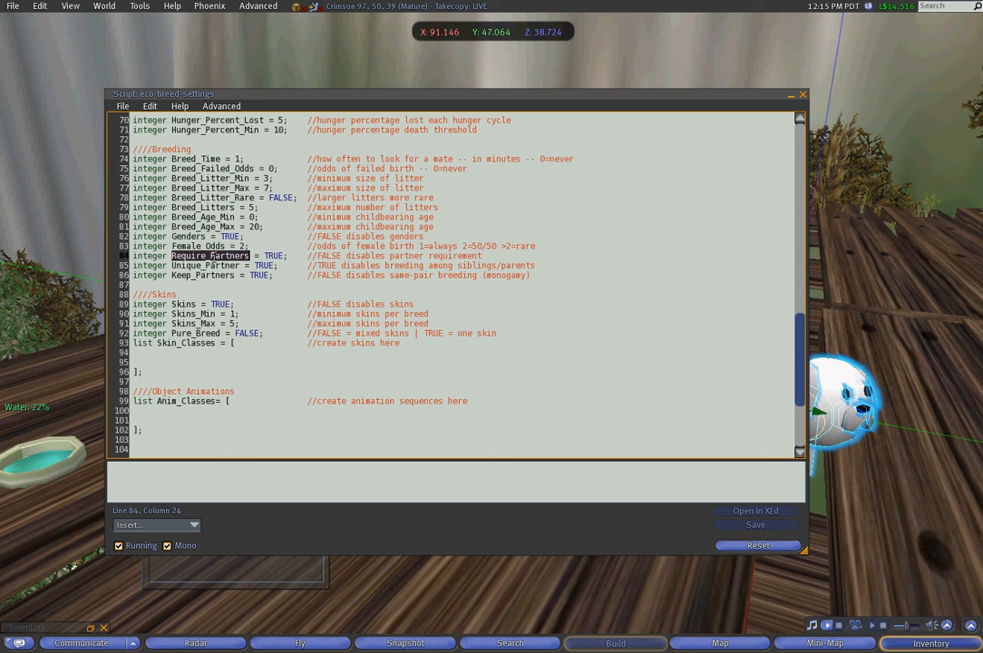
Step: Review the Unique_Partner and Keep_Partners settings, then move on to the eco-action object
{"action": "left_click", "coordinate": [207, 265]}
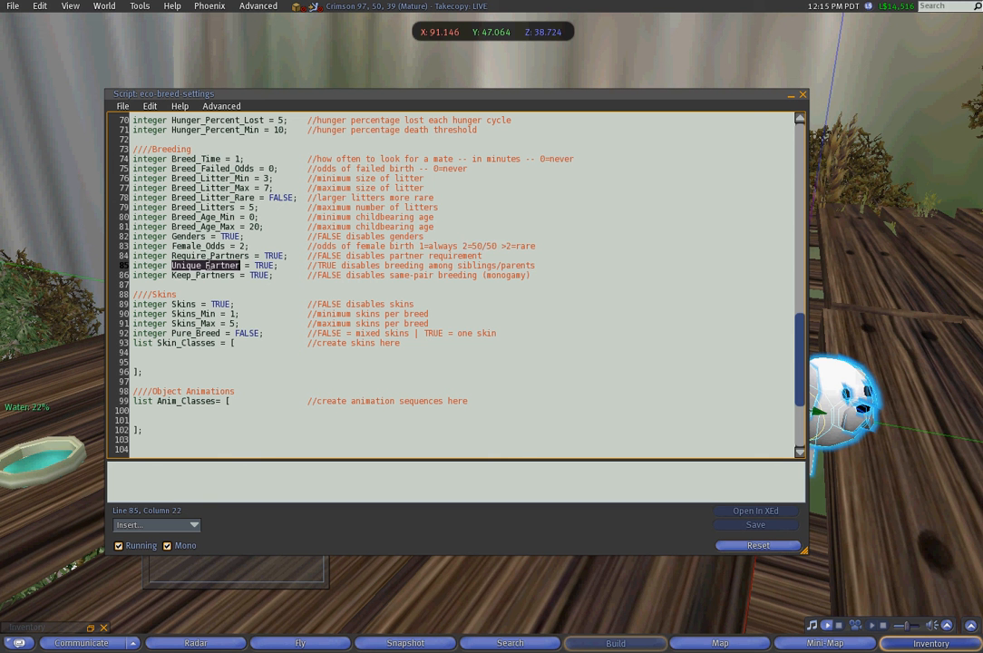
{"action": "left_click", "coordinate": [196, 275]}
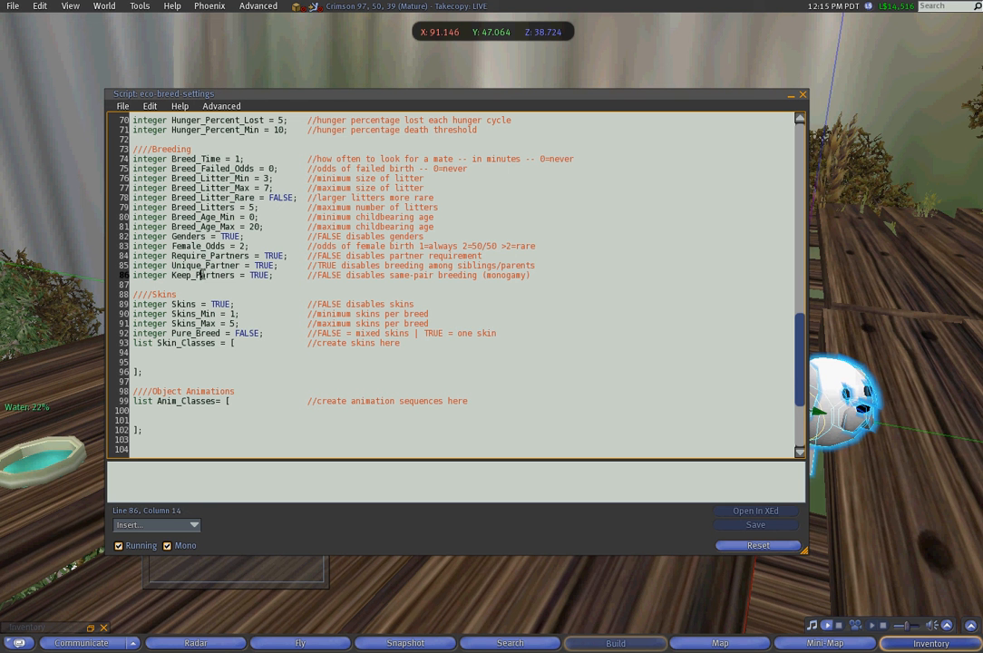
{"action": "double_click", "coordinate": [203, 276]}
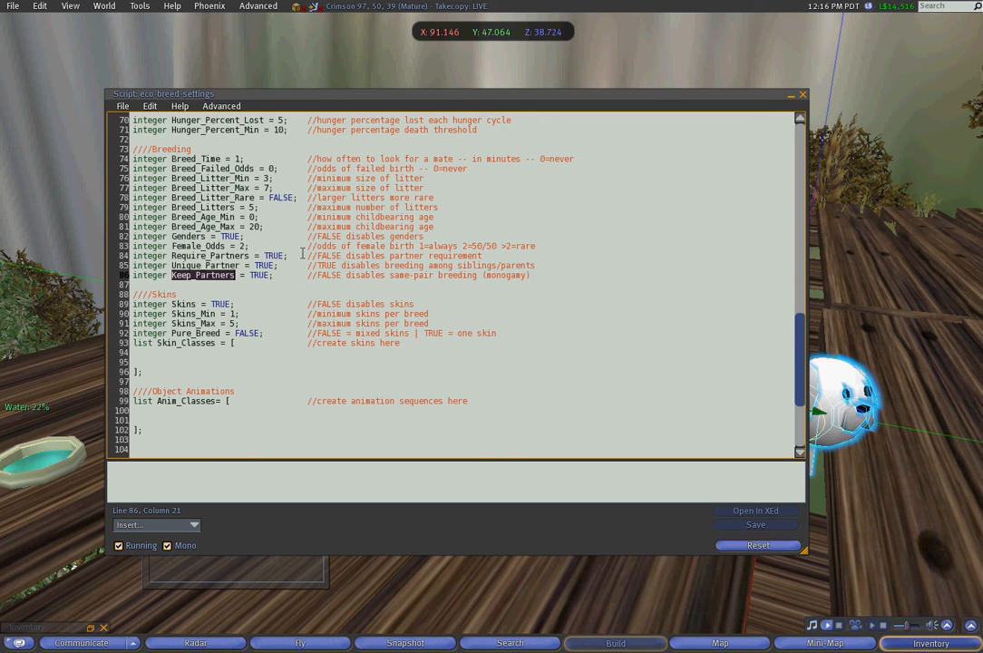
{"action": "mouse_move", "coordinate": [445, 203]}
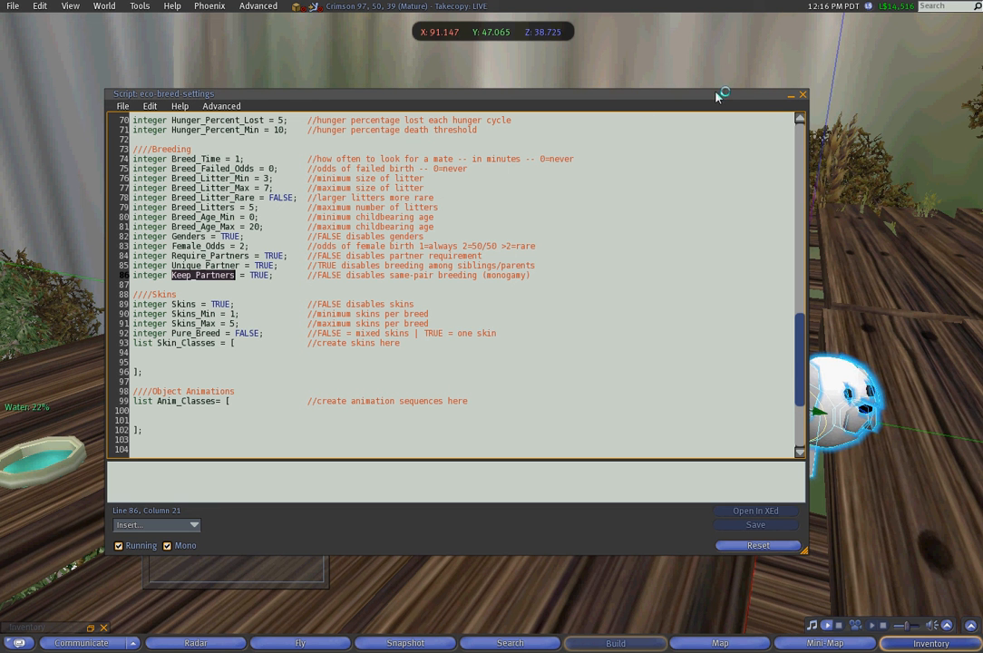
{"action": "mouse_move", "coordinate": [760, 90]}
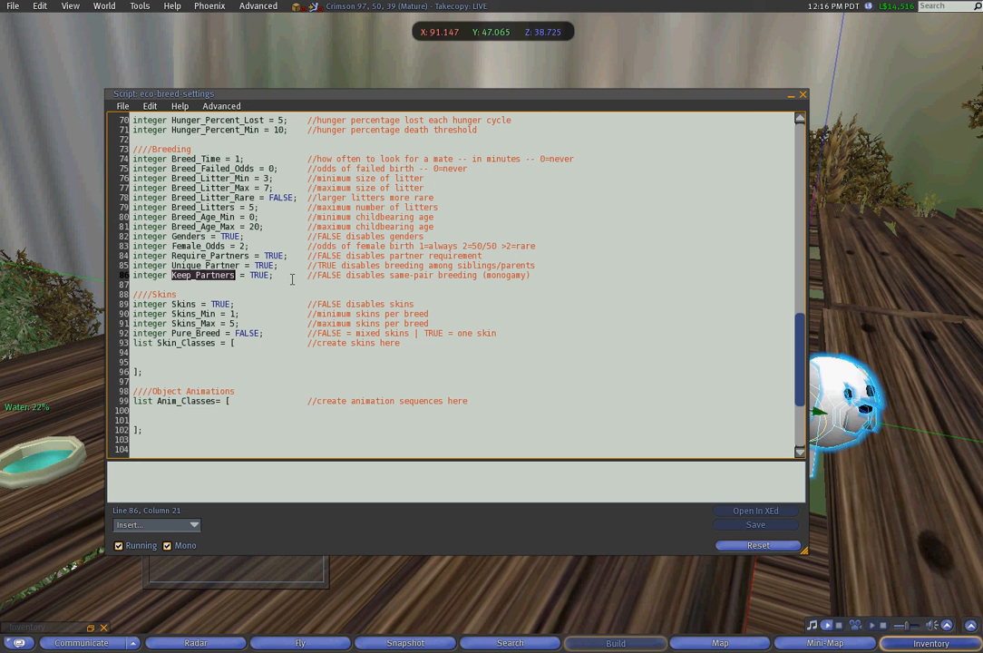
{"action": "left_click", "coordinate": [134, 352]}
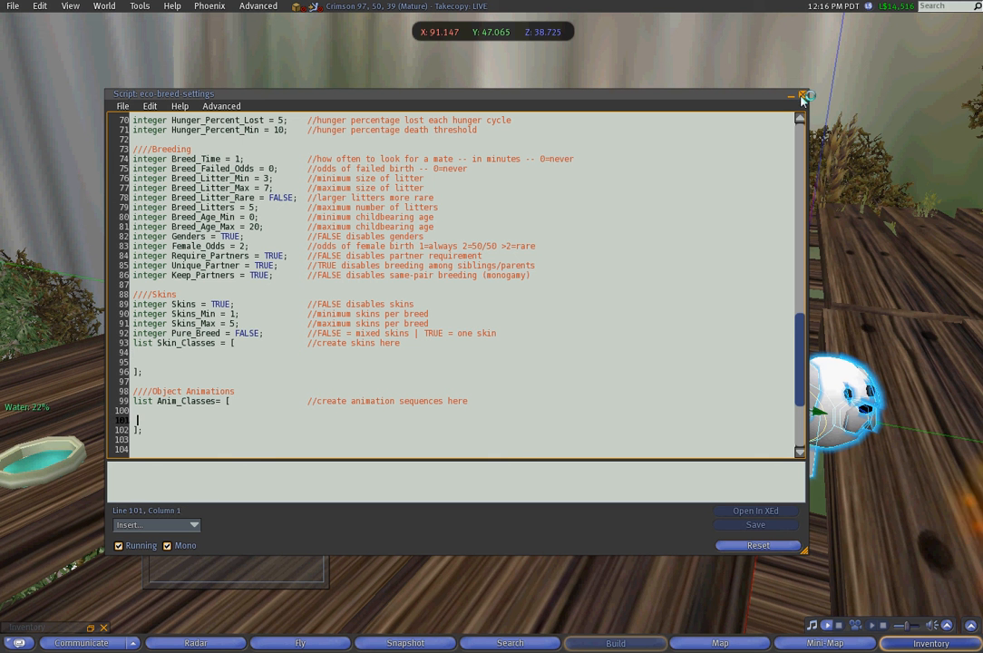
{"action": "mouse_move", "coordinate": [494, 113]}
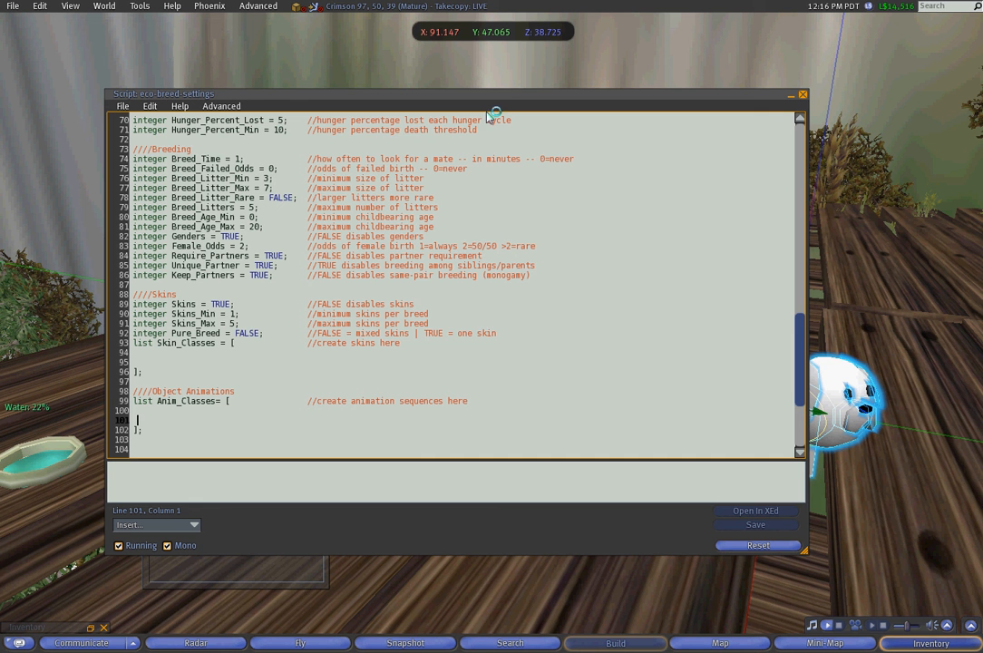
{"action": "double_click", "coordinate": [173, 149]}
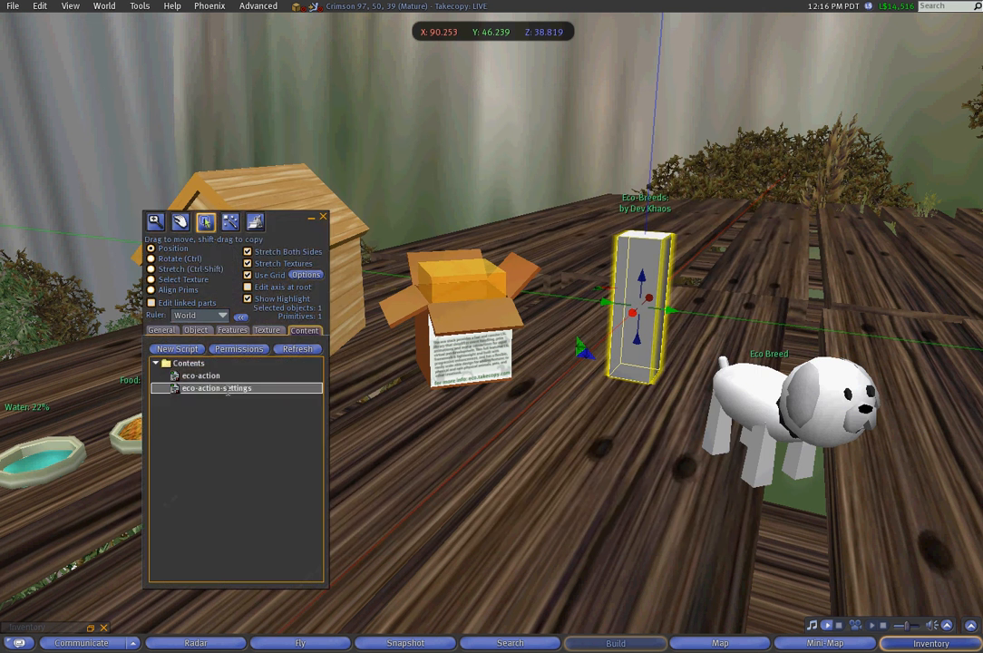
Step: Bring up the pillar's eco-action-settings and review Breed_Rez_Any_Object and Breed_Rez_Object_Name
{"action": "double_click", "coordinate": [215, 389]}
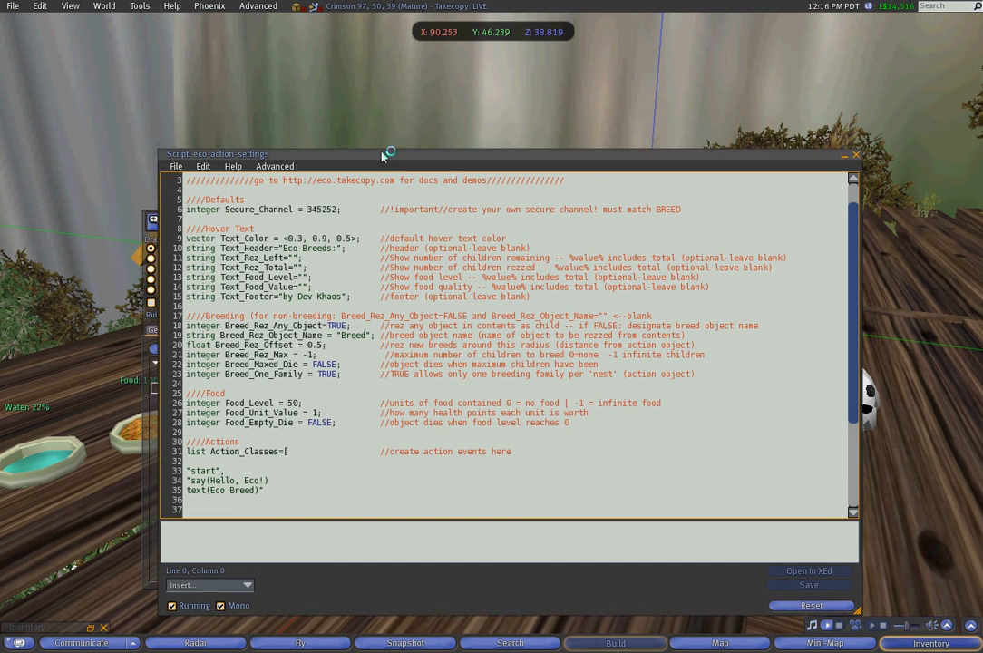
{"action": "left_click_drag", "start_coordinate": [217, 153], "coordinate": [204, 105]}
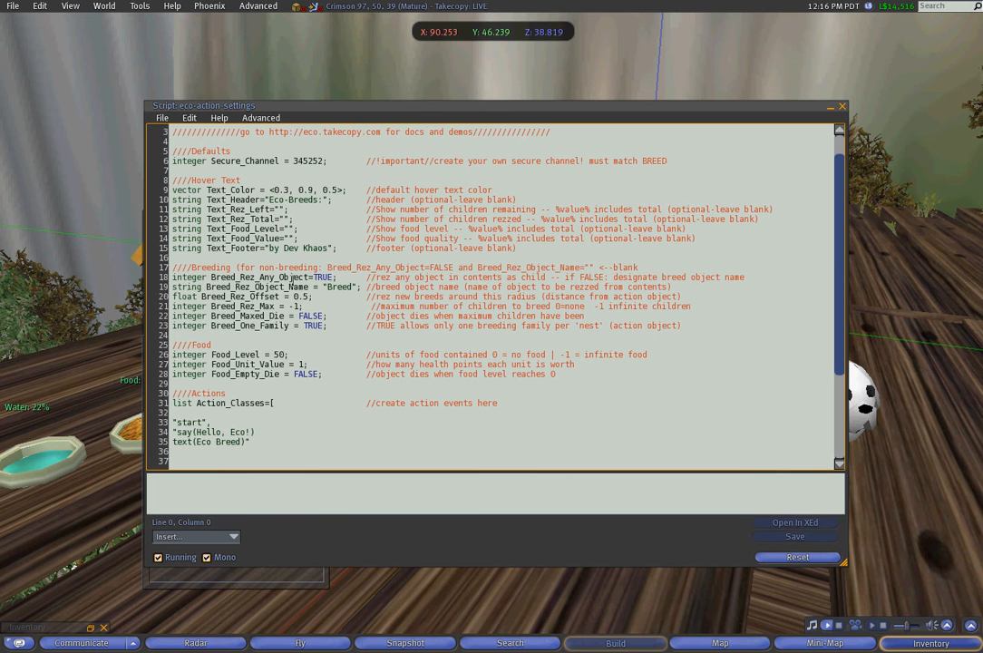
{"action": "double_click", "coordinate": [262, 276]}
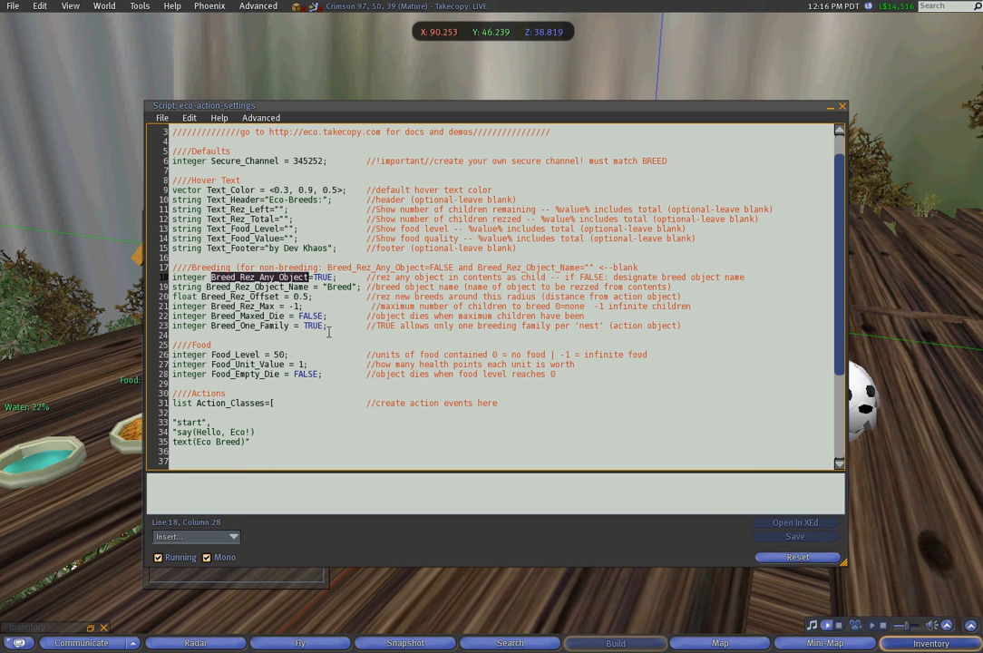
{"action": "left_click", "coordinate": [272, 287]}
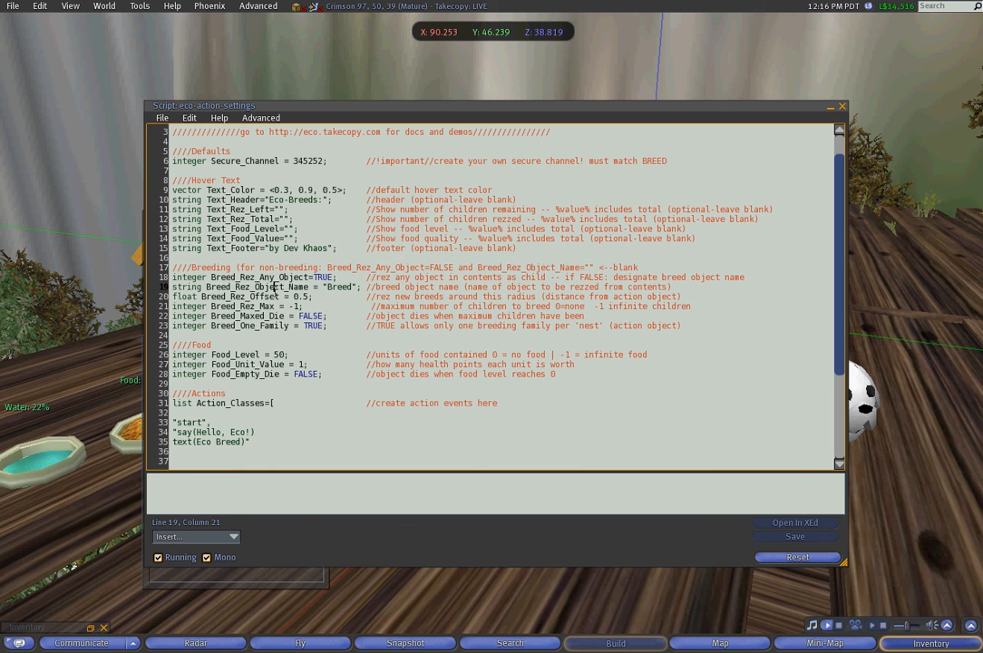
{"action": "double_click", "coordinate": [257, 287]}
{"action": "type", "text": "2"}
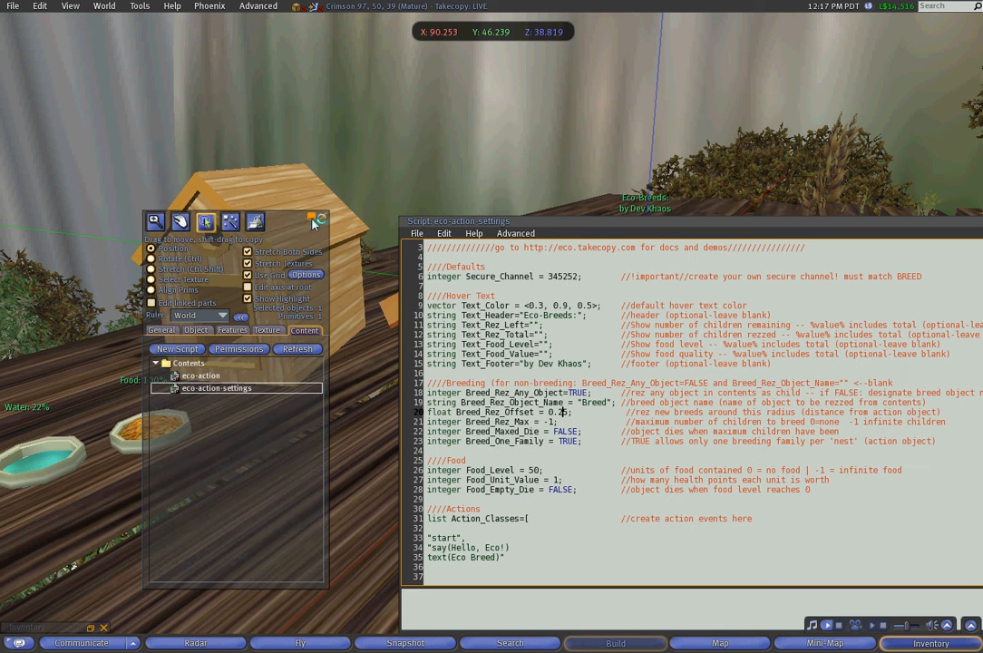
Step: Set Breed_Rez_Offset to 0.25, review Breed_Rez_Max, and save the compiled settings script
{"action": "left_click_drag", "start_coordinate": [236, 240], "coordinate": [204, 403]}
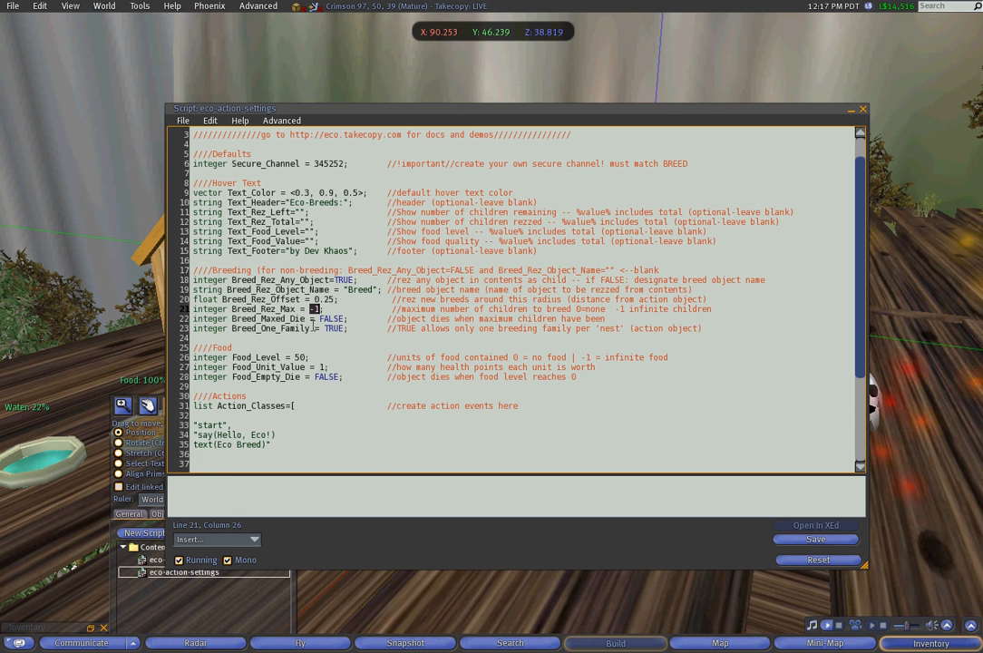
{"action": "double_click", "coordinate": [269, 328]}
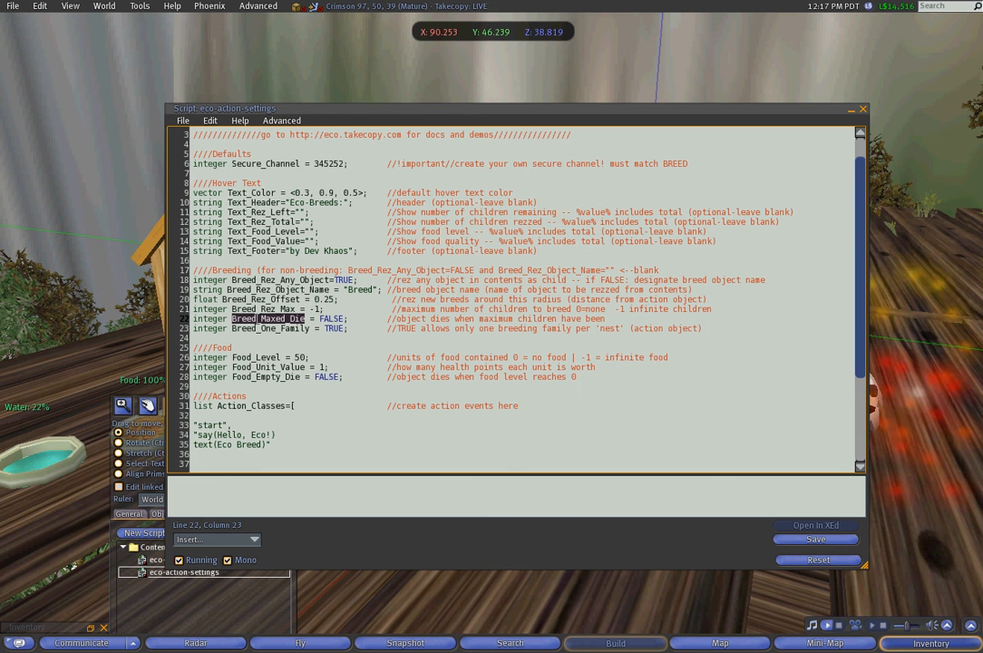
{"action": "mouse_move", "coordinate": [367, 427]}
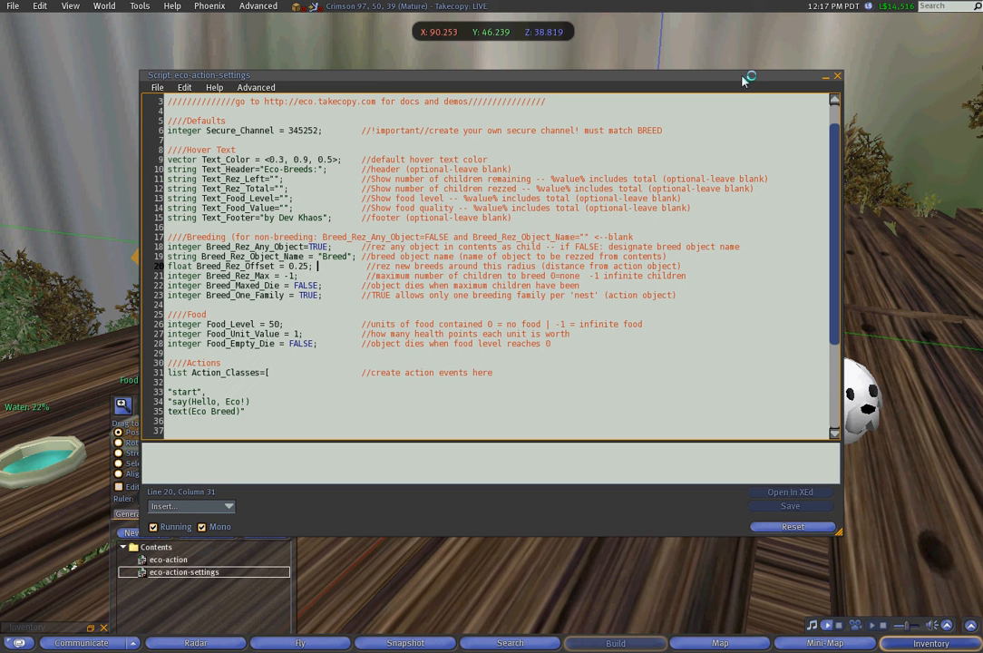
{"action": "left_click", "coordinate": [789, 505]}
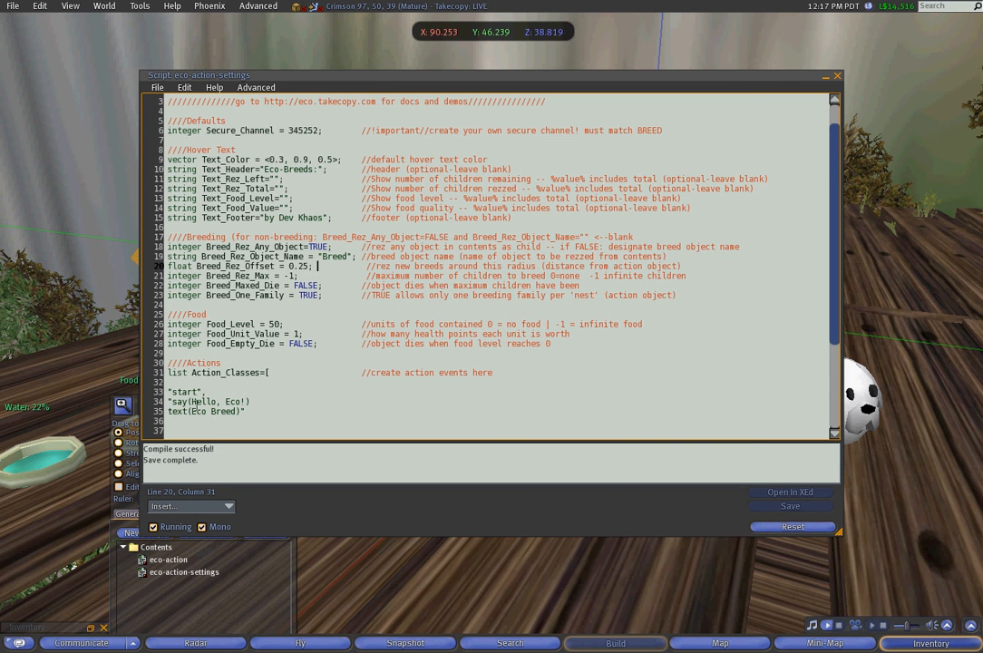
{"action": "mouse_move", "coordinate": [222, 410]}
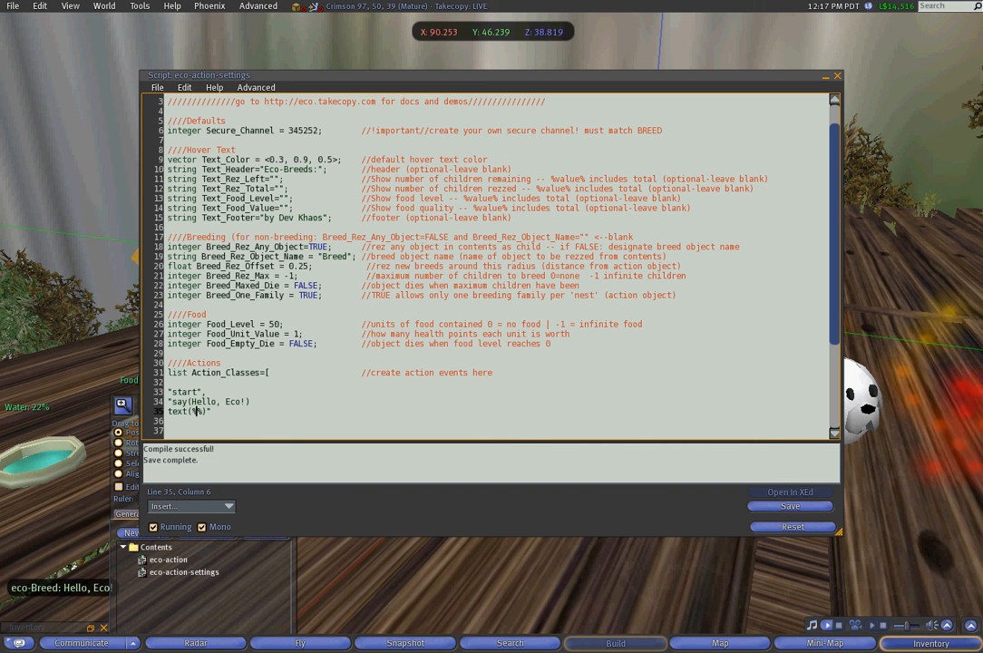
Step: Put 'MyGender' into the start action, save and compile the script, and close the editor
{"action": "type", "text": "MyGender%"}
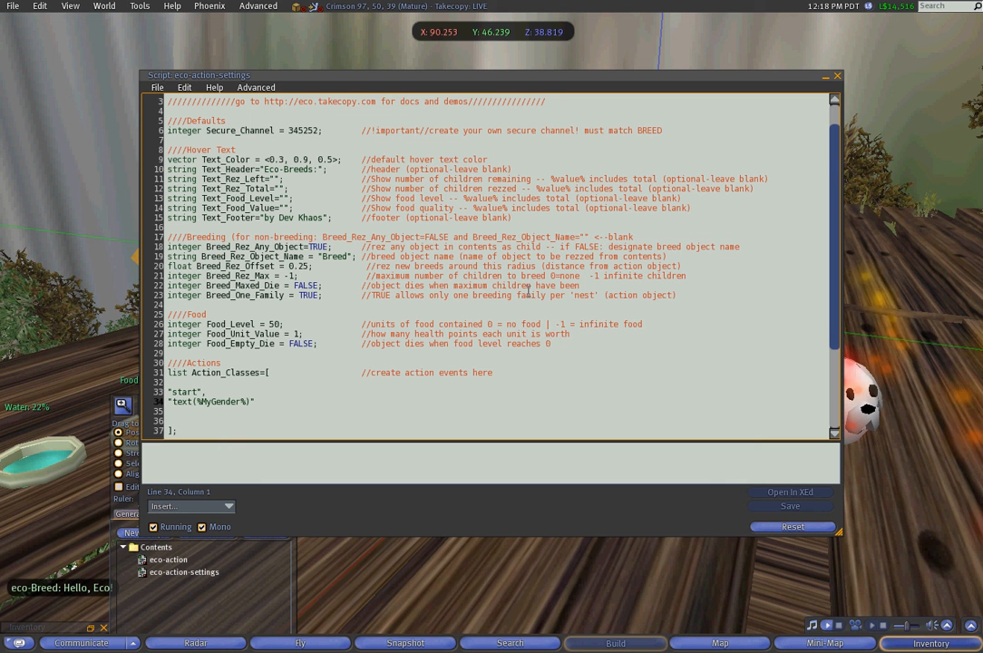
{"action": "mouse_move", "coordinate": [577, 407]}
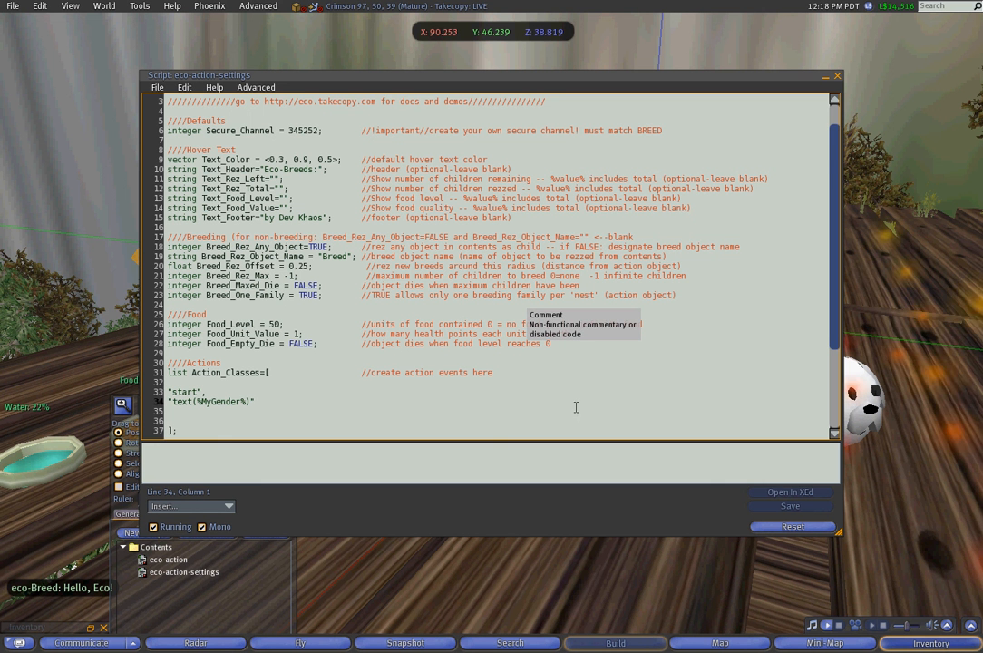
{"action": "left_click", "coordinate": [790, 505]}
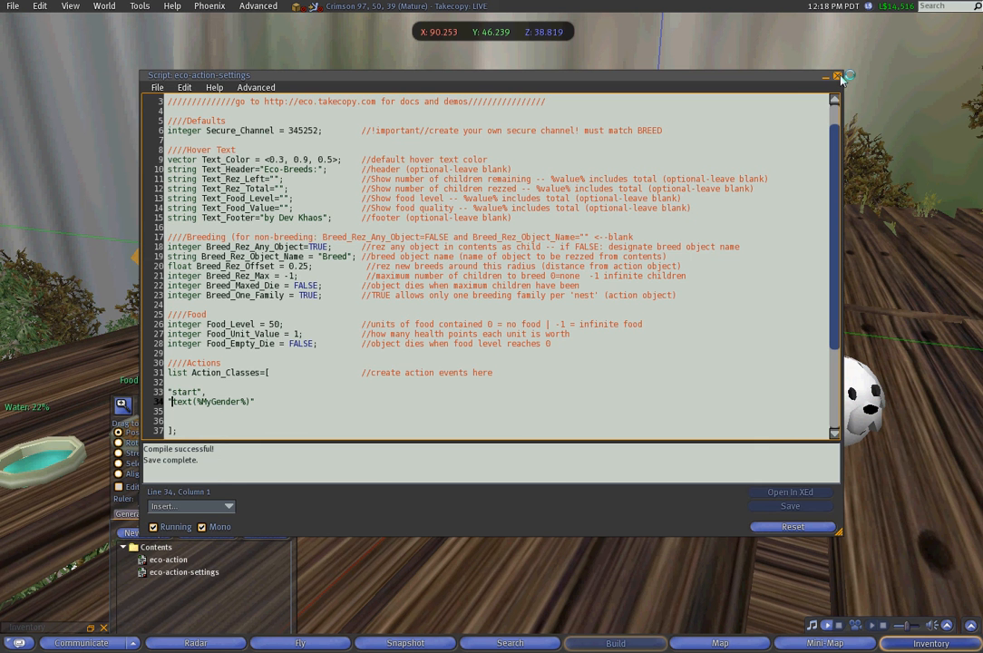
{"action": "left_click", "coordinate": [836, 76]}
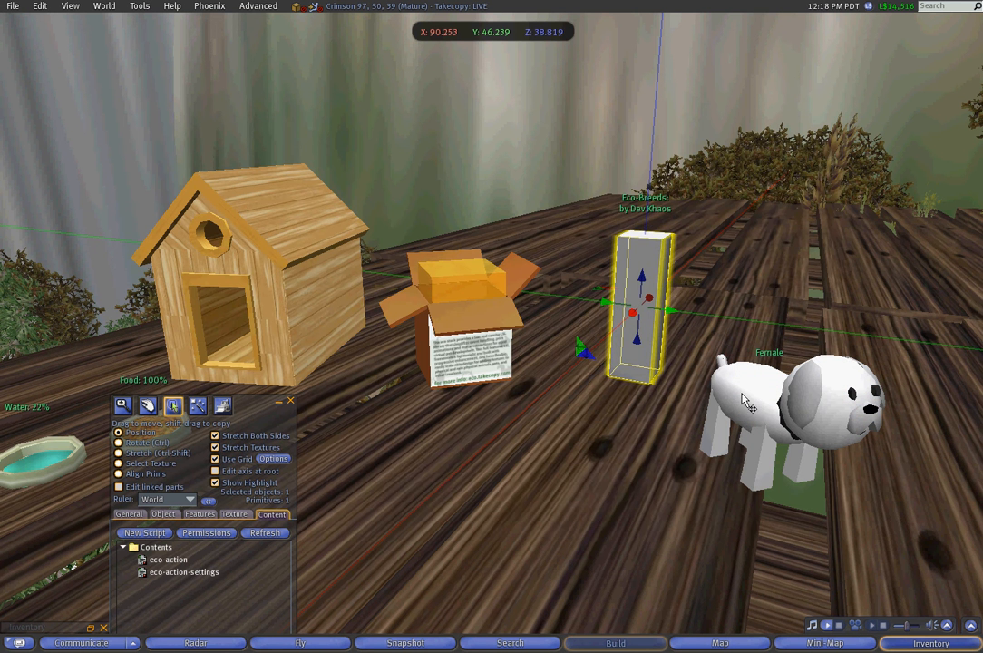
Step: Expand the eco-Action scripts folder in inventory and select the dog house for editing
{"action": "right_click", "coordinate": [644, 313]}
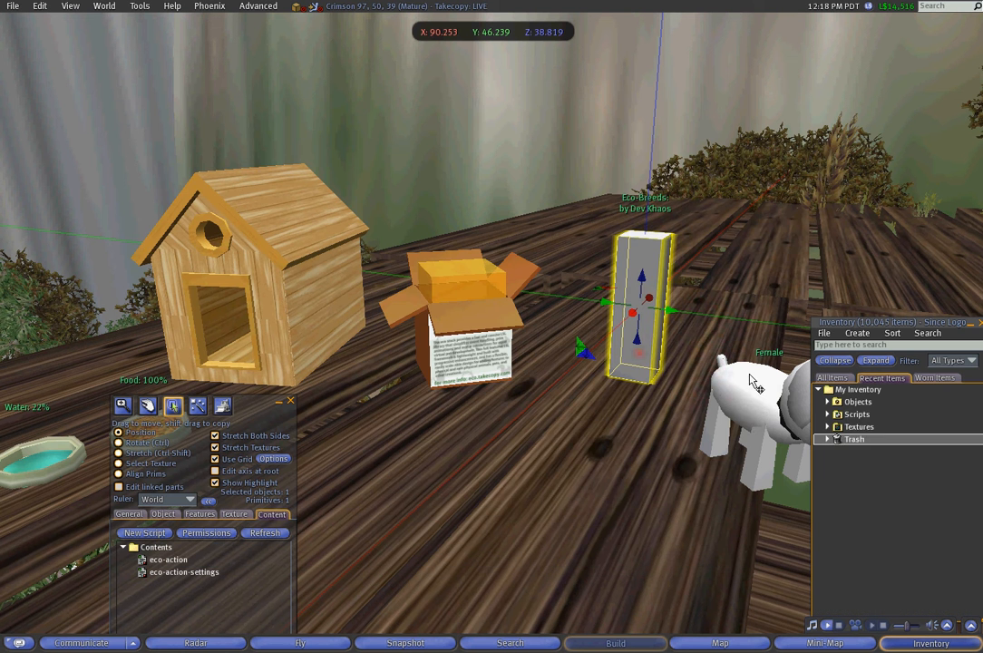
{"action": "left_click", "coordinate": [827, 439]}
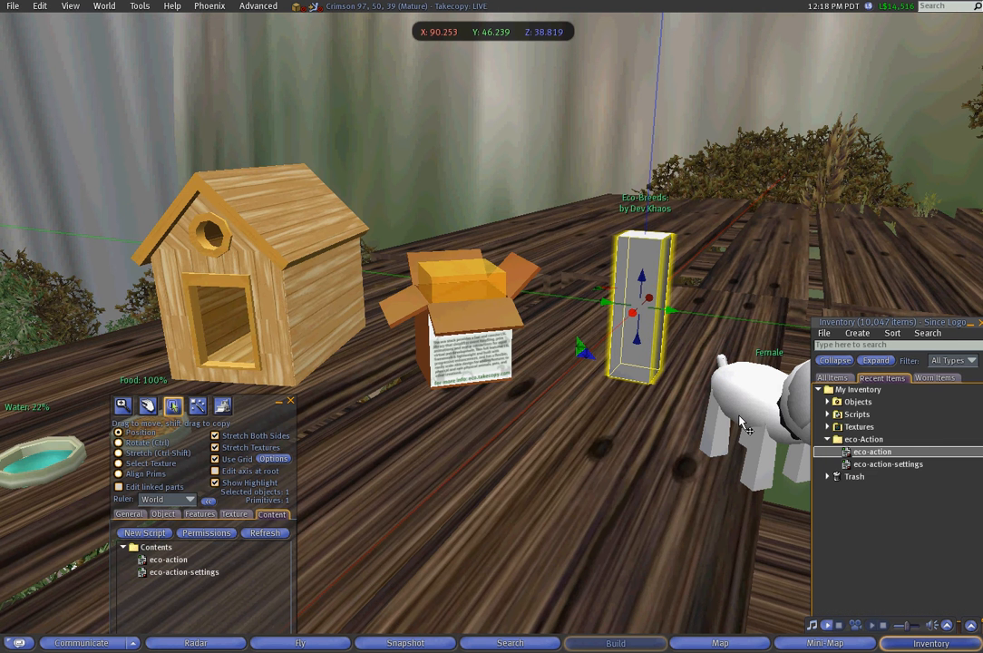
{"action": "mouse_move", "coordinate": [716, 434]}
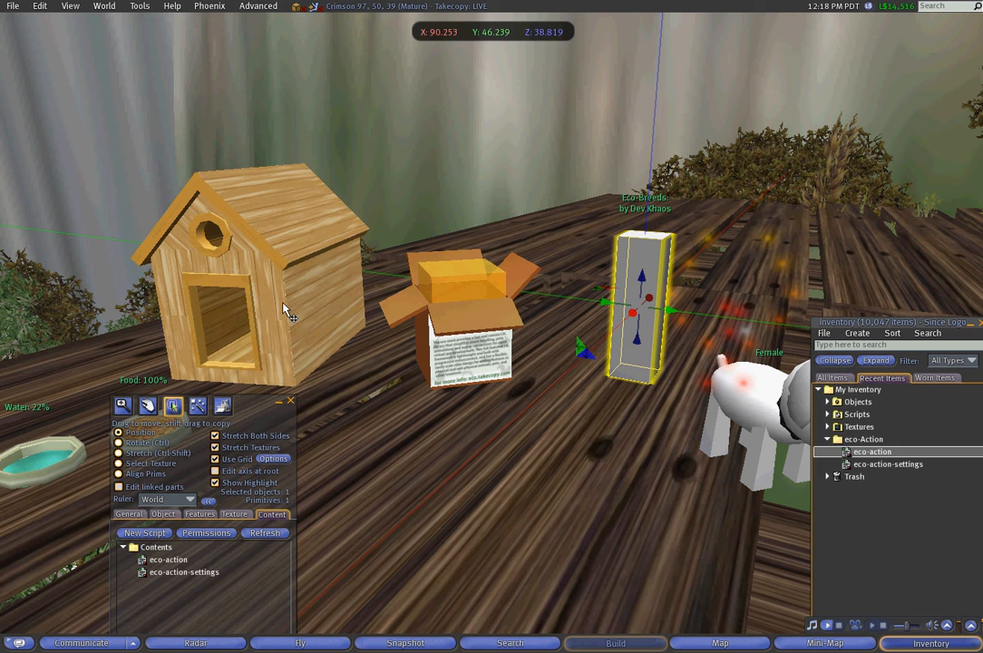
{"action": "left_click", "coordinate": [245, 273]}
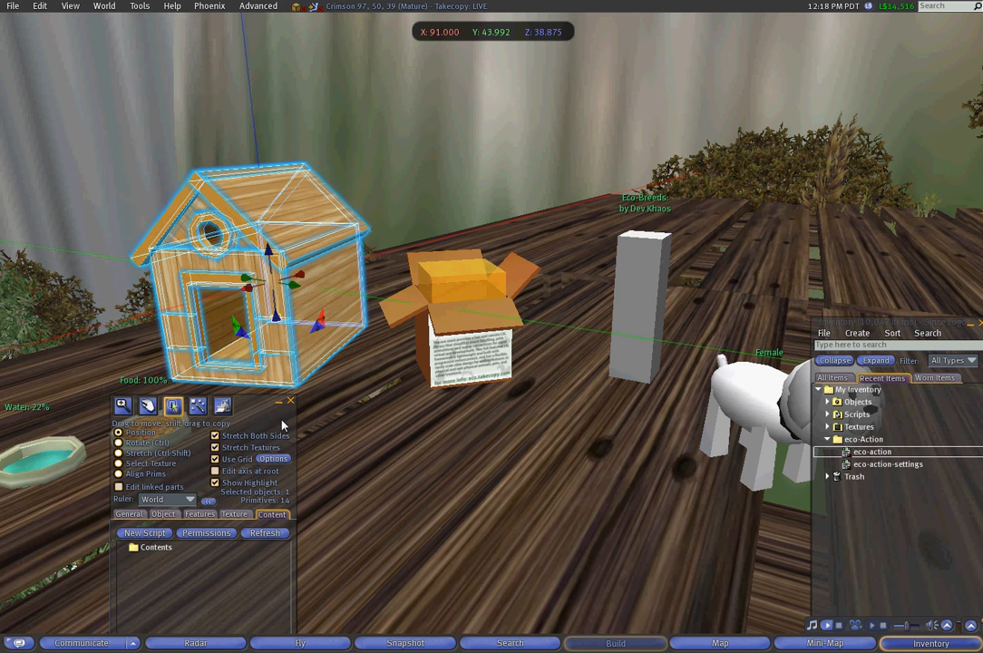
{"action": "left_click_drag", "start_coordinate": [199, 401], "coordinate": [221, 341]}
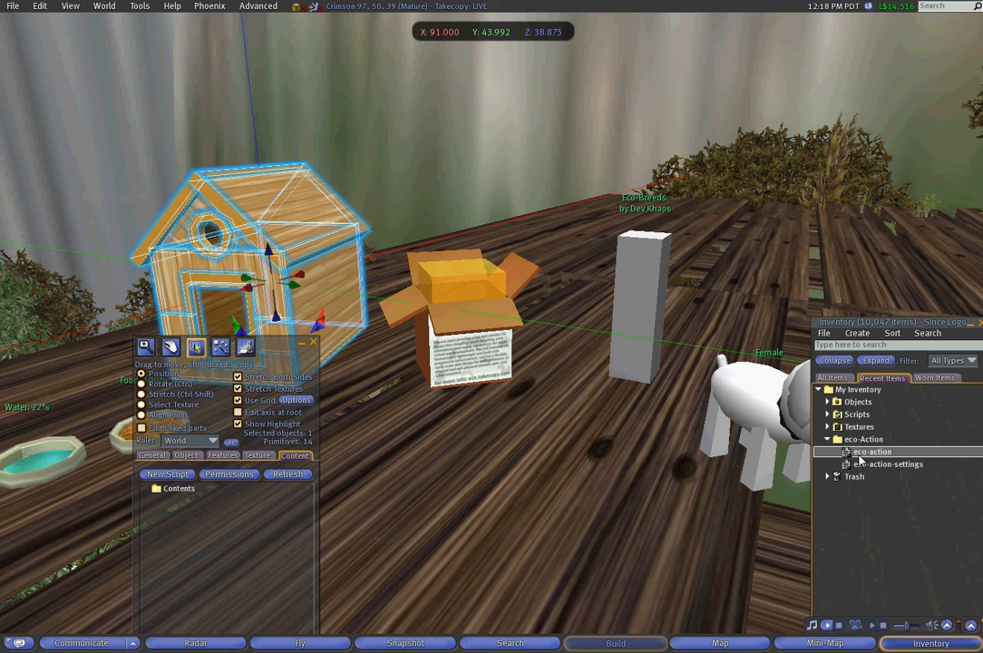
Step: Edit Food_Level in the inventory copy of eco-action-settings, save it compiled, and close the editor
{"action": "double_click", "coordinate": [889, 465]}
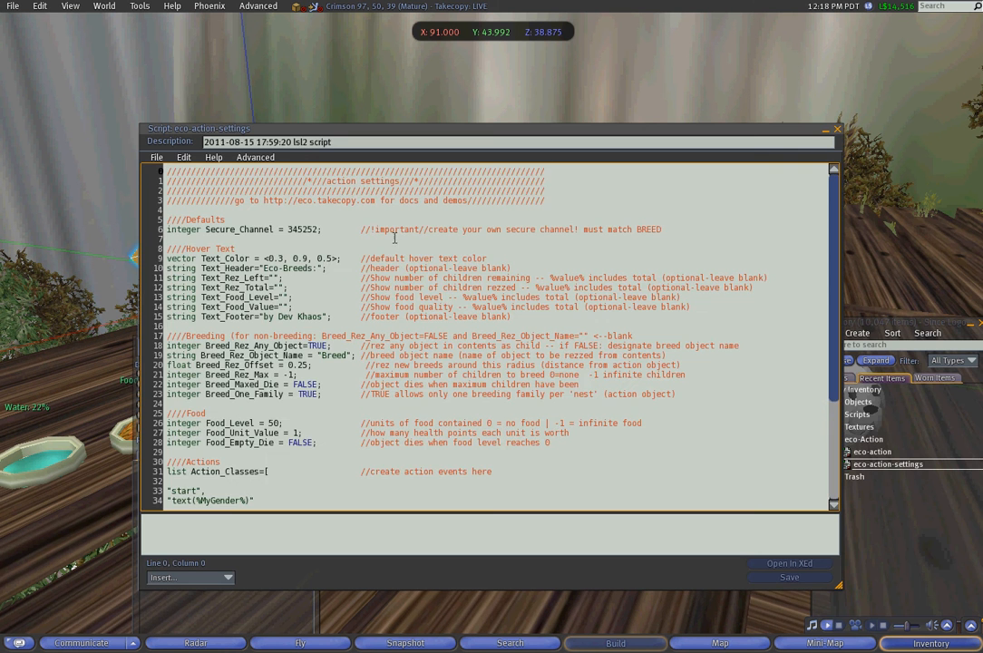
{"action": "double_click", "coordinate": [290, 268]}
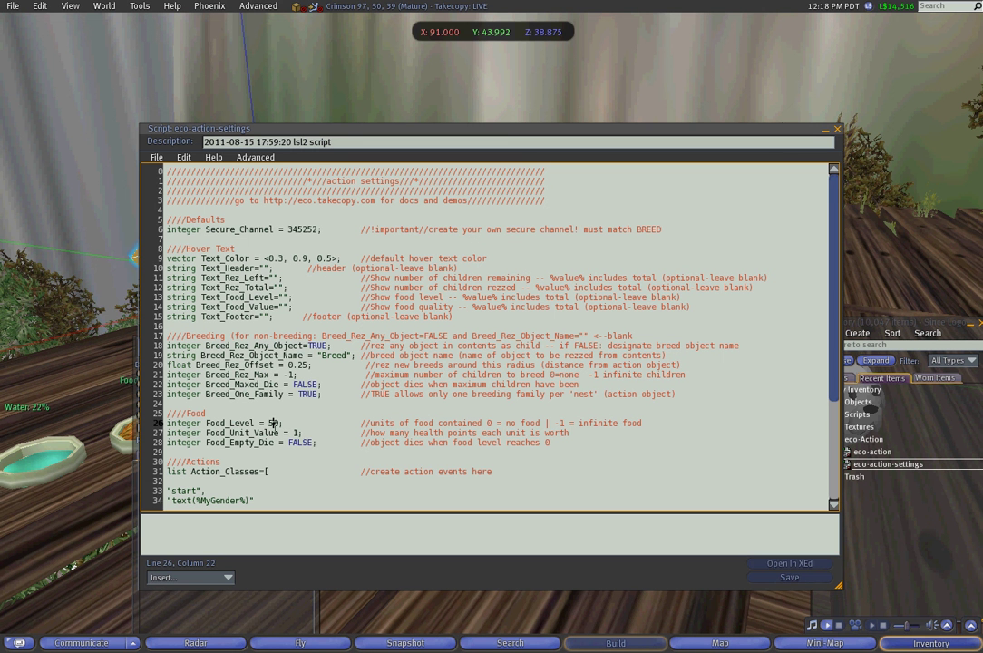
{"action": "left_click", "coordinate": [787, 577]}
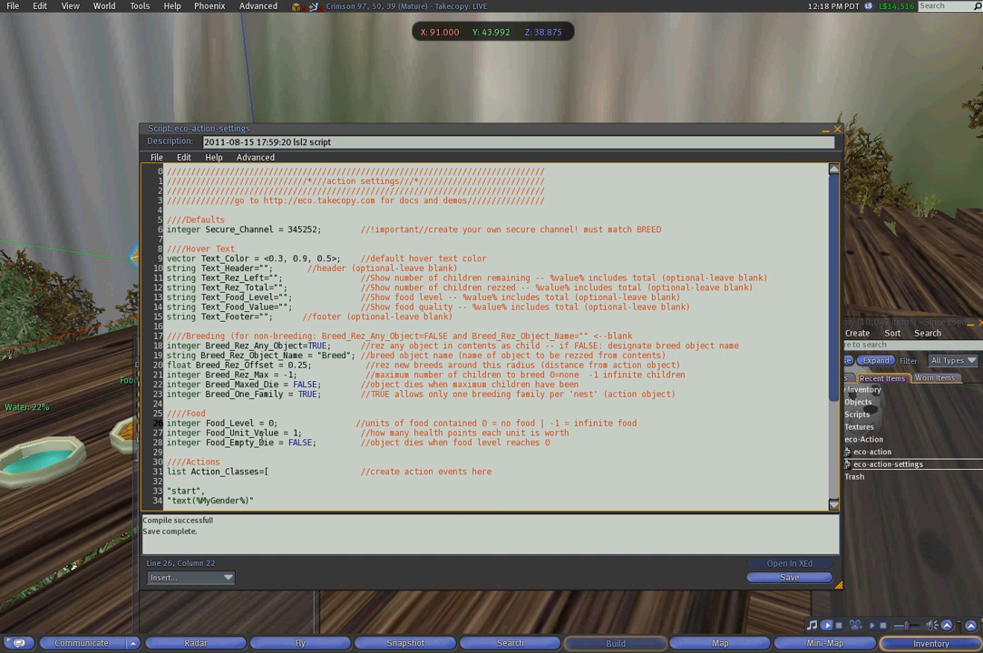
{"action": "left_click", "coordinate": [232, 423]}
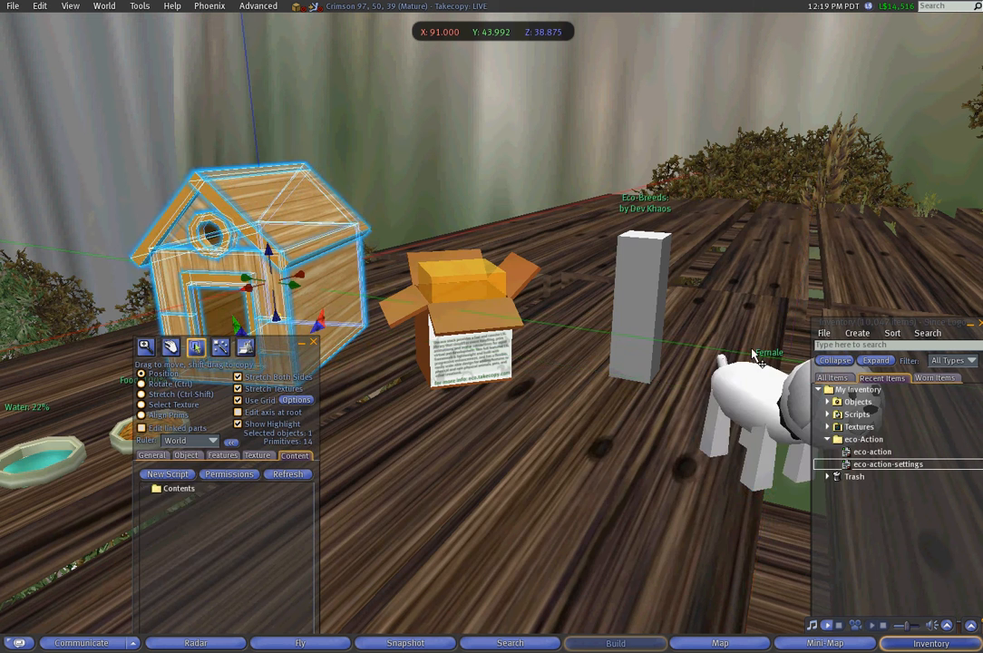
Step: Change Auto_Activate from TRUE to FALSE in eco-breed-settings and save the compiled script
{"action": "double_click", "coordinate": [890, 464]}
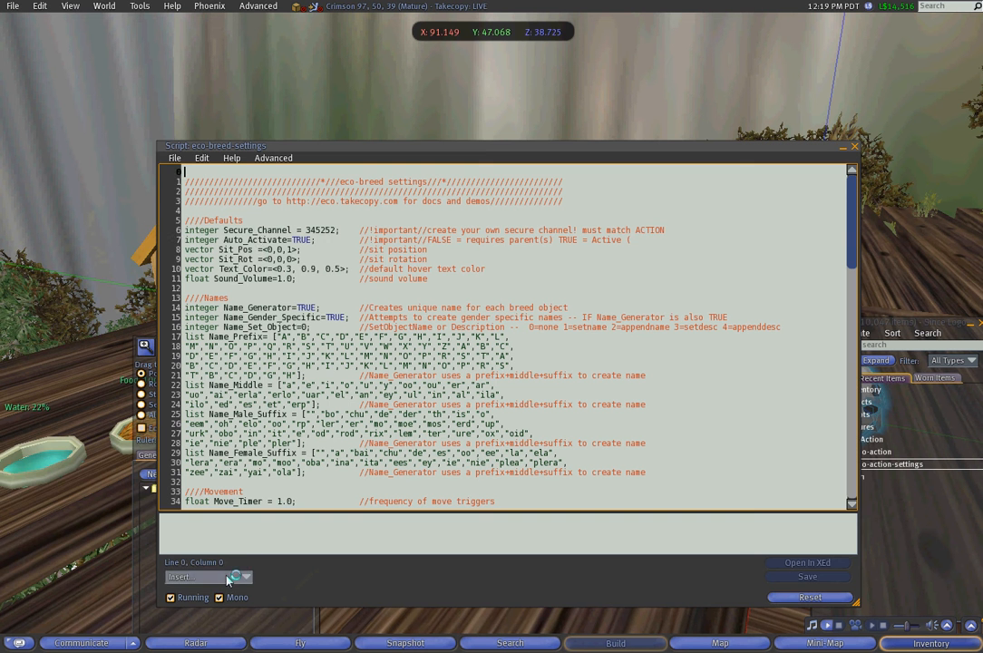
{"action": "double_click", "coordinate": [254, 240]}
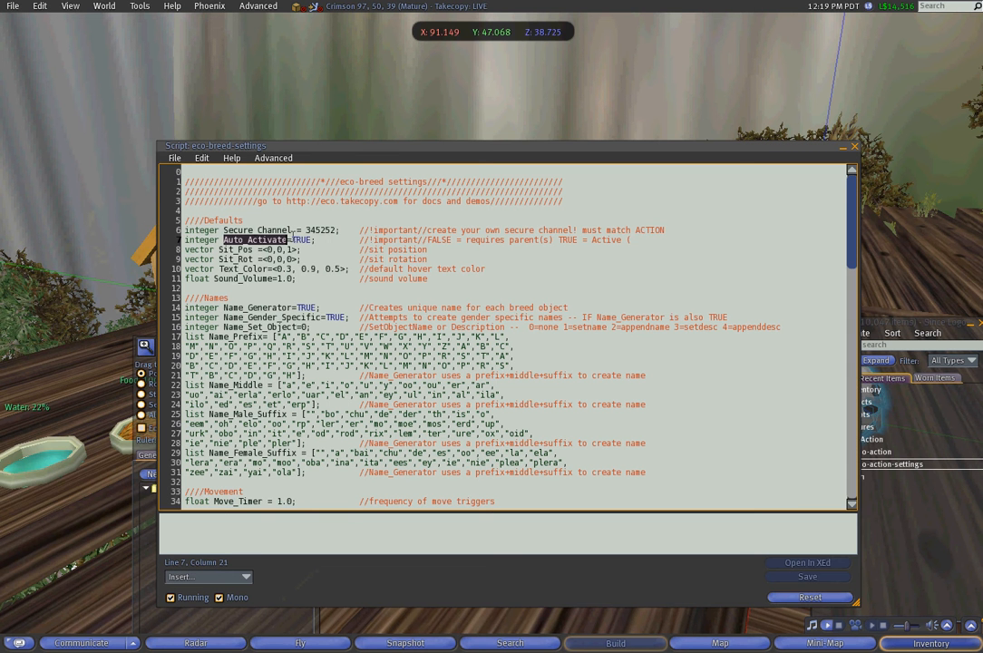
{"action": "mouse_move", "coordinate": [439, 250]}
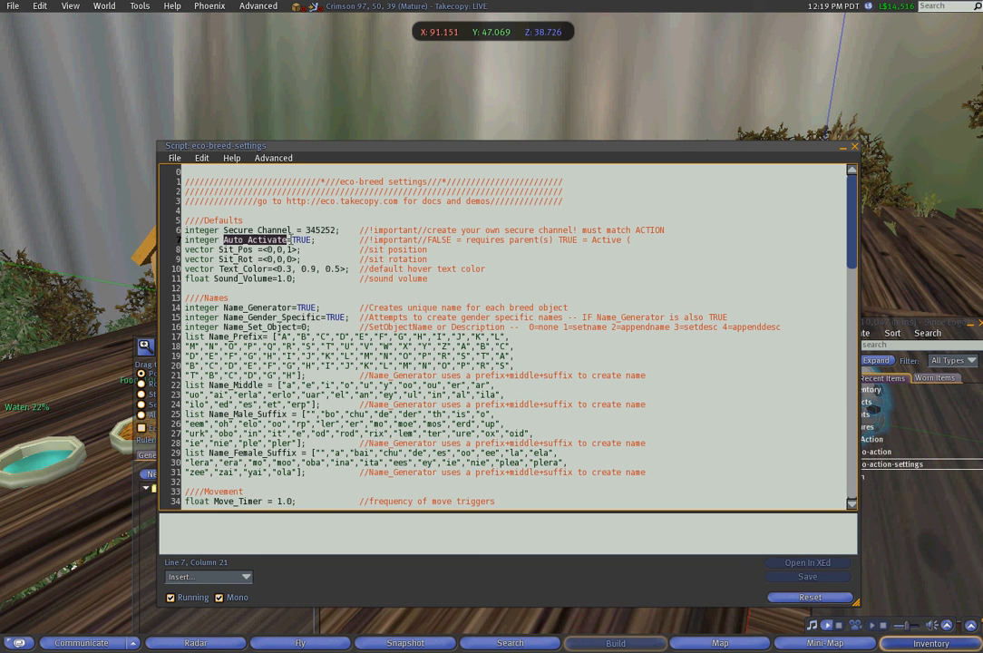
{"action": "mouse_move", "coordinate": [610, 294]}
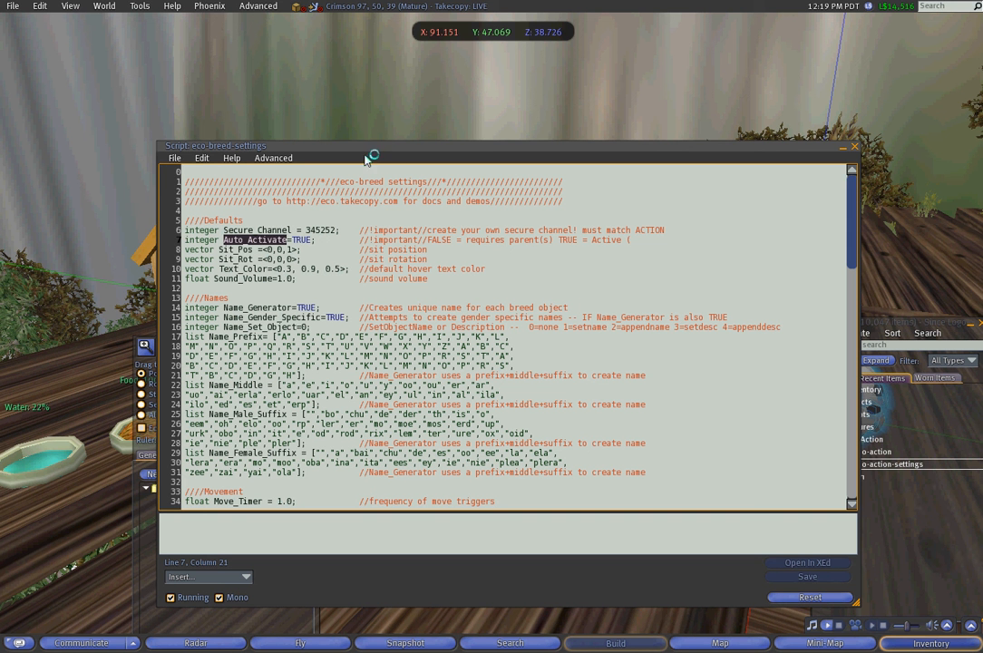
{"action": "mouse_move", "coordinate": [410, 152]}
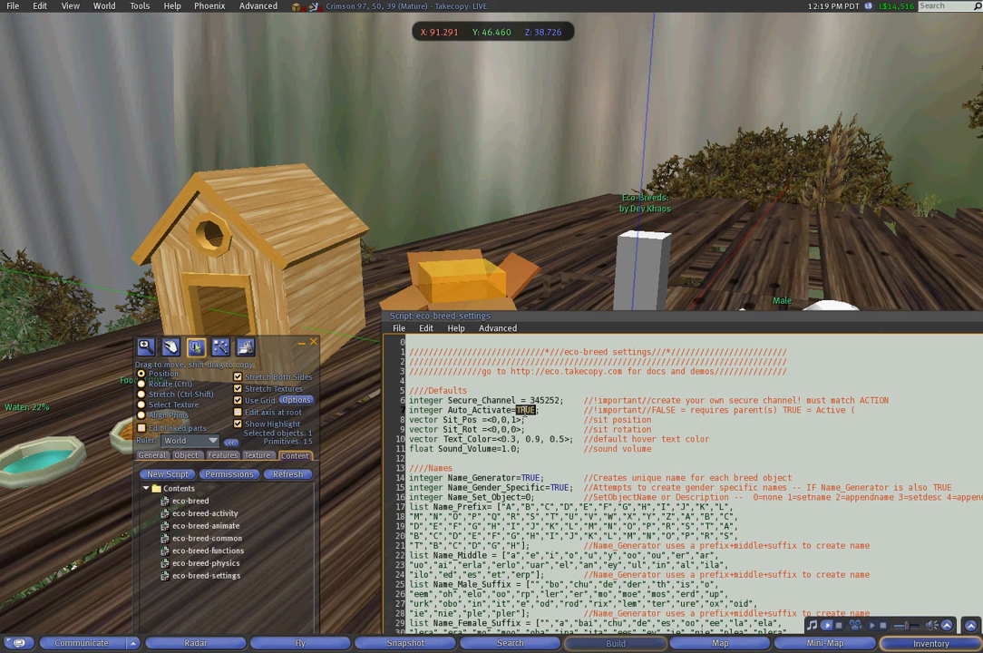
{"action": "type", "text": "FALSE"}
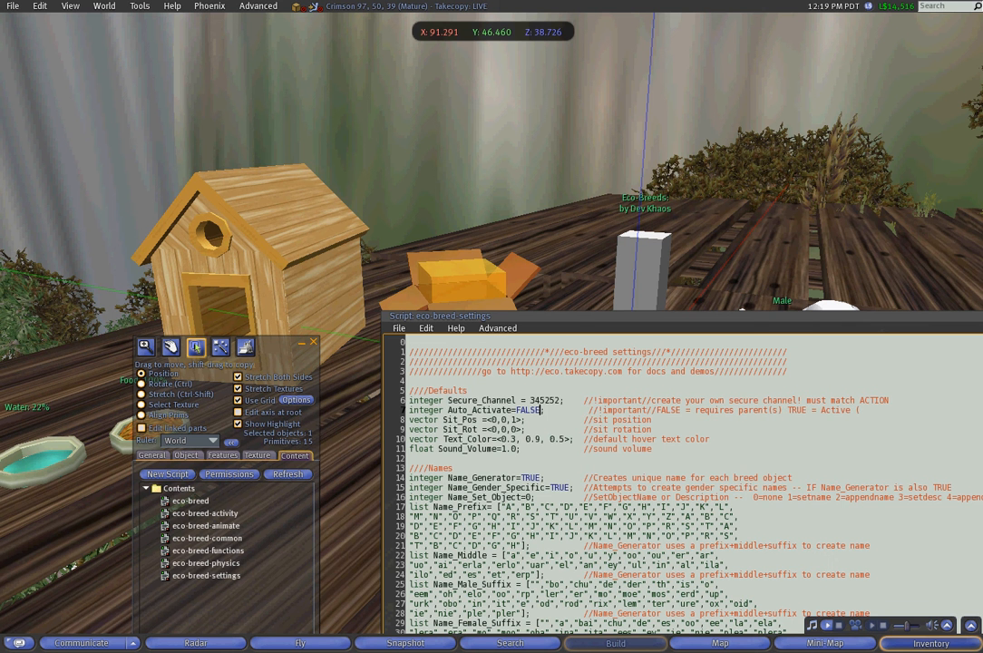
{"action": "left_click_drag", "start_coordinate": [454, 320], "coordinate": [458, 152]}
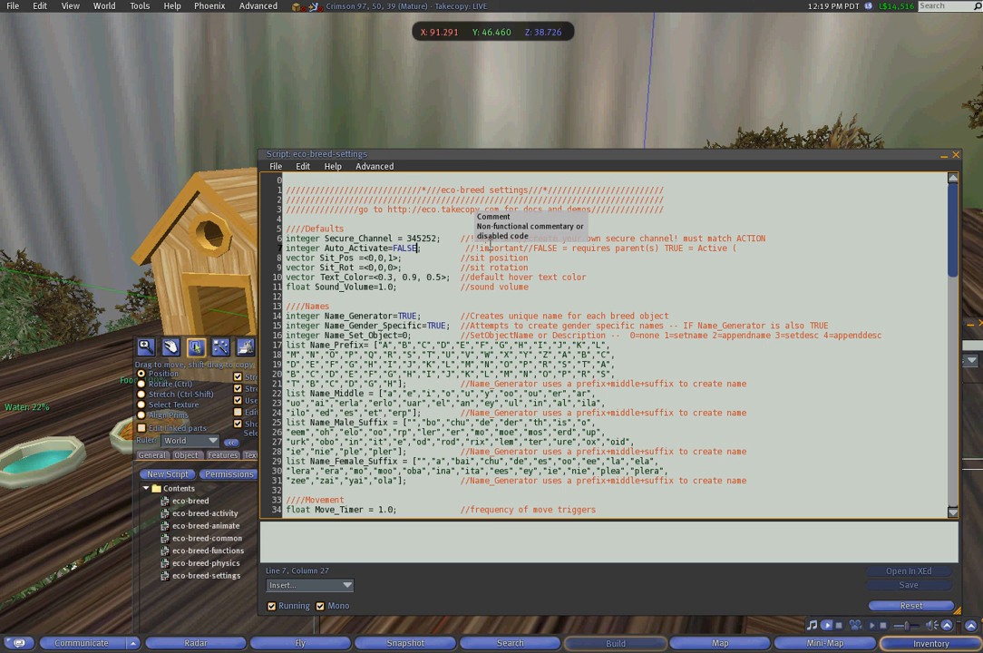
{"action": "left_click", "coordinate": [909, 584]}
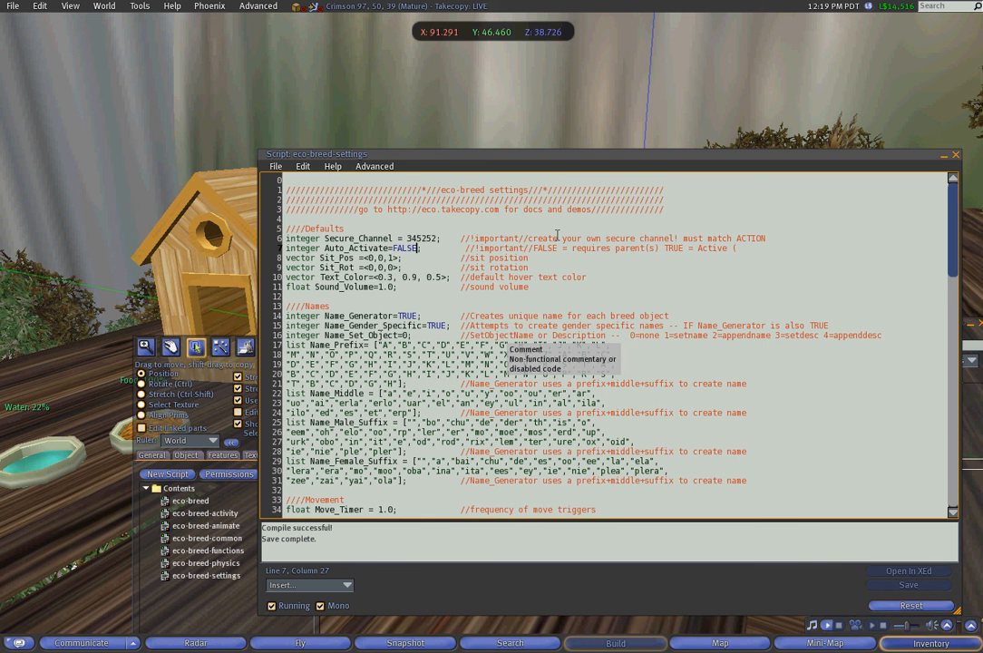
{"action": "scroll", "scroll_direction": "down", "scroll_amount": 3}
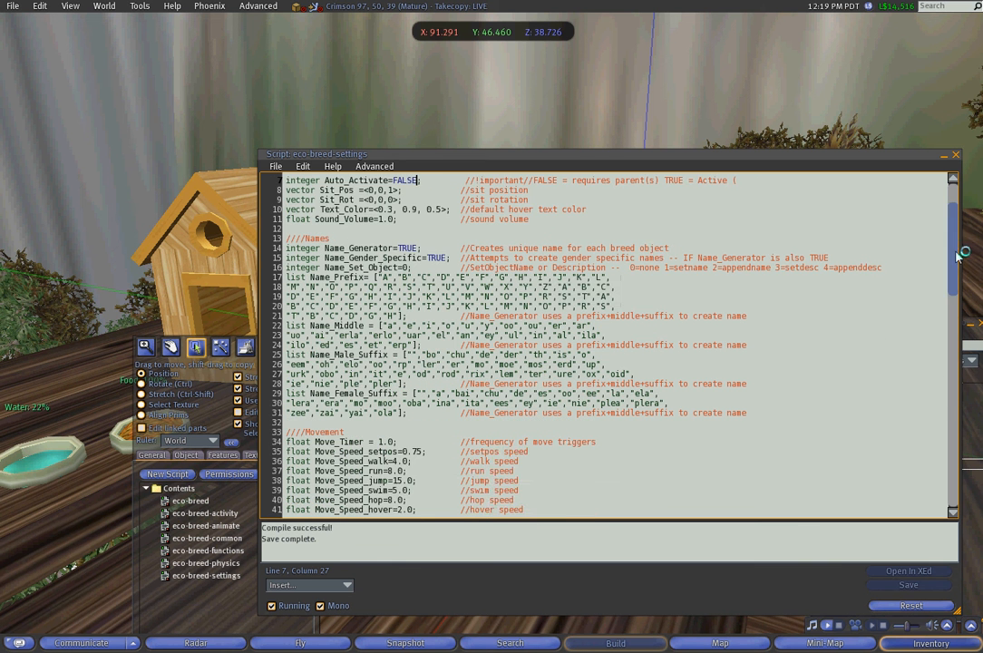
{"action": "scroll", "scroll_direction": "down", "scroll_amount": 3}
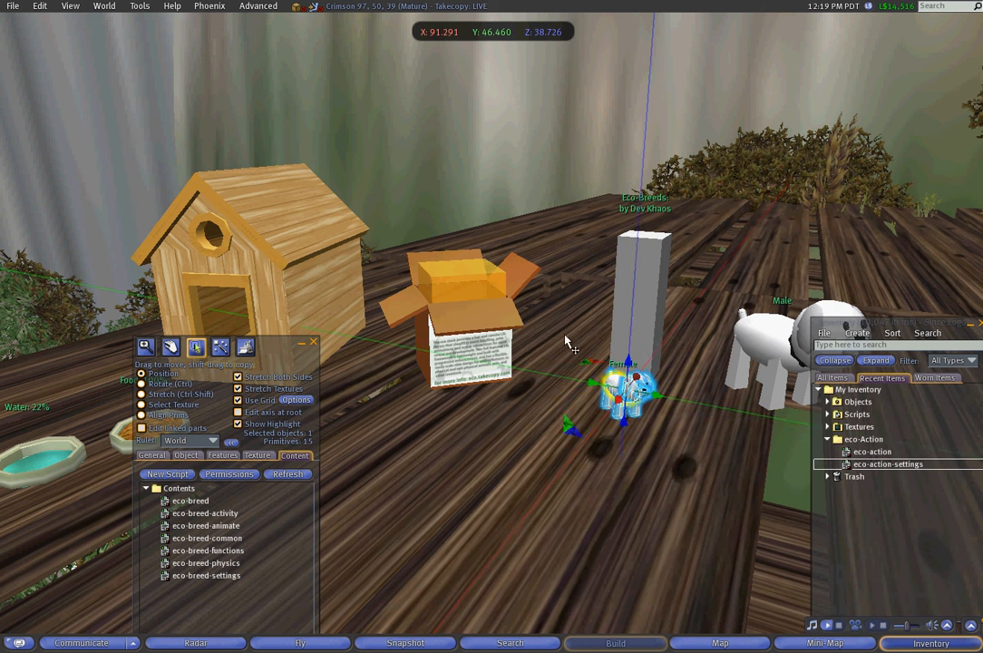
Step: Check the dog house and adult dog scripts, then take the small scripted object into inventory
{"action": "left_click", "coordinate": [254, 254]}
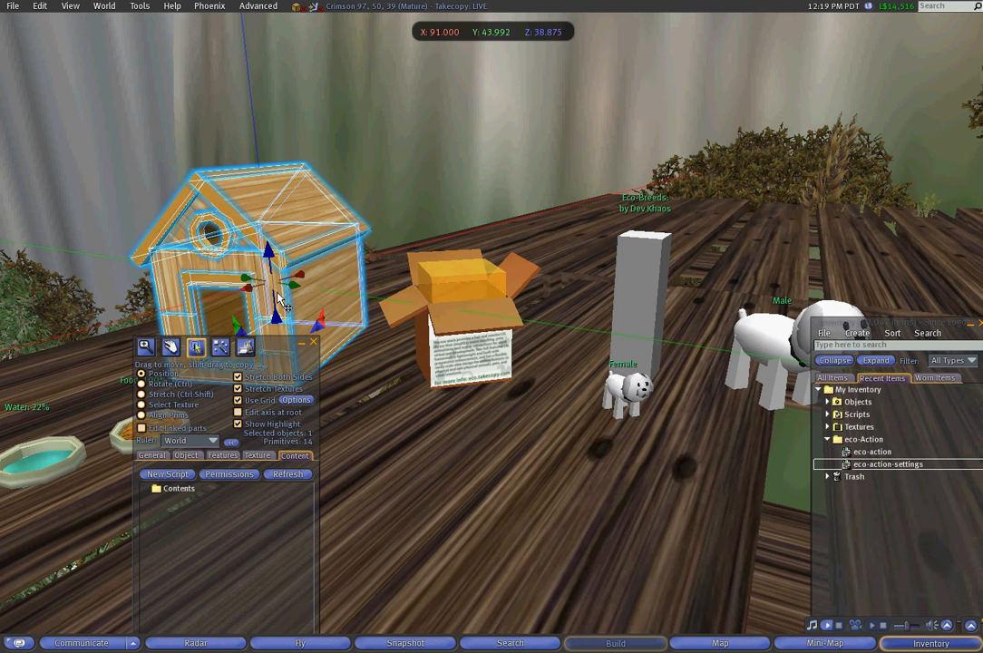
{"action": "left_click", "coordinate": [873, 452]}
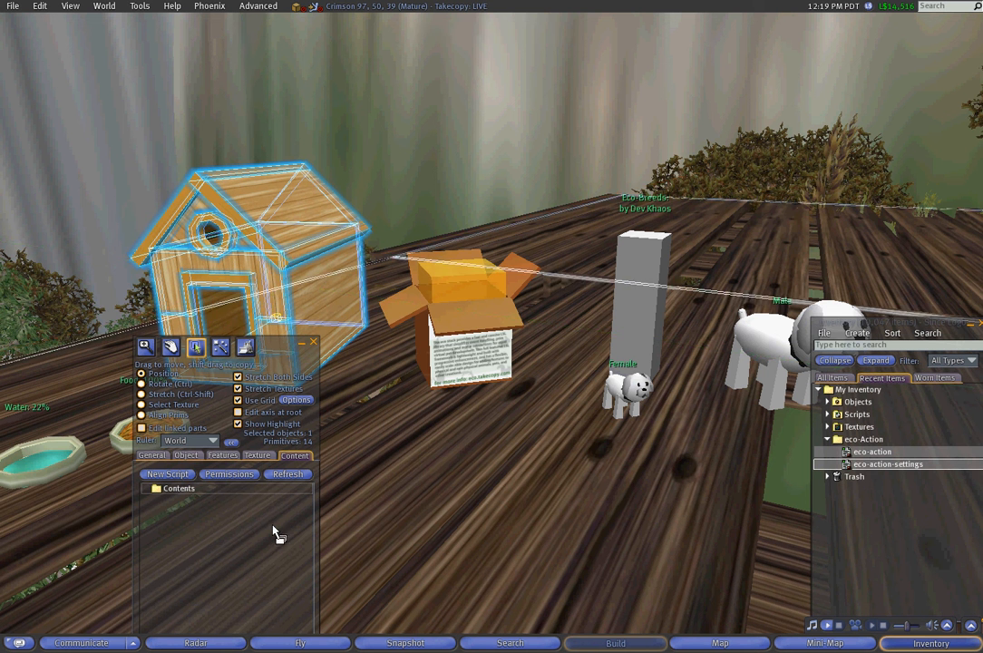
{"action": "left_click", "coordinate": [313, 341]}
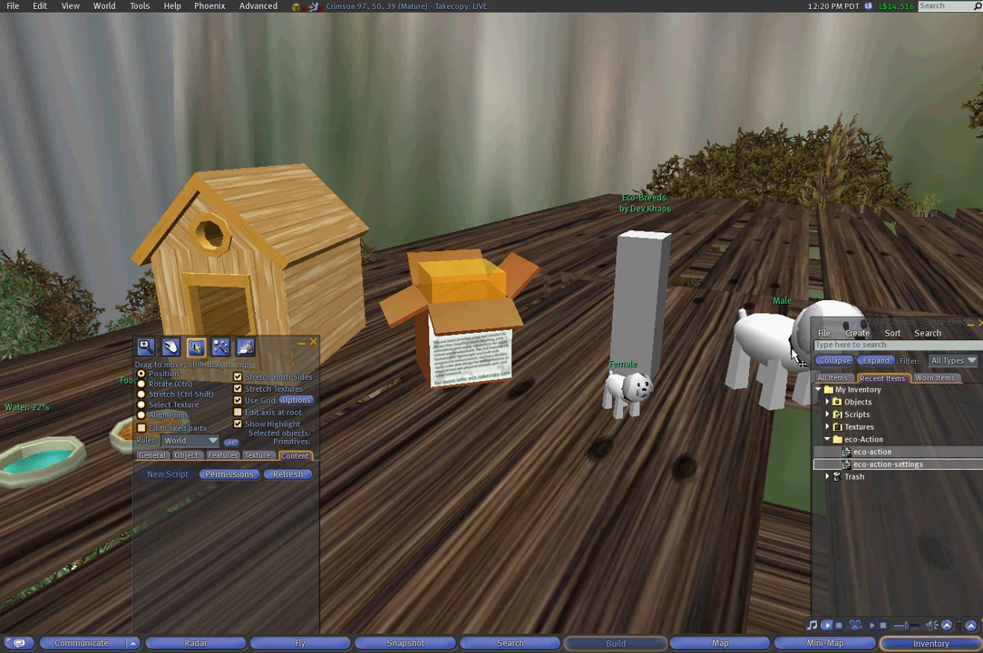
{"action": "left_click", "coordinate": [765, 345]}
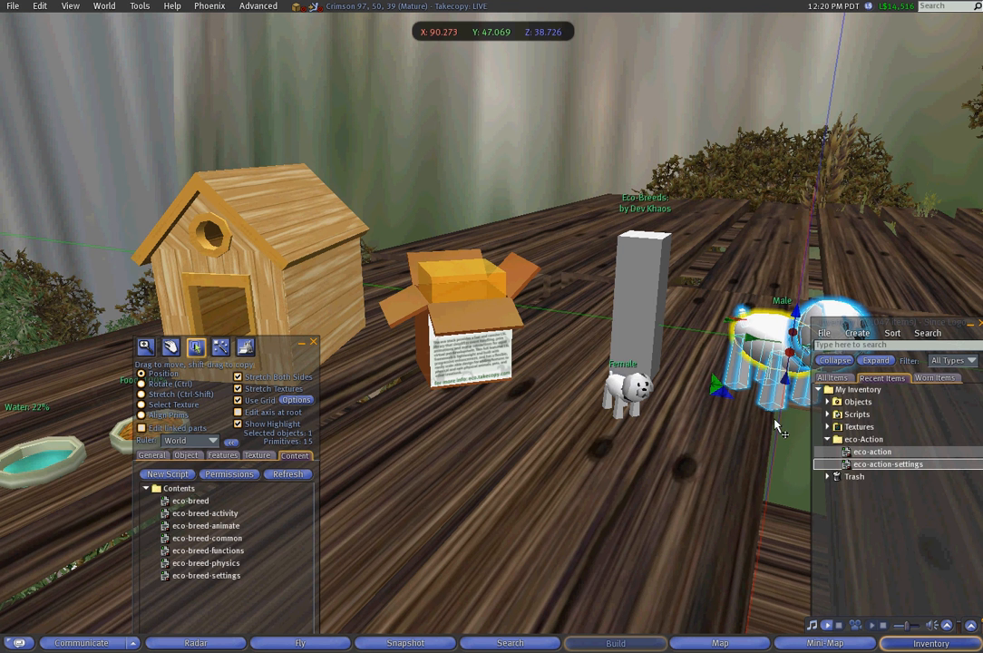
{"action": "mouse_move", "coordinate": [771, 413]}
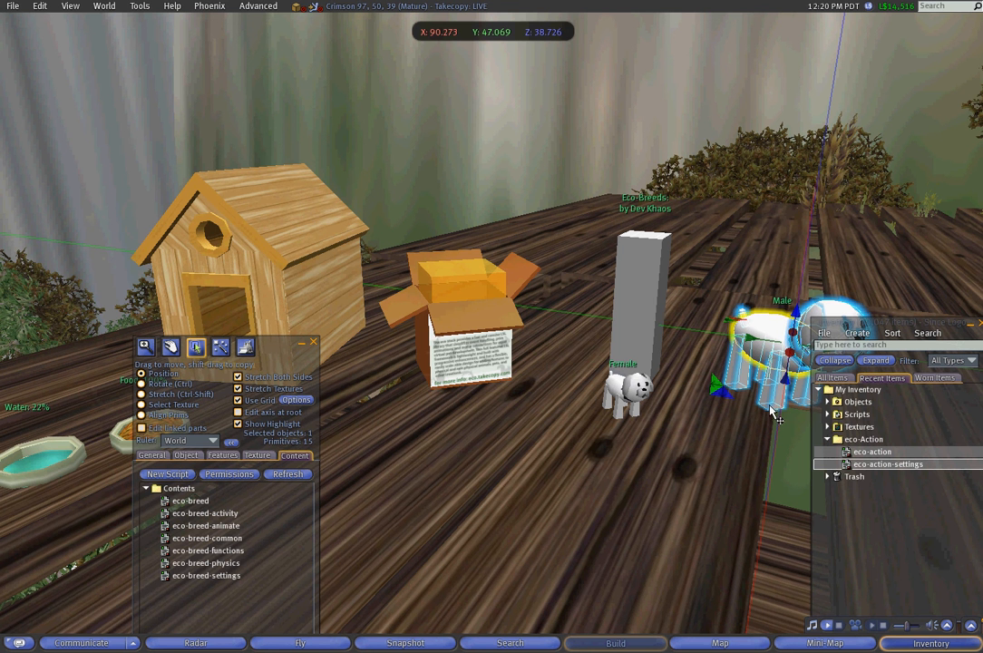
{"action": "mouse_move", "coordinate": [635, 408]}
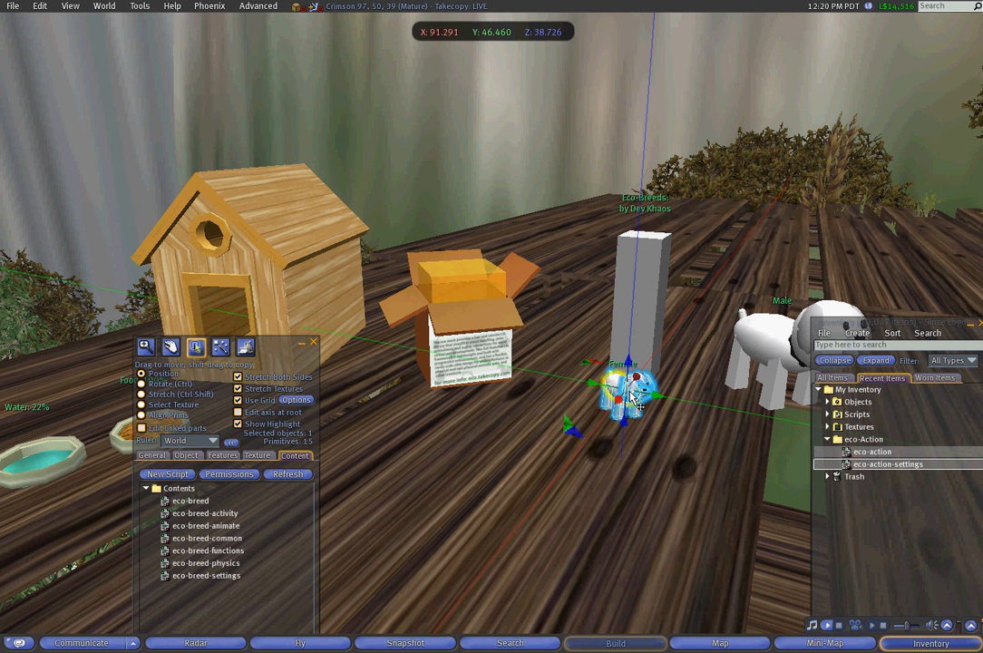
{"action": "right_click", "coordinate": [626, 392]}
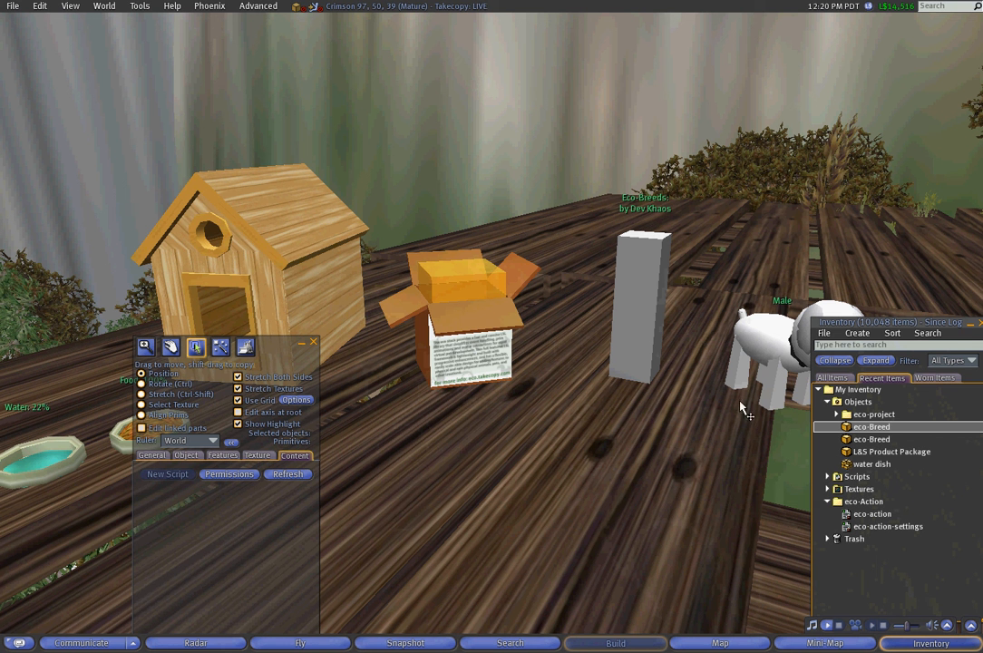
Step: Place a second eco-Breed dog from inventory on the deck beside the first and close the windows
{"action": "left_click", "coordinate": [254, 236]}
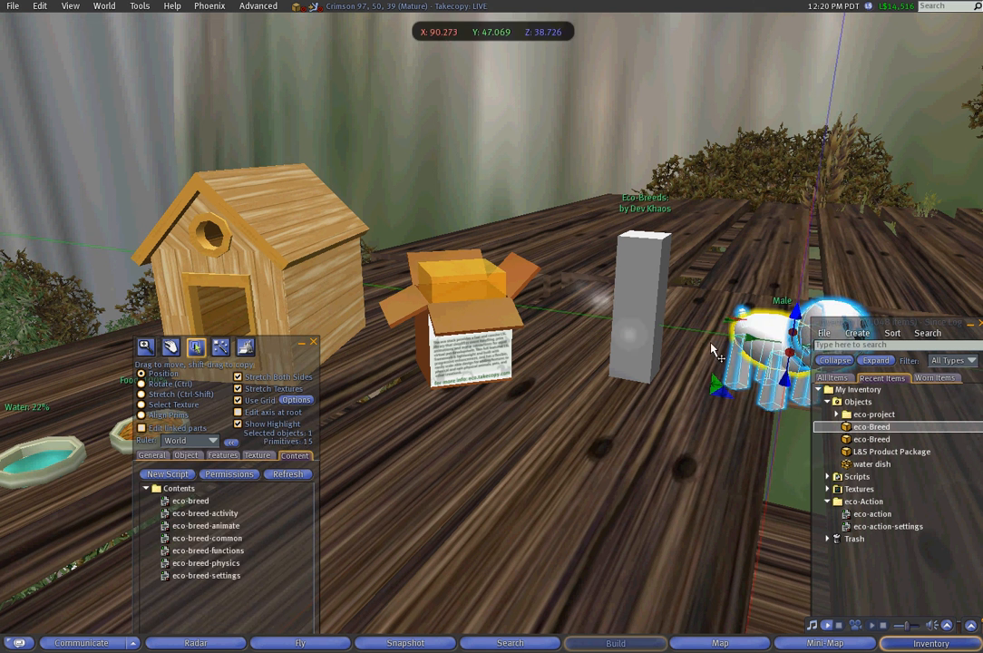
{"action": "left_click", "coordinate": [643, 308]}
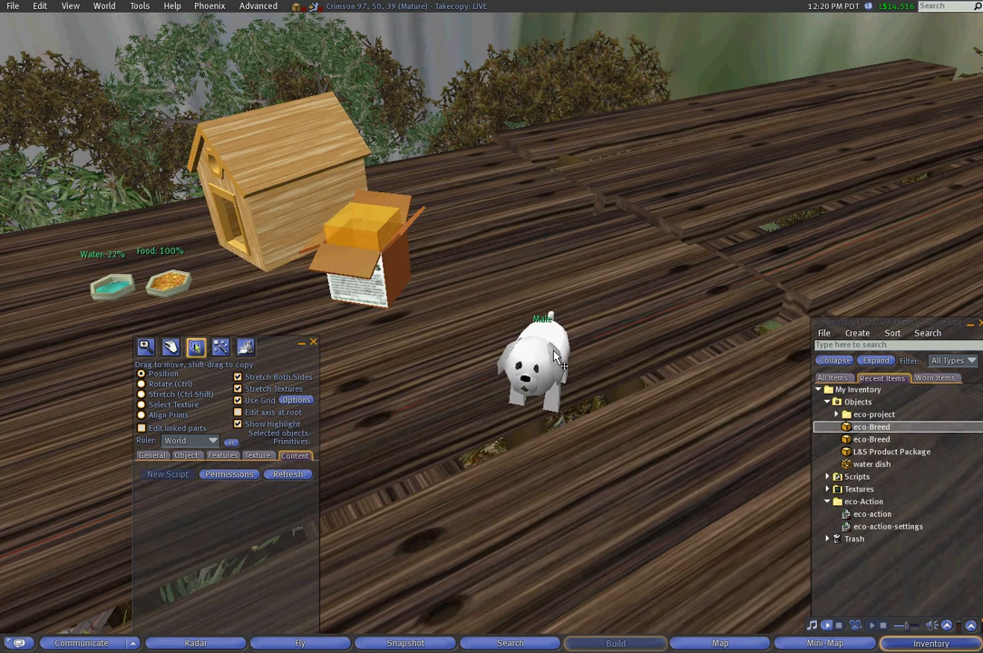
{"action": "left_click", "coordinate": [541, 363]}
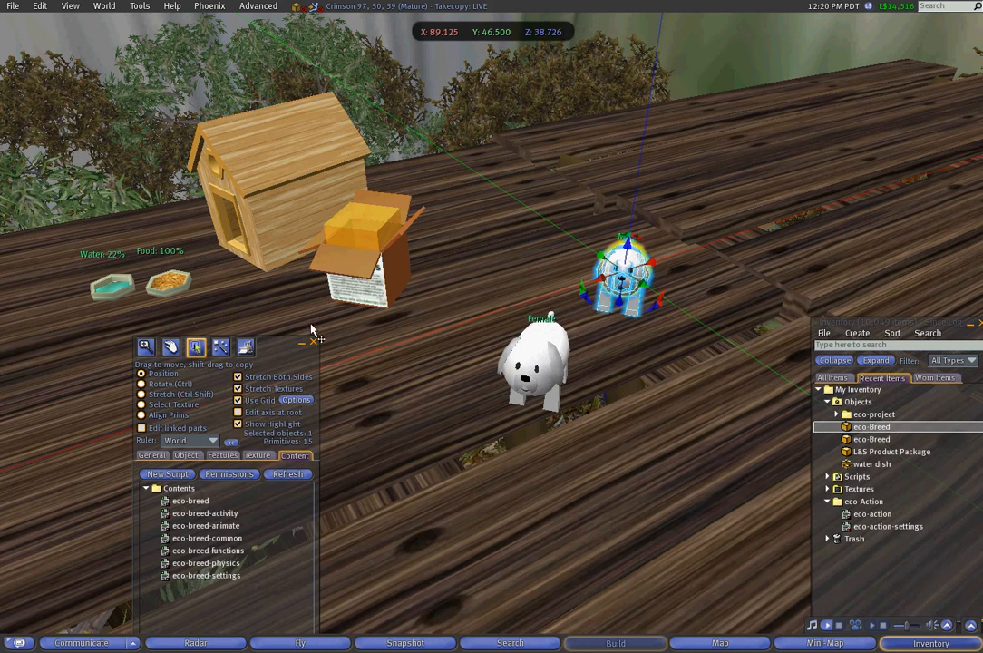
{"action": "left_click", "coordinate": [312, 339]}
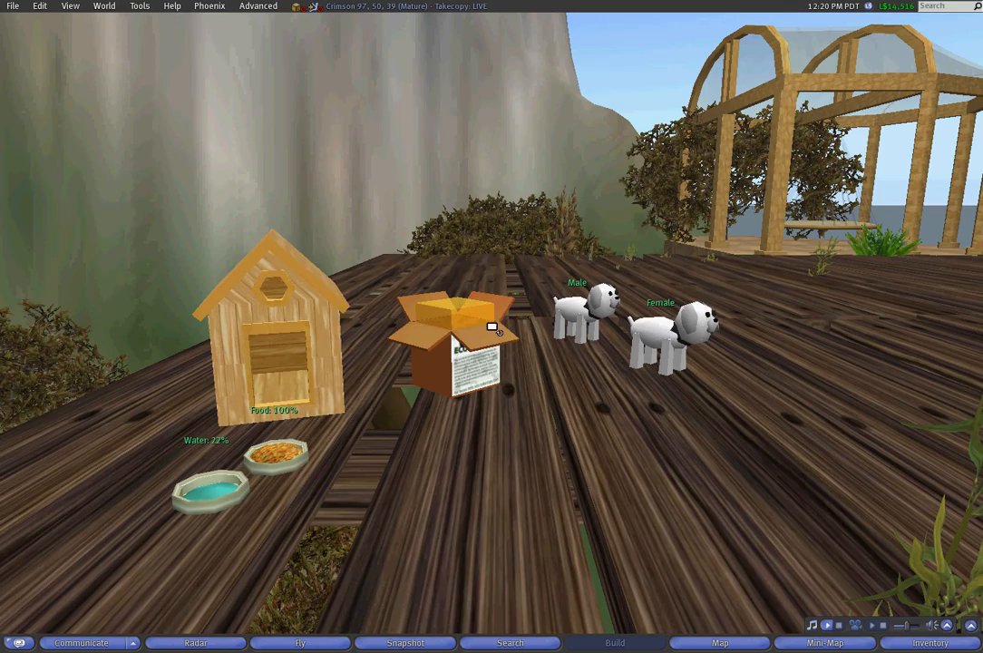
{"action": "mouse_move", "coordinate": [660, 339]}
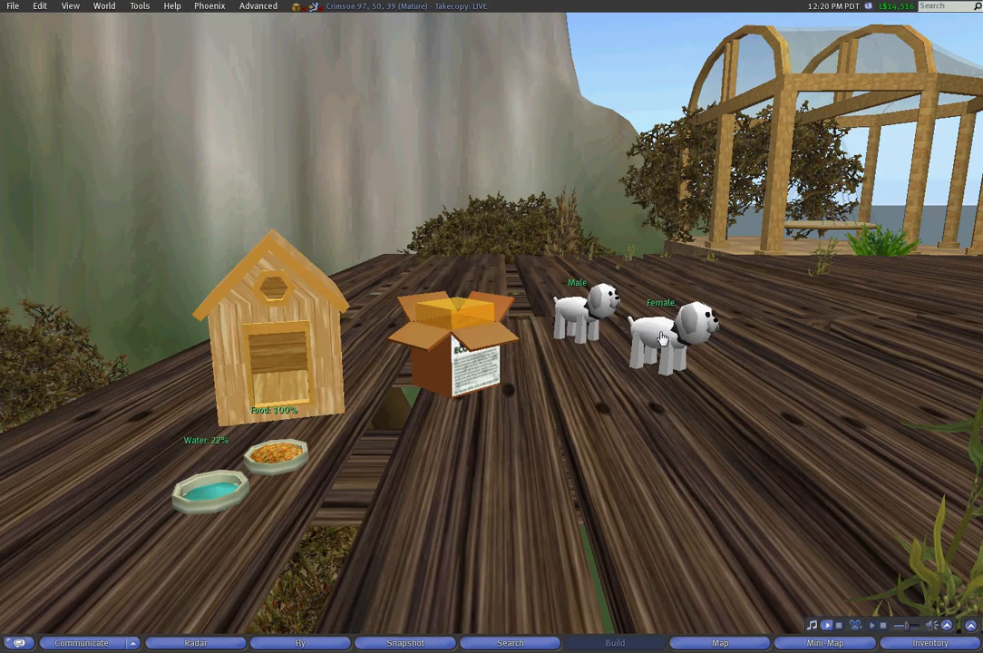
{"action": "mouse_move", "coordinate": [674, 365]}
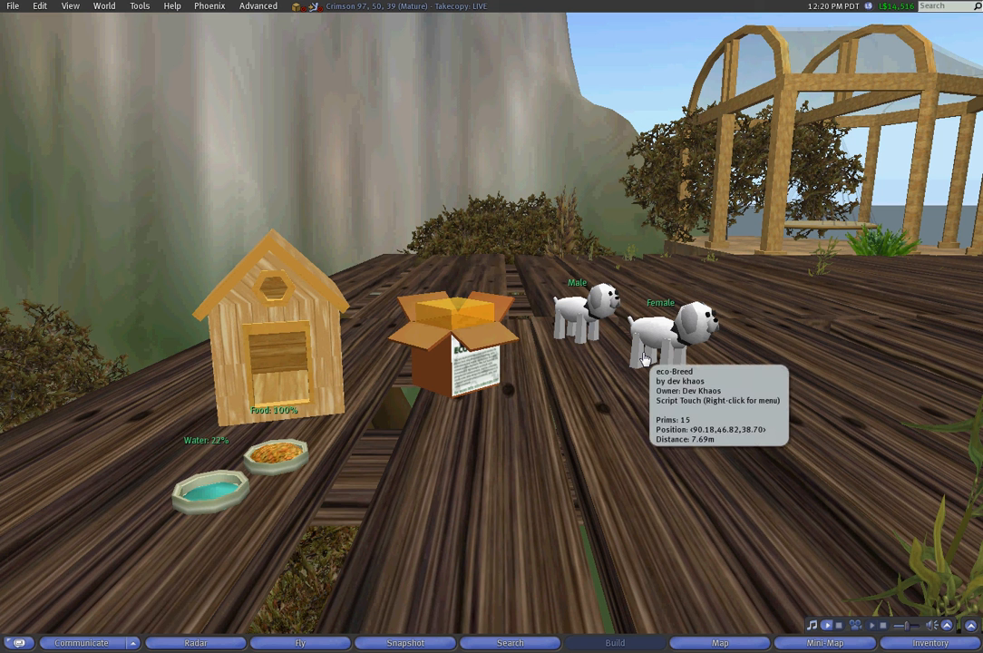
{"action": "mouse_move", "coordinate": [564, 403]}
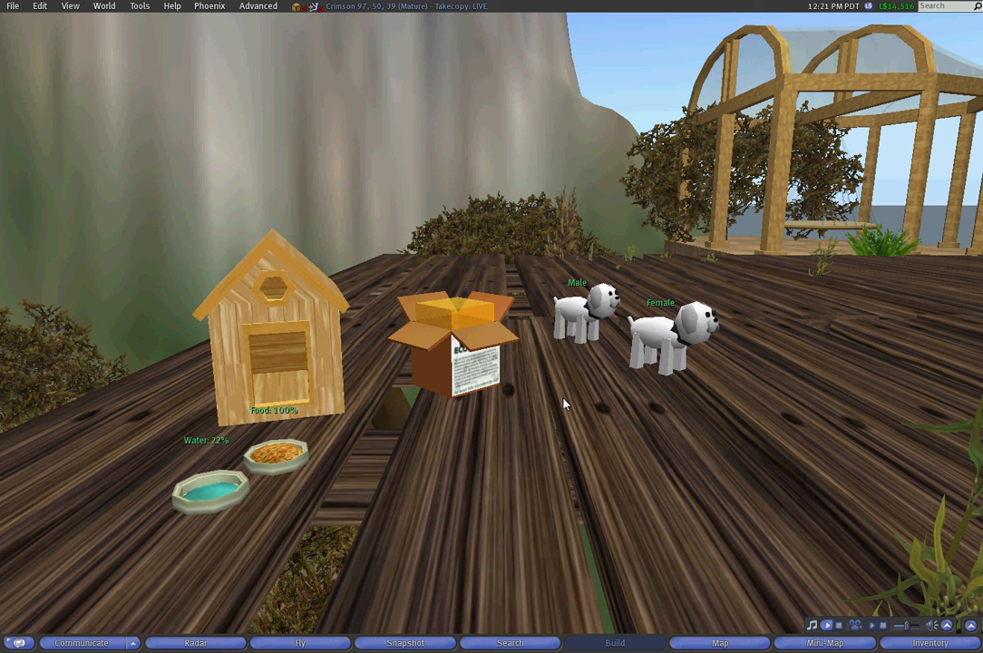
{"action": "mouse_move", "coordinate": [608, 341]}
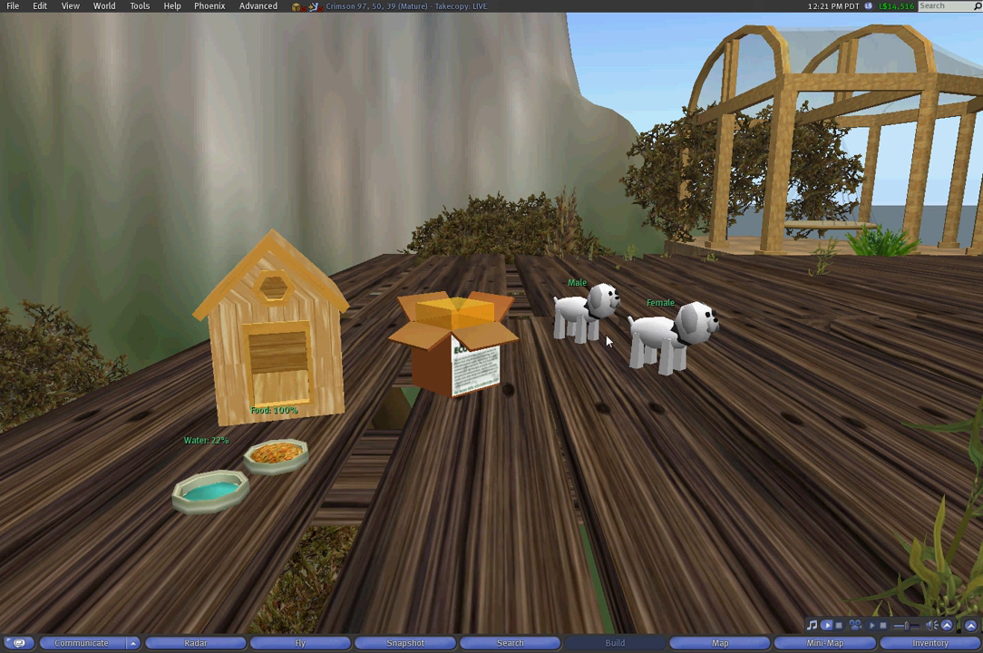
{"action": "mouse_move", "coordinate": [667, 352]}
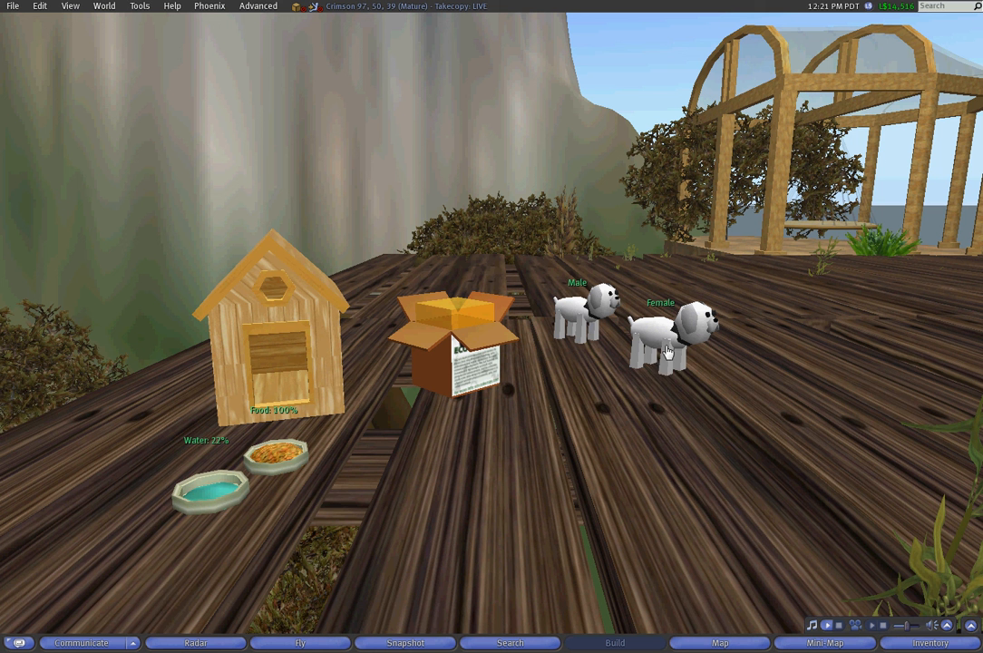
{"action": "mouse_move", "coordinate": [643, 341]}
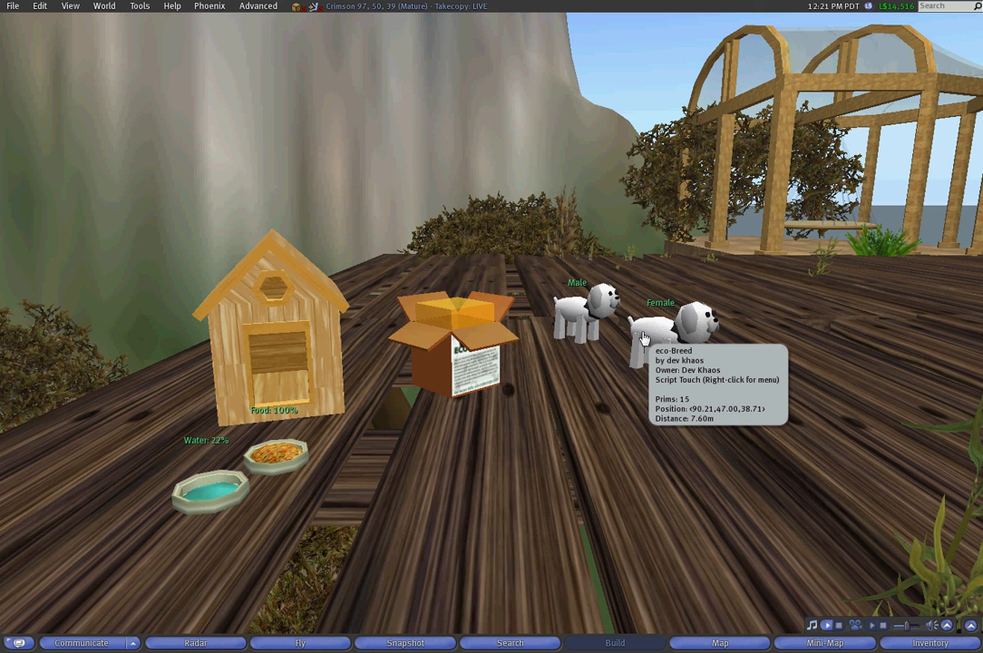
{"action": "mouse_move", "coordinate": [571, 361]}
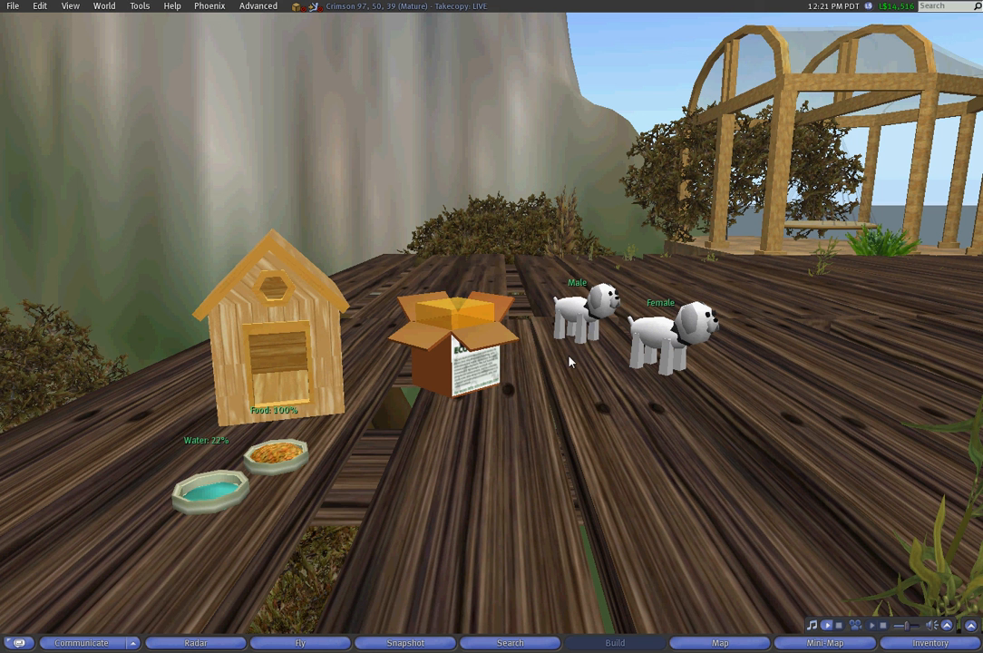
{"action": "mouse_move", "coordinate": [572, 334]}
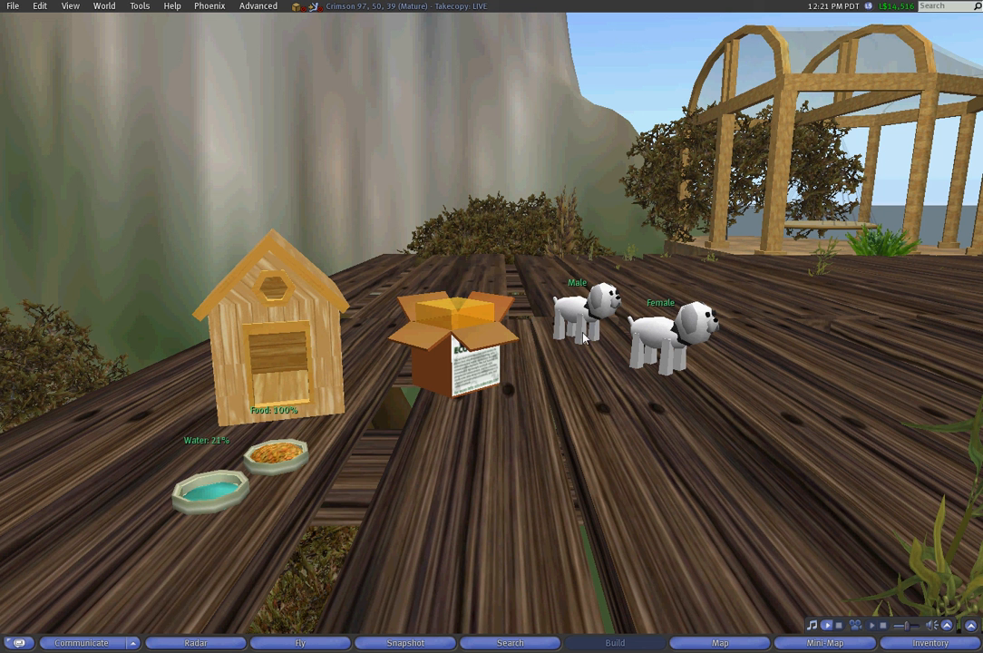
{"action": "mouse_move", "coordinate": [601, 334]}
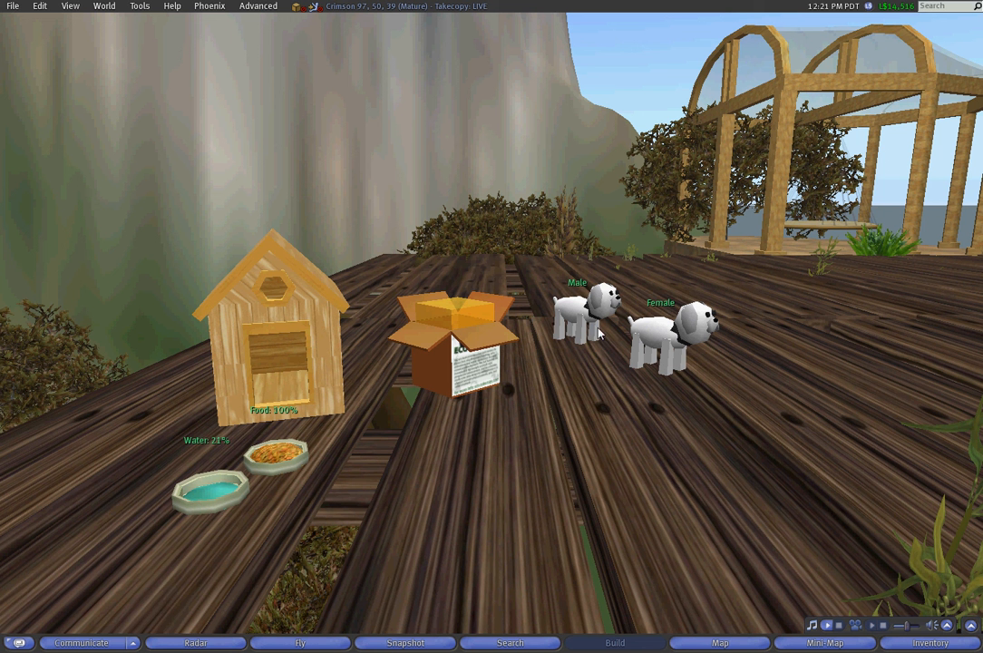
{"action": "mouse_move", "coordinate": [604, 339]}
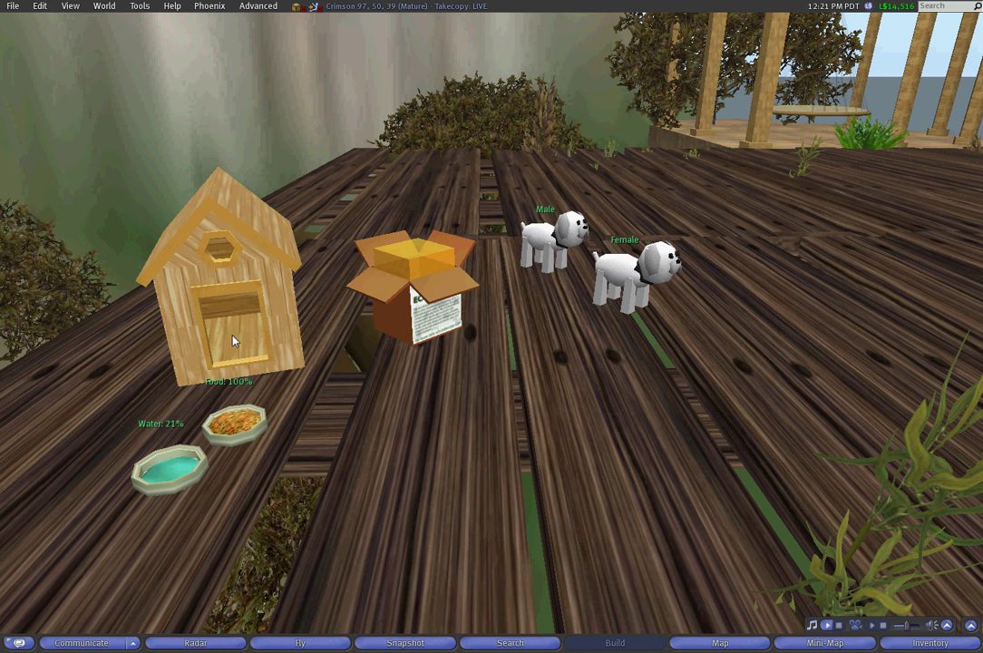
{"action": "mouse_move", "coordinate": [254, 312]}
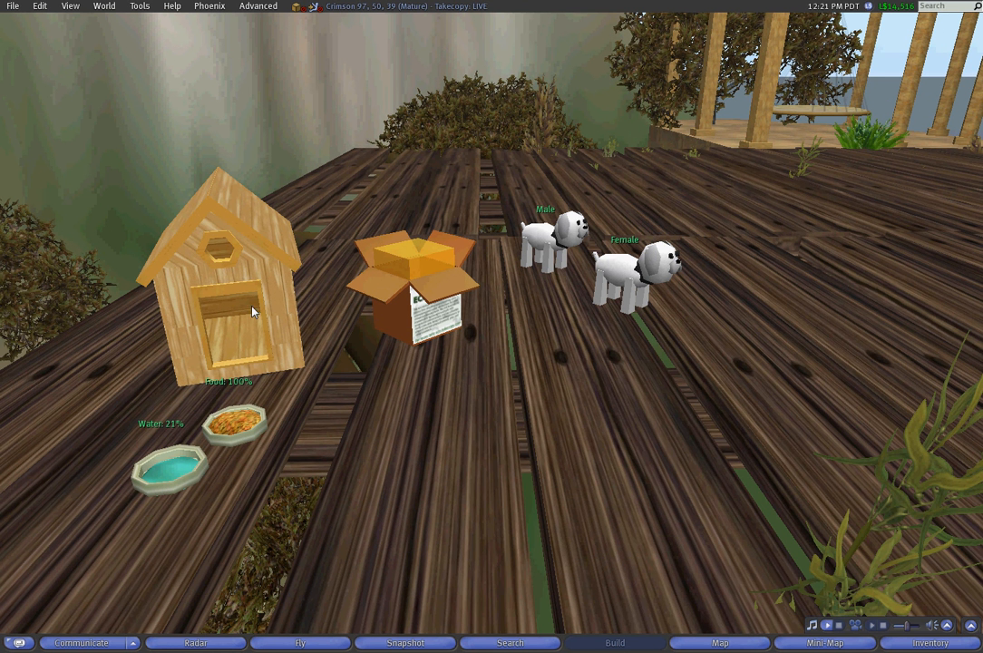
{"action": "mouse_move", "coordinate": [258, 343]}
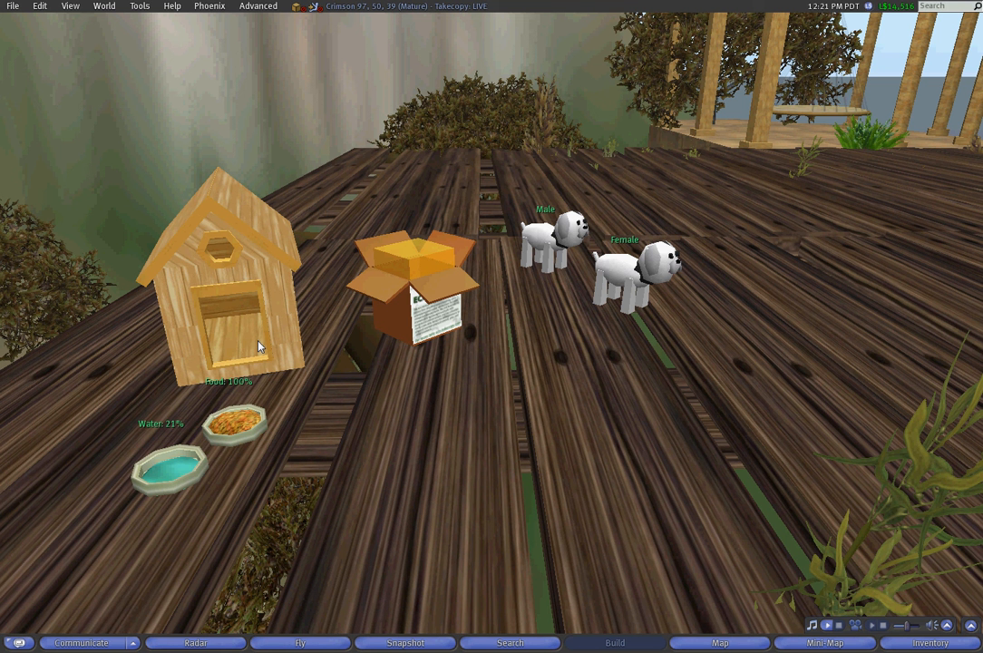
{"action": "mouse_move", "coordinate": [293, 243]}
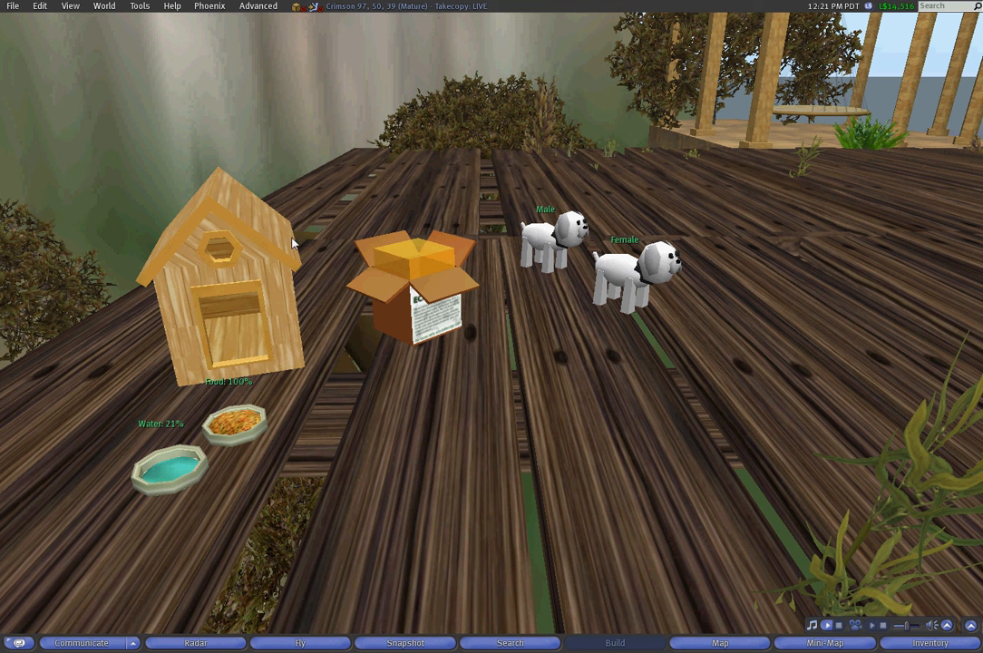
{"action": "mouse_move", "coordinate": [448, 389]}
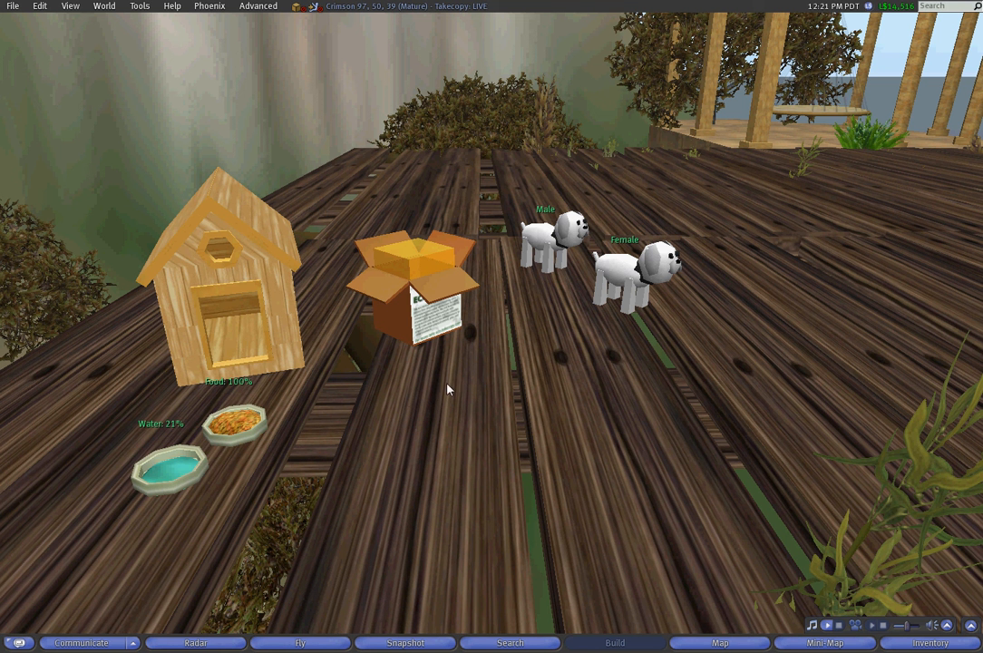
{"action": "mouse_move", "coordinate": [254, 316]}
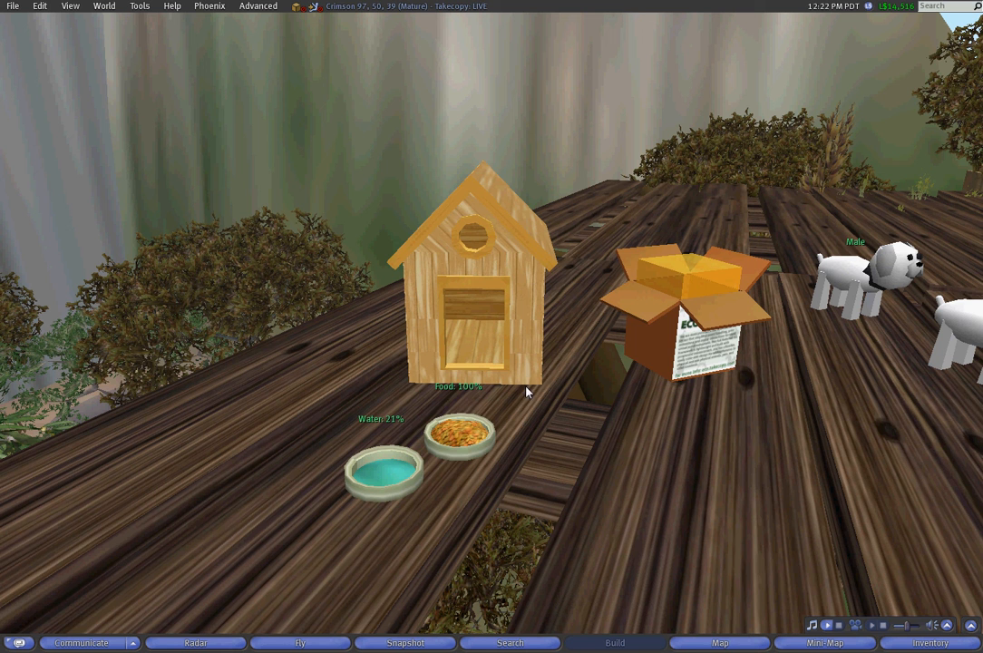
{"action": "mouse_move", "coordinate": [719, 370]}
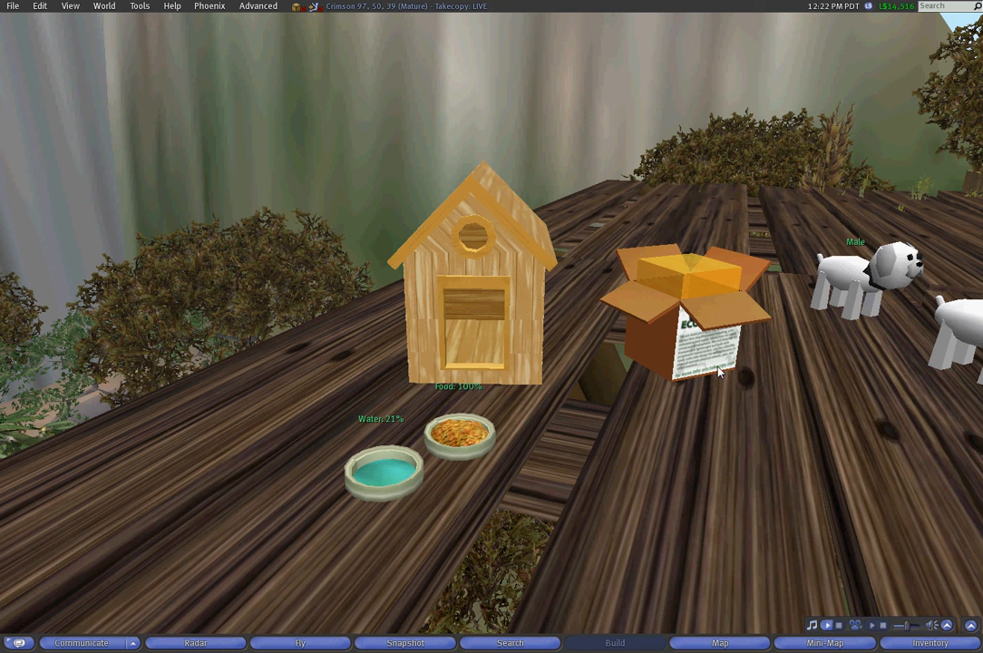
{"action": "mouse_move", "coordinate": [631, 354]}
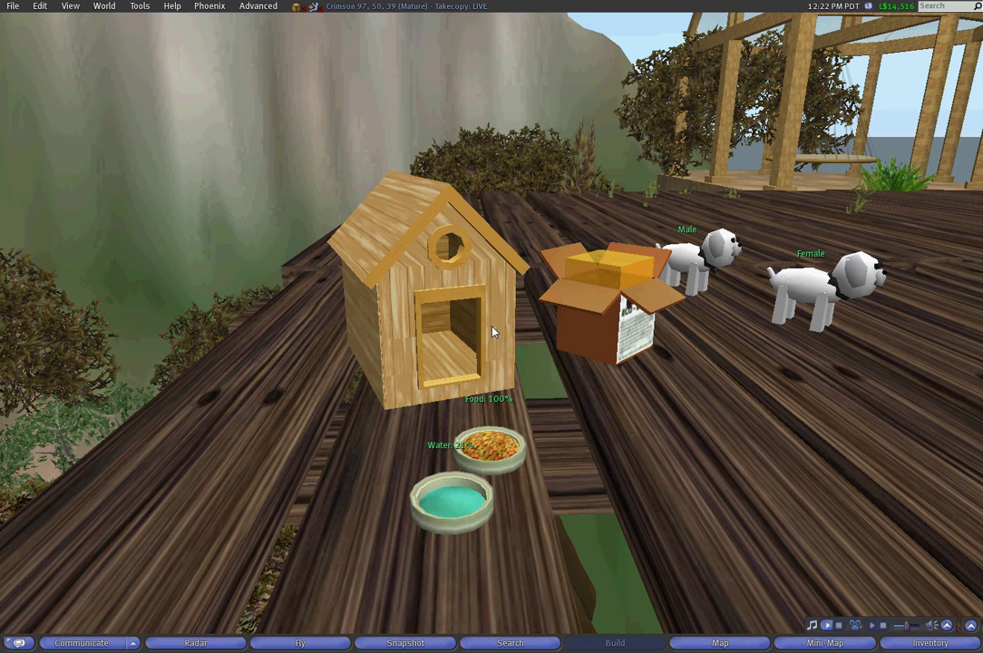
{"action": "mouse_move", "coordinate": [523, 341]}
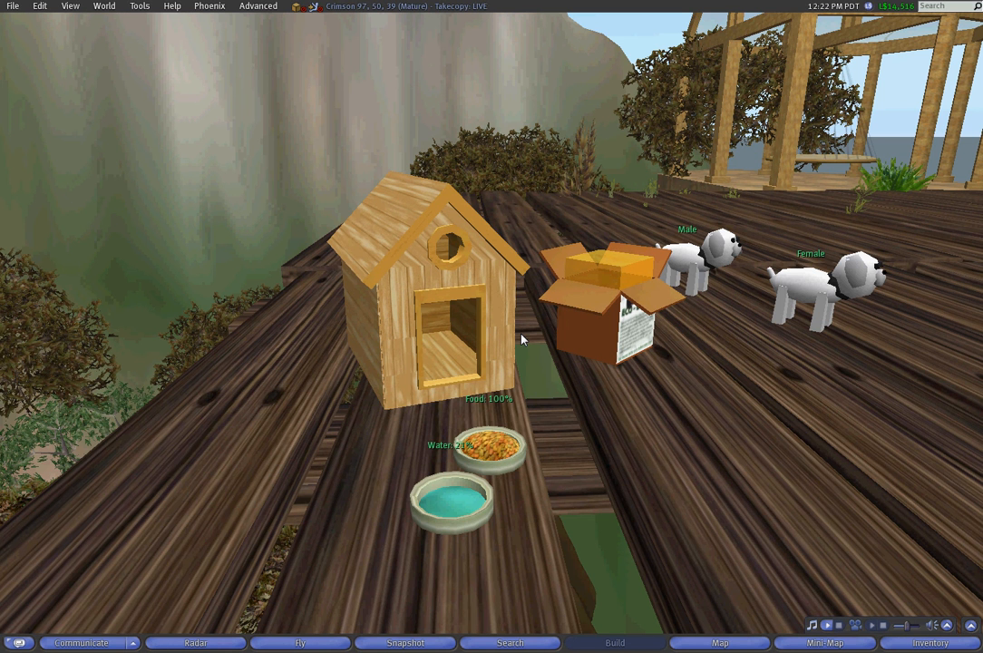
{"action": "mouse_move", "coordinate": [643, 319]}
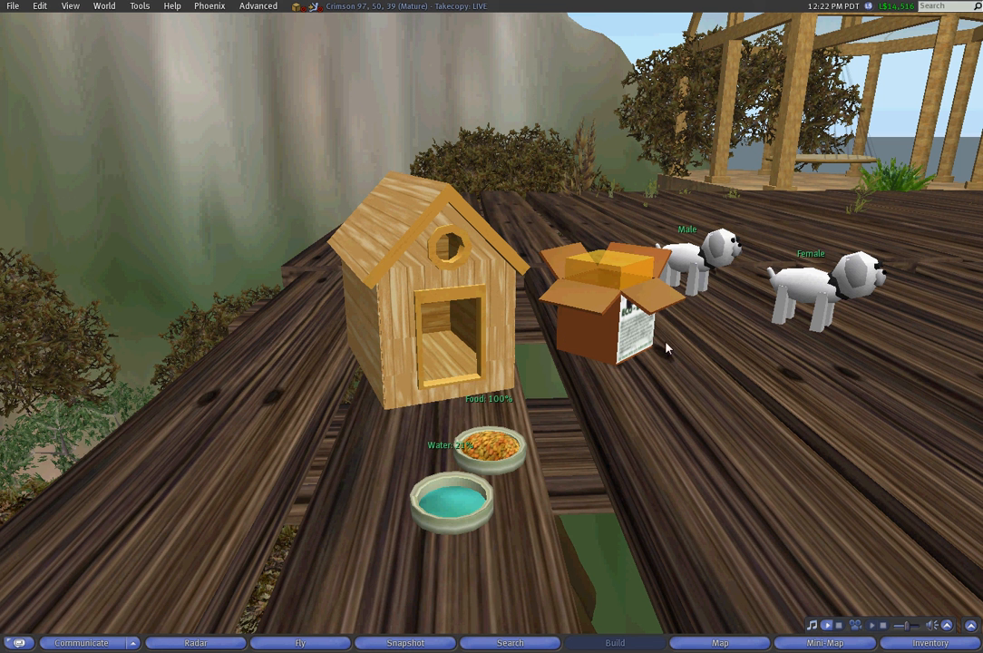
{"action": "mouse_move", "coordinate": [479, 329]}
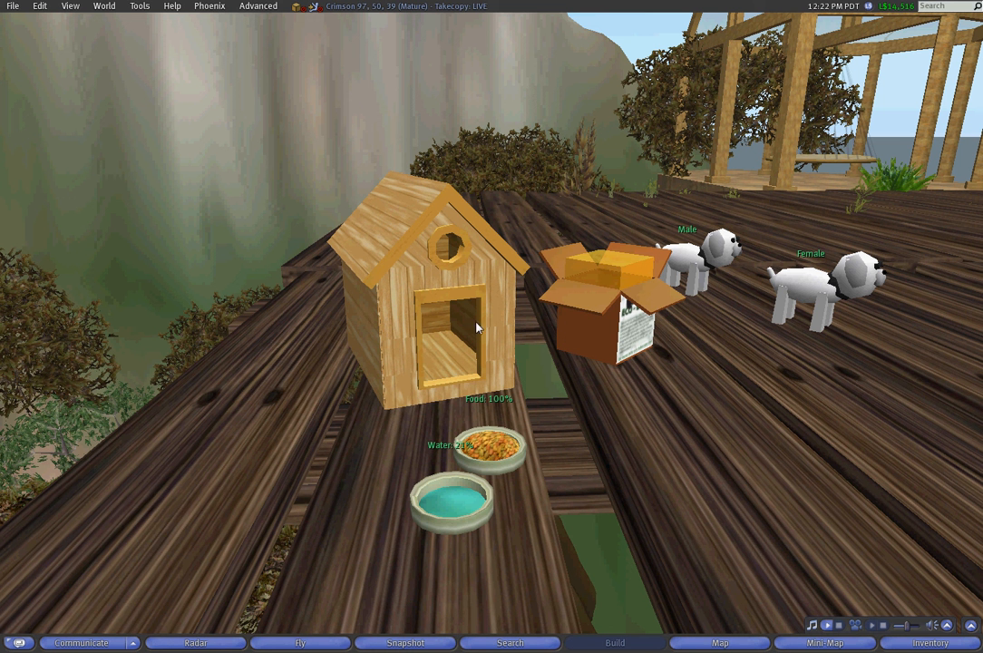
{"action": "mouse_move", "coordinate": [660, 274]}
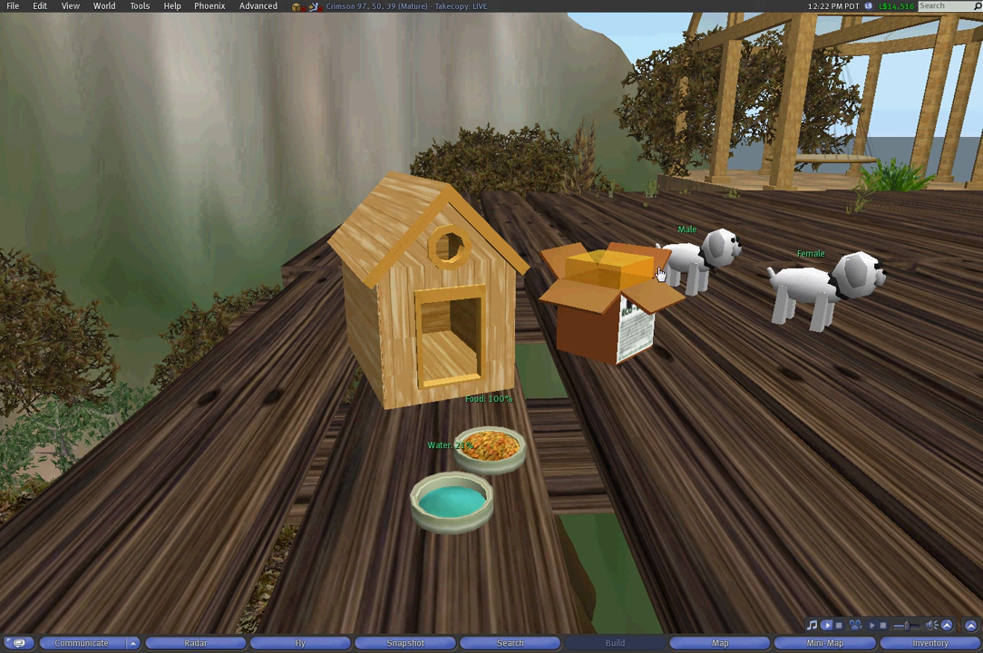
{"action": "mouse_move", "coordinate": [806, 288]}
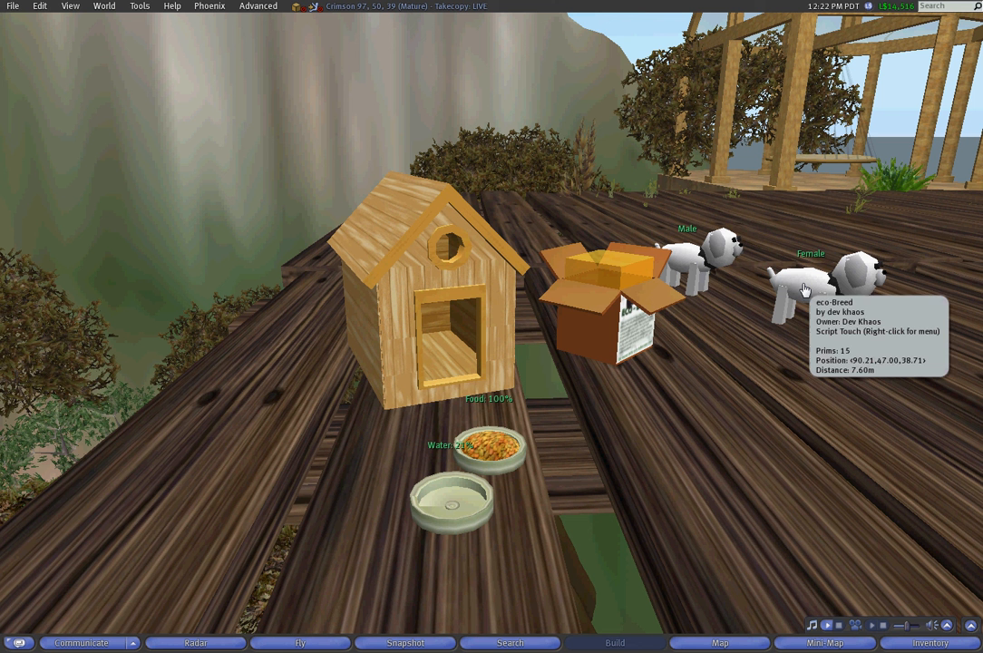
{"action": "mouse_move", "coordinate": [744, 318]}
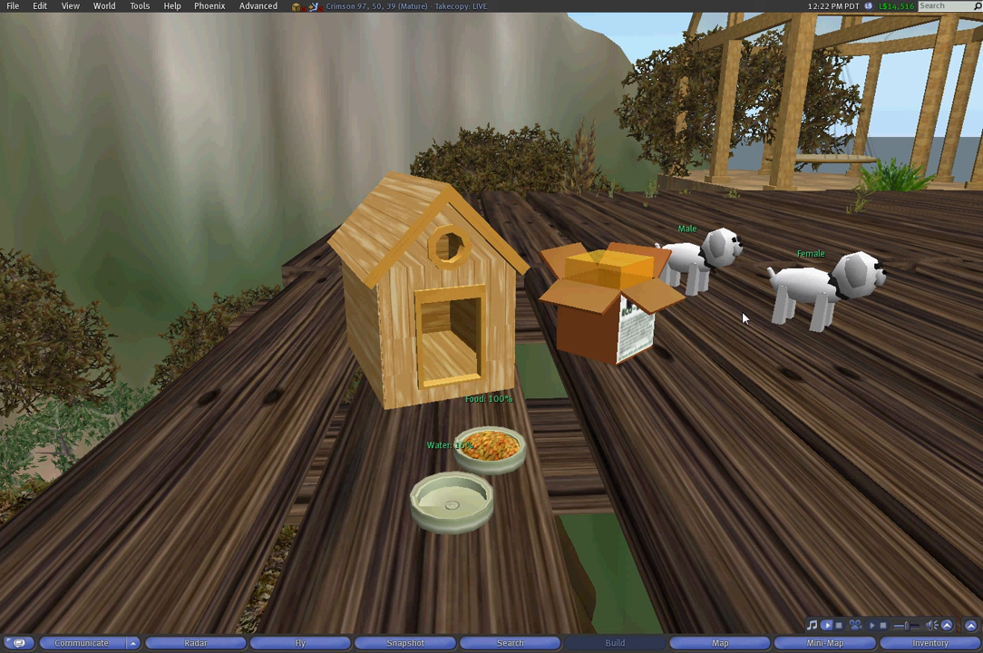
{"action": "mouse_move", "coordinate": [688, 271]}
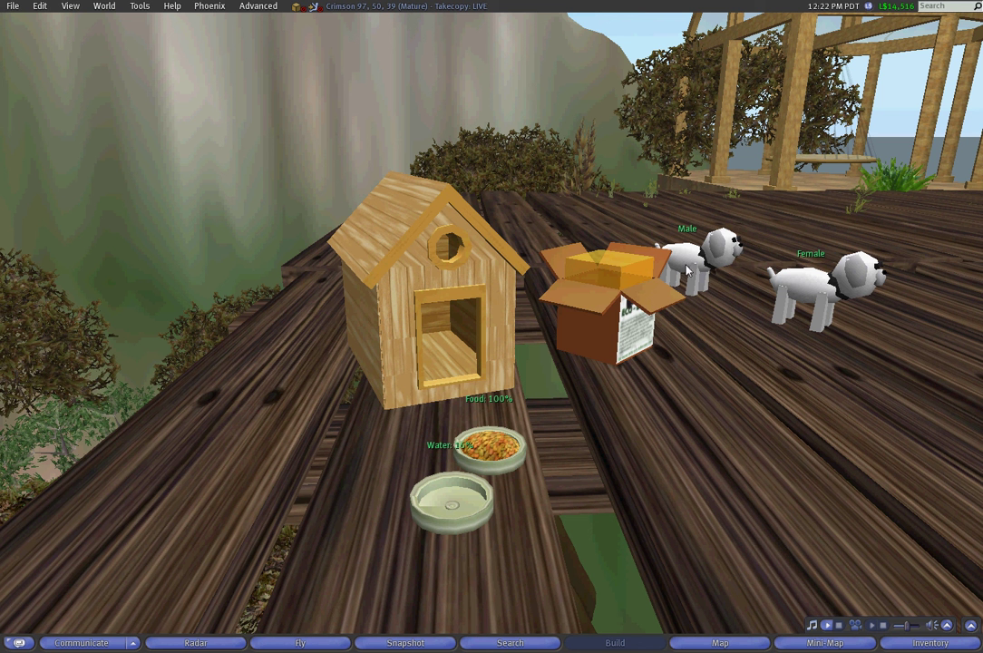
{"action": "mouse_move", "coordinate": [441, 323]}
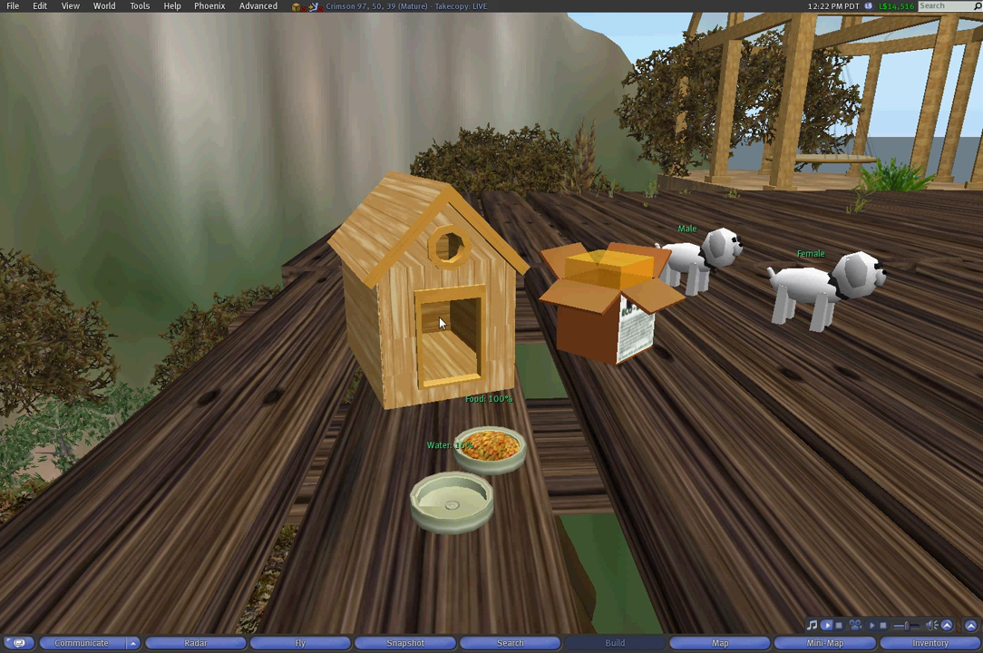
{"action": "mouse_move", "coordinate": [445, 319]}
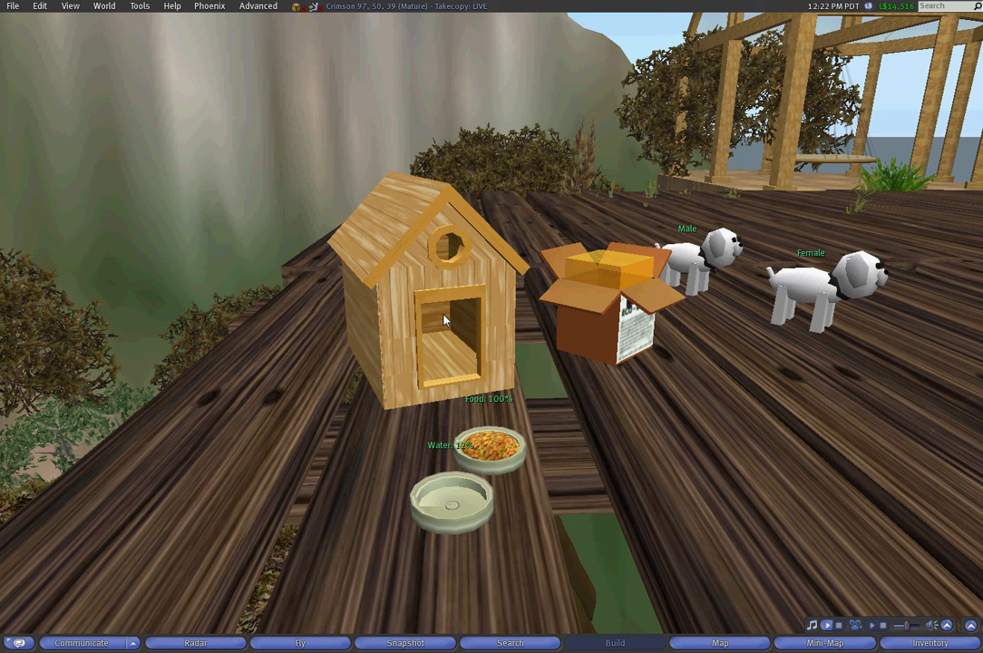
{"action": "mouse_move", "coordinate": [462, 457]}
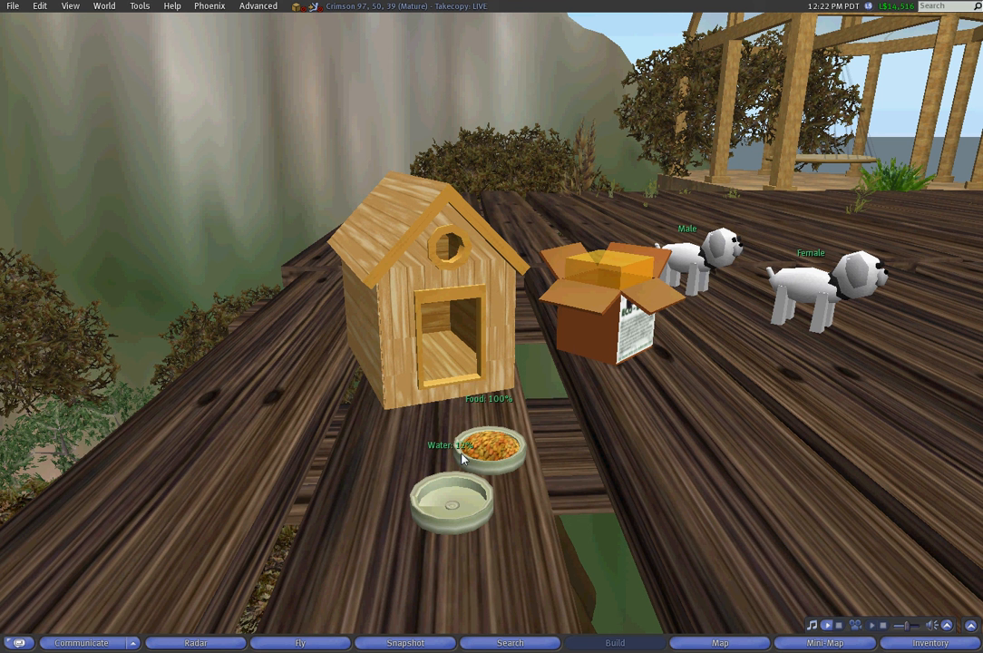
{"action": "mouse_move", "coordinate": [465, 483]}
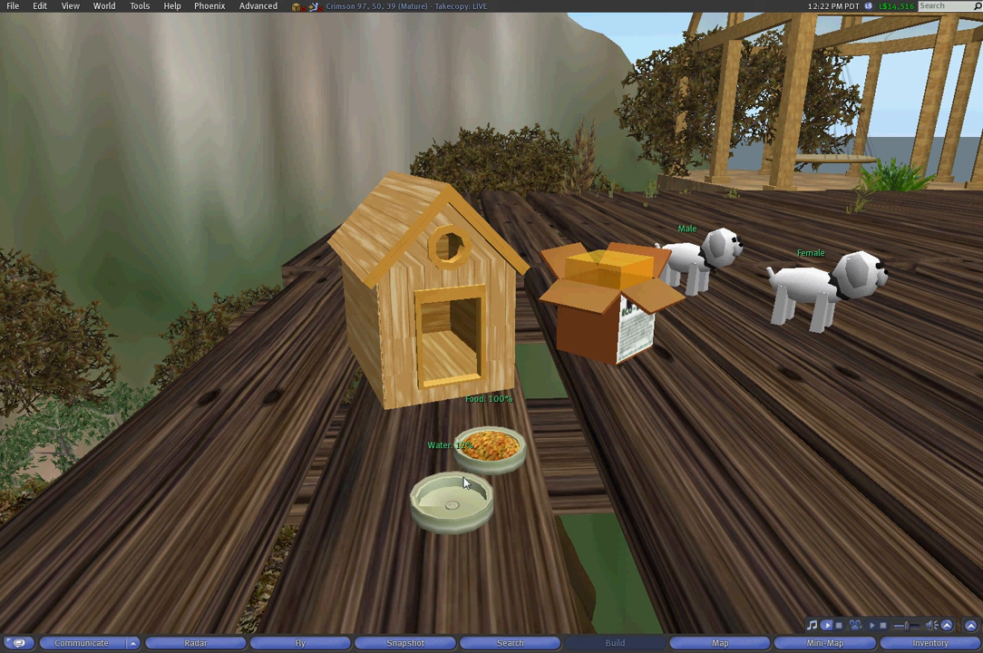
{"action": "mouse_move", "coordinate": [522, 483]}
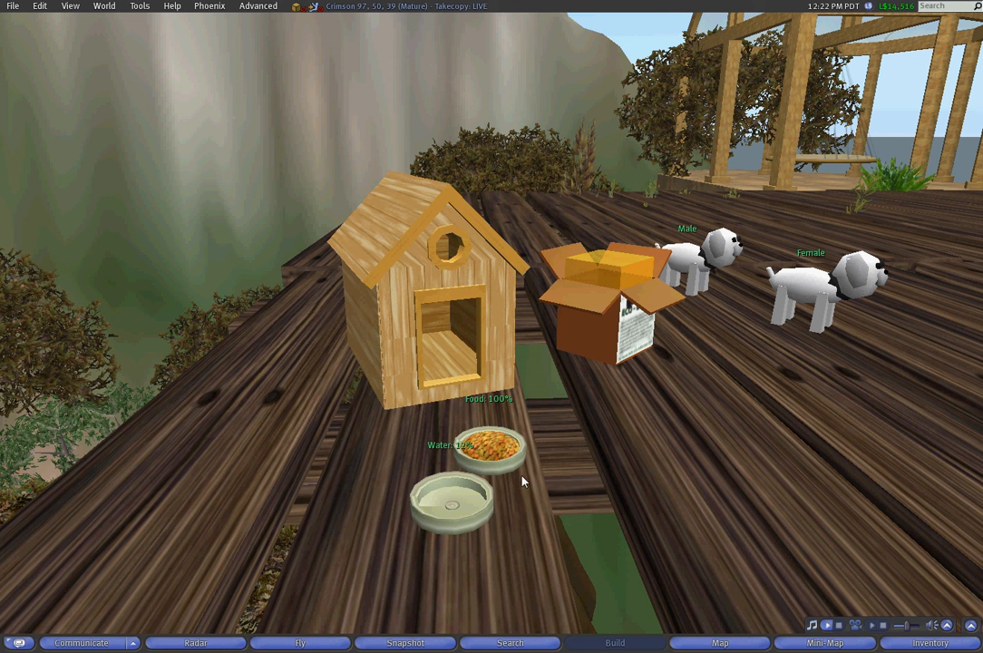
{"action": "mouse_move", "coordinate": [697, 368]}
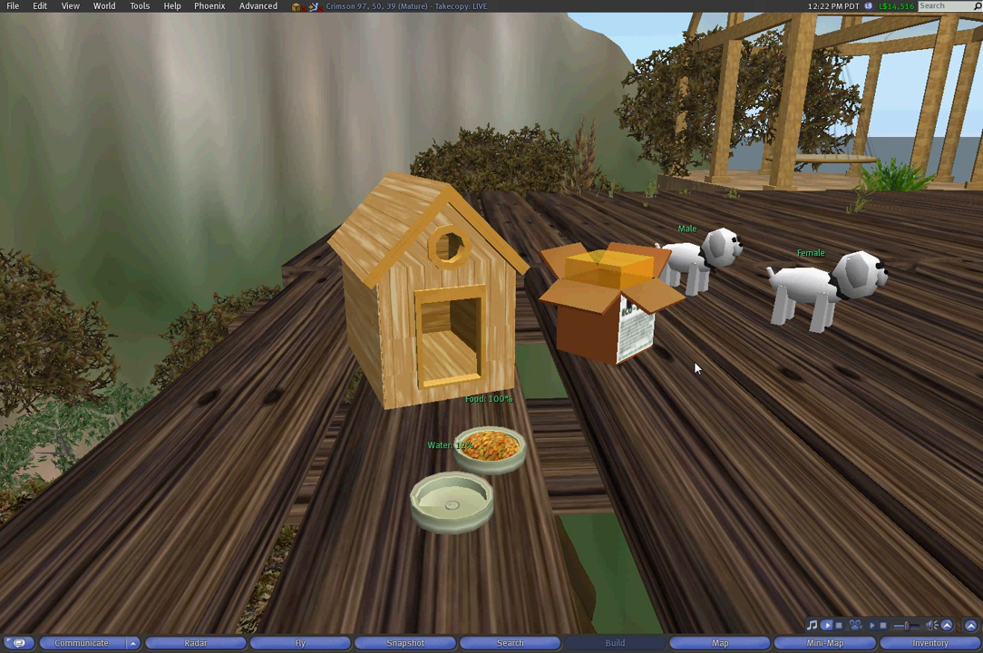
{"action": "mouse_move", "coordinate": [649, 389]}
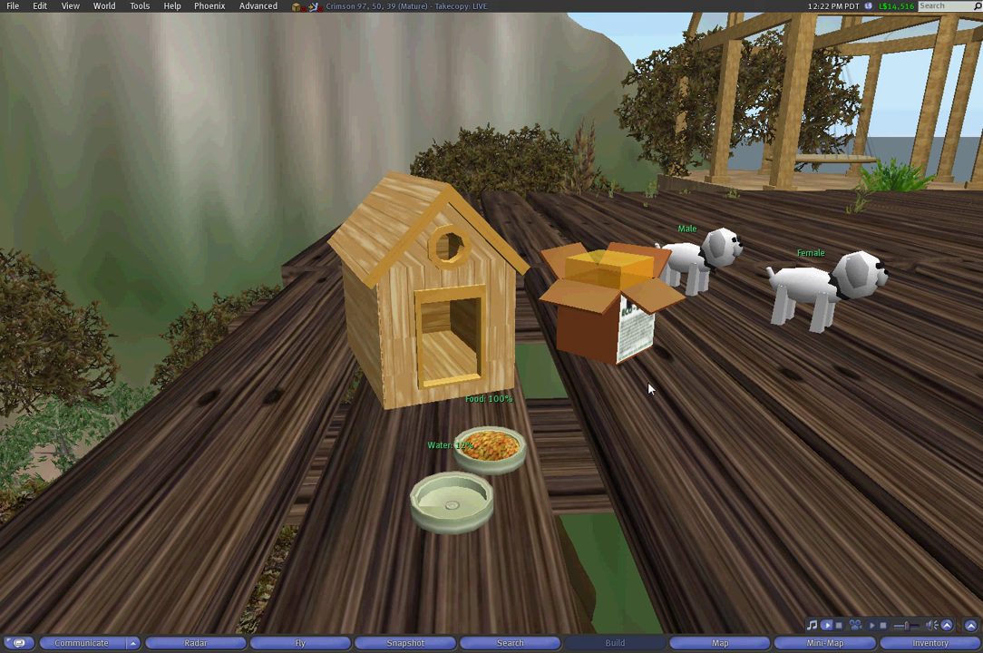
{"action": "mouse_move", "coordinate": [617, 396]}
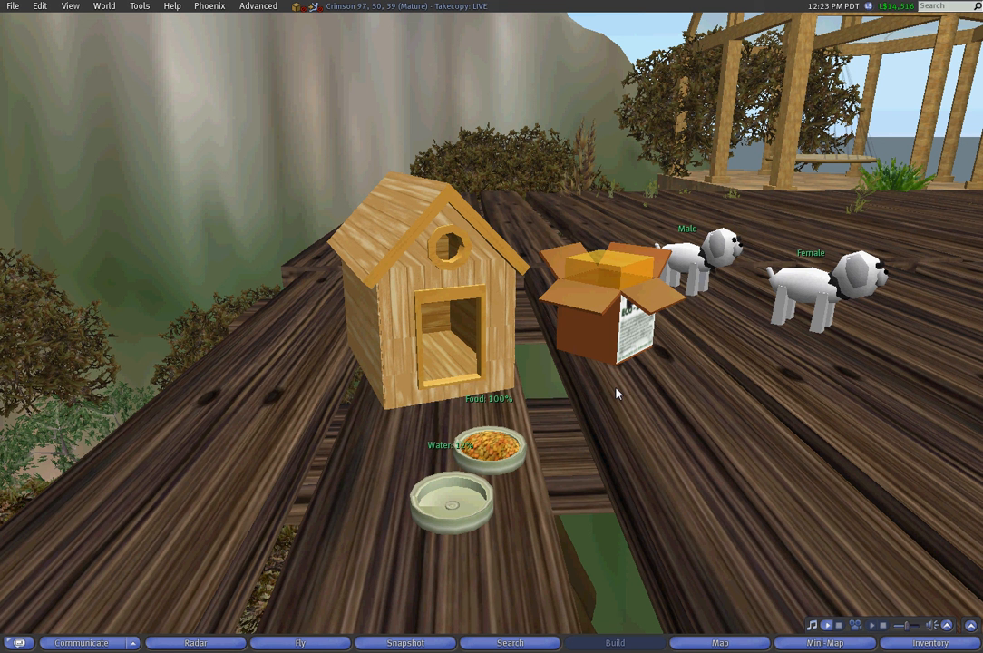
{"action": "mouse_move", "coordinate": [814, 412]}
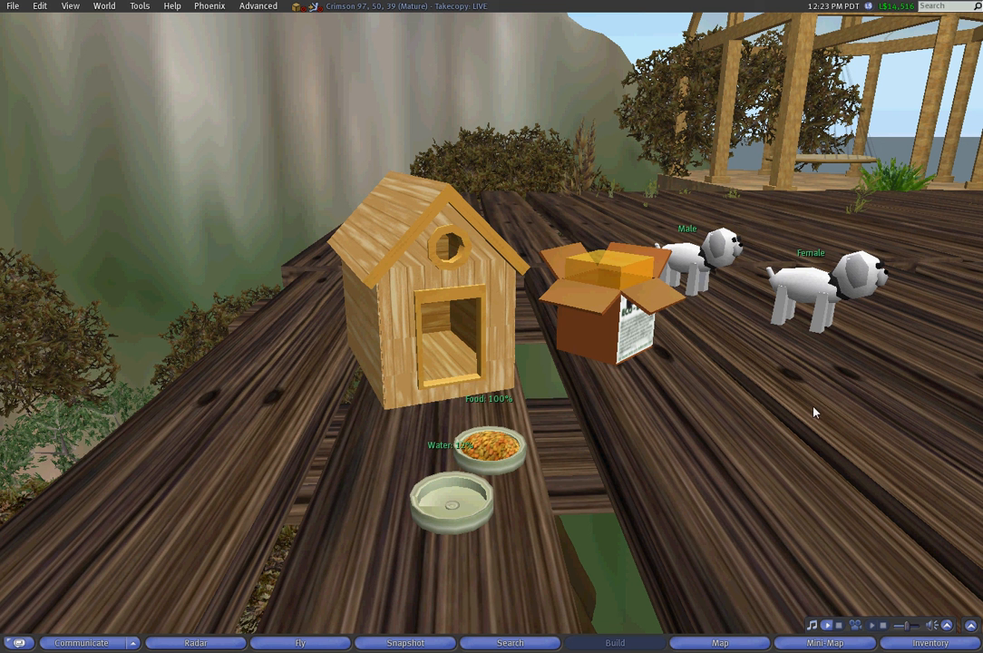
{"action": "mouse_move", "coordinate": [766, 331]}
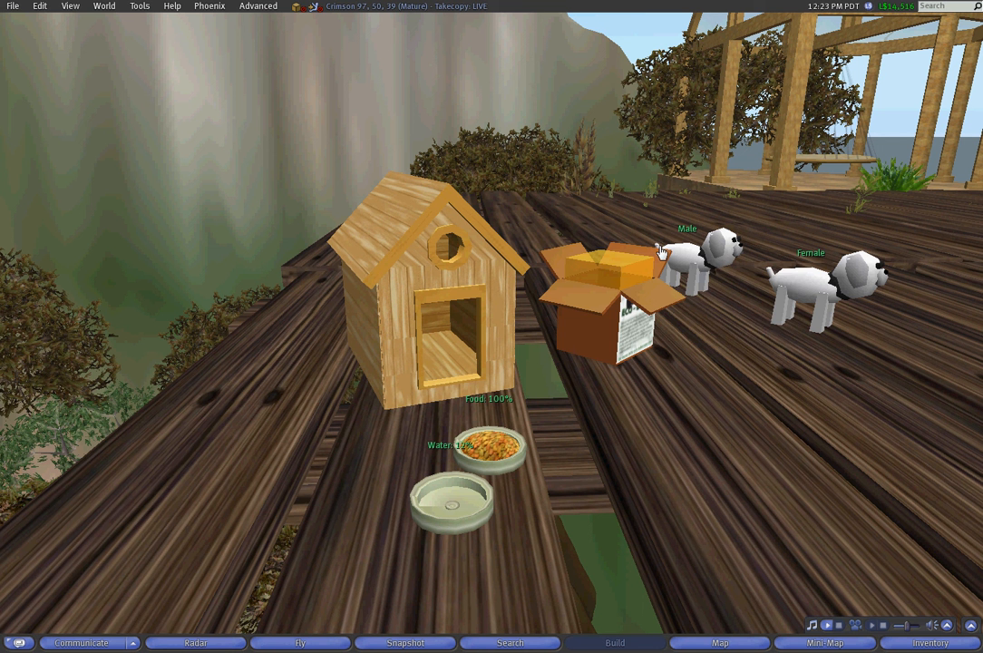
{"action": "mouse_move", "coordinate": [722, 316]}
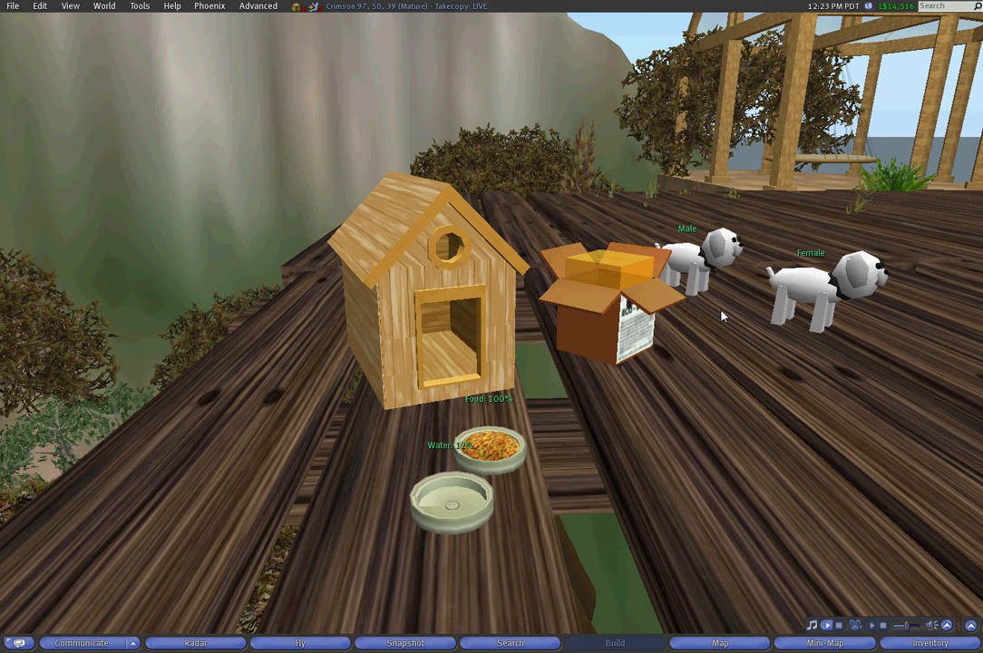
{"action": "mouse_move", "coordinate": [479, 355]}
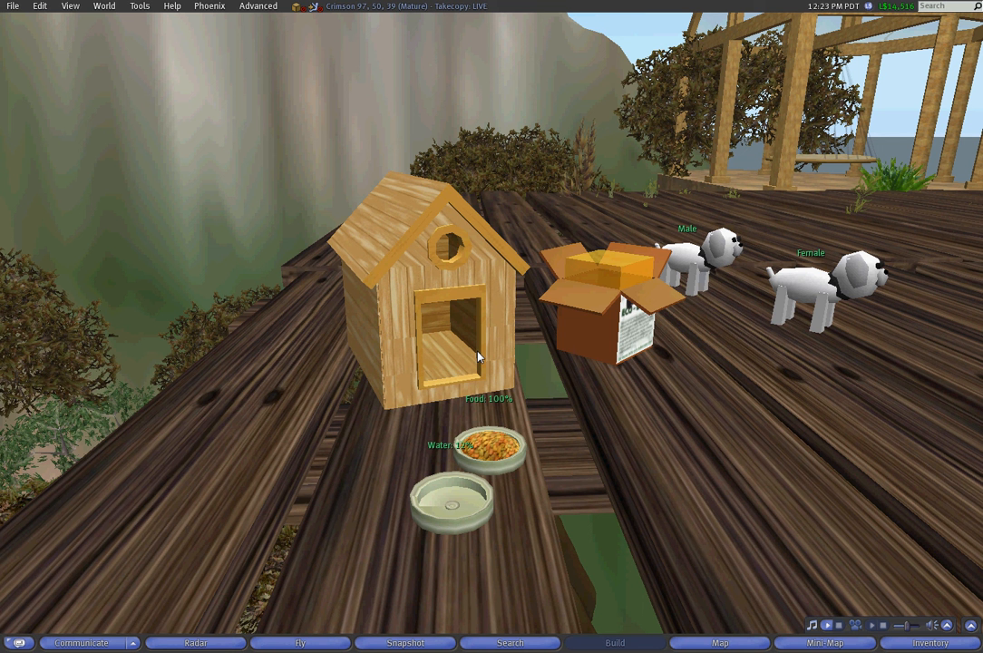
{"action": "mouse_move", "coordinate": [567, 359]}
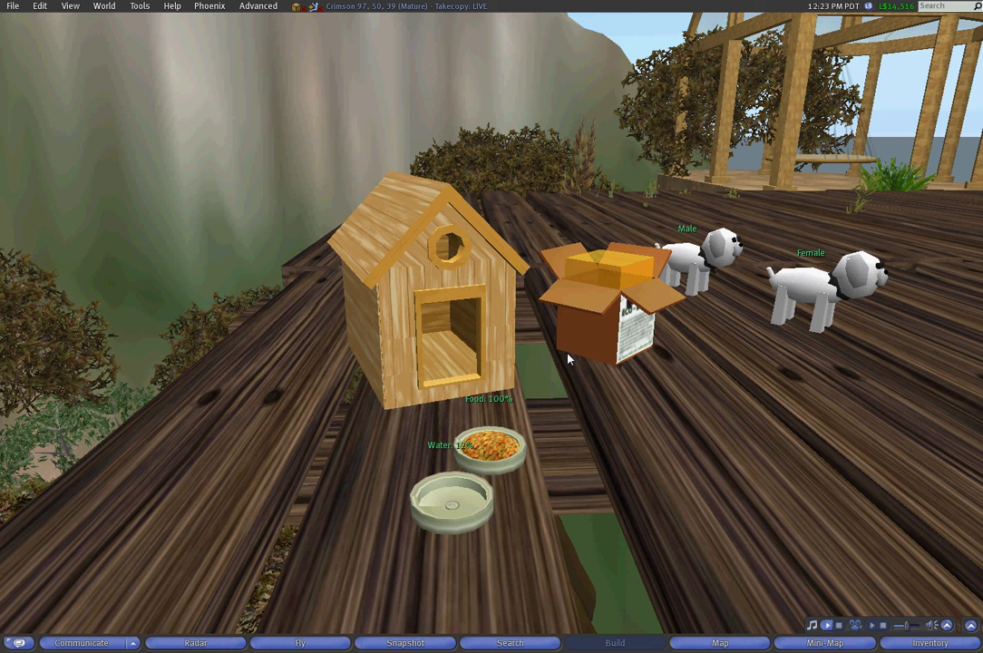
{"action": "mouse_move", "coordinate": [699, 315]}
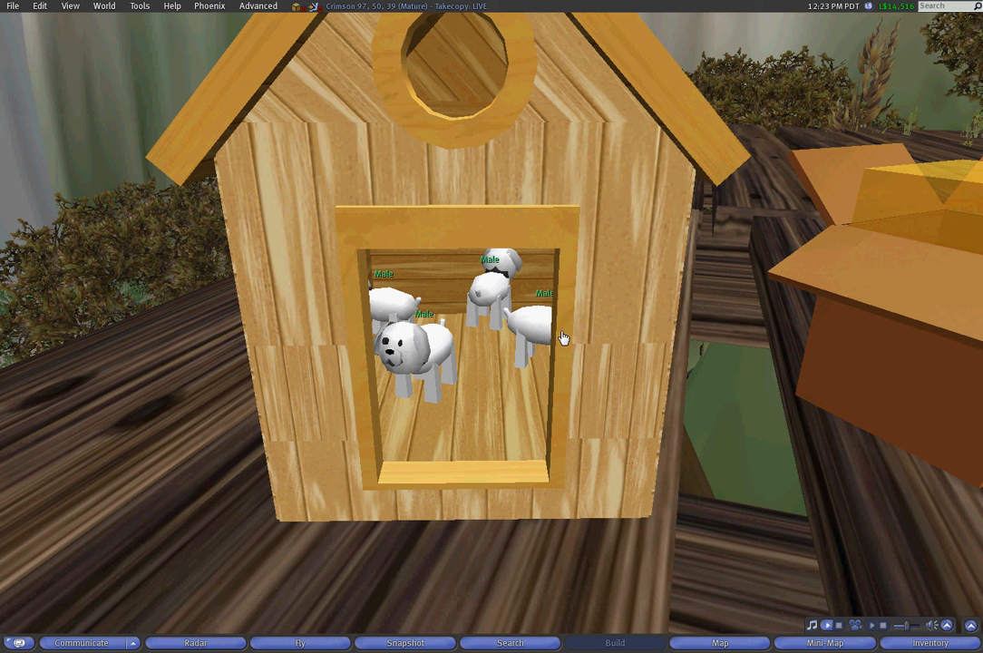
{"action": "mouse_move", "coordinate": [490, 370]}
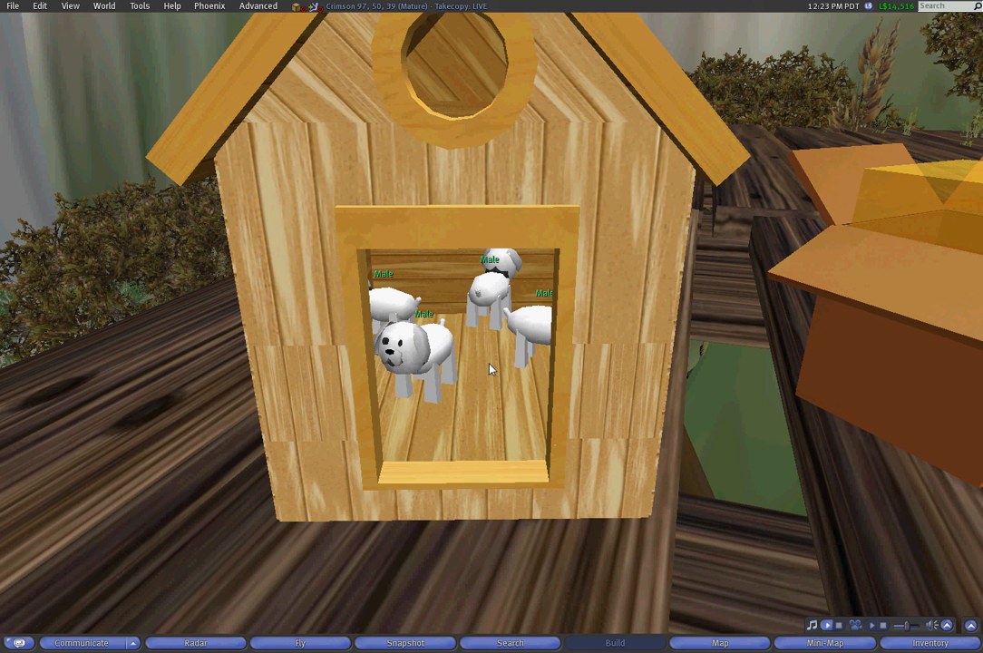
{"action": "mouse_move", "coordinate": [537, 356]}
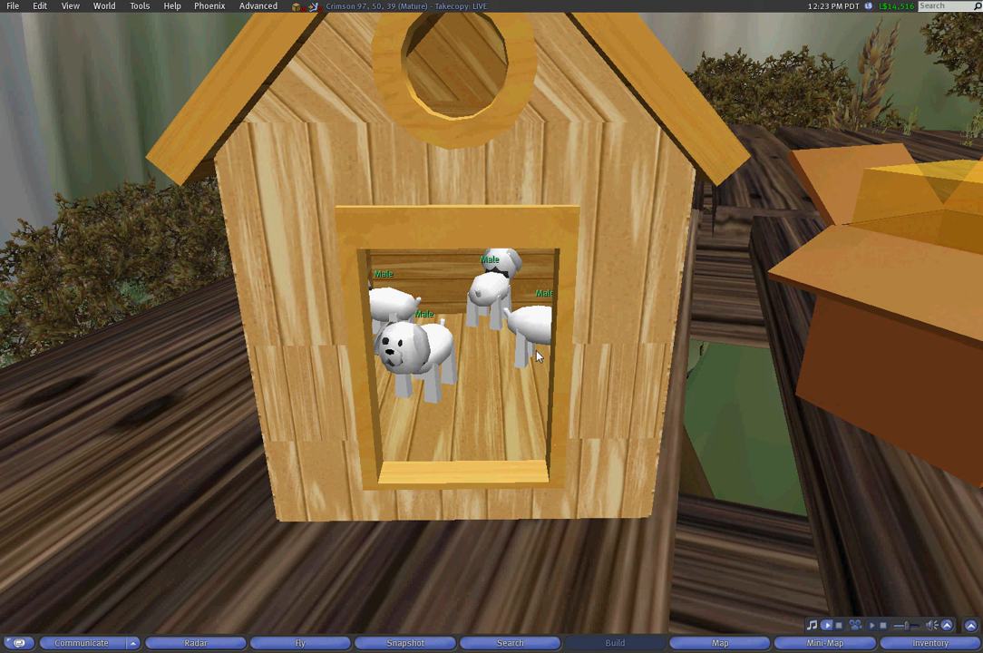
{"action": "mouse_move", "coordinate": [535, 342]}
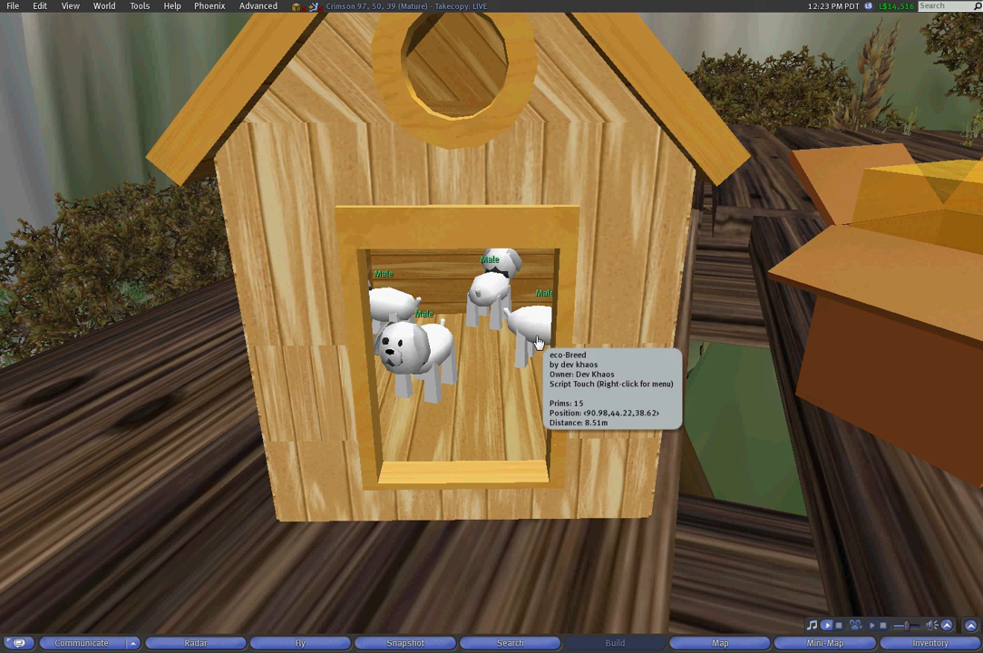
{"action": "mouse_move", "coordinate": [510, 348]}
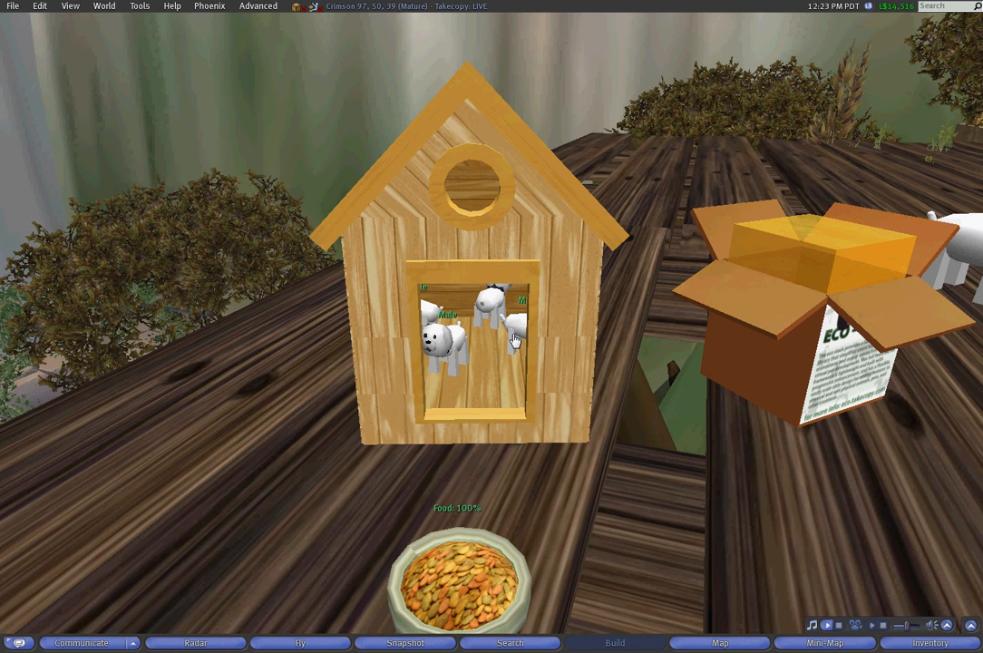
{"action": "mouse_move", "coordinate": [537, 406]}
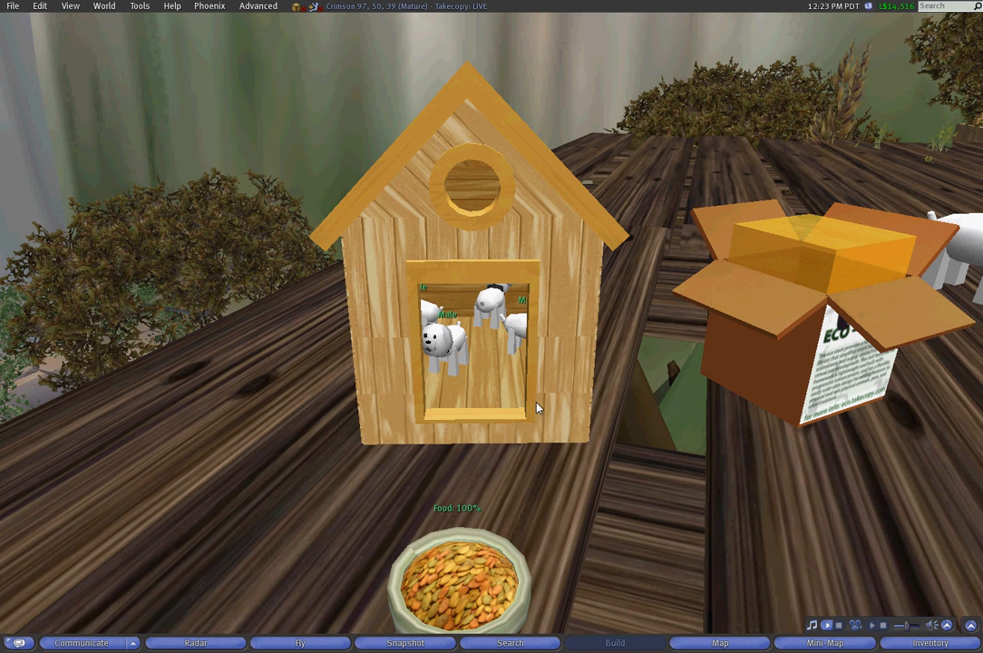
{"action": "mouse_move", "coordinate": [533, 379]}
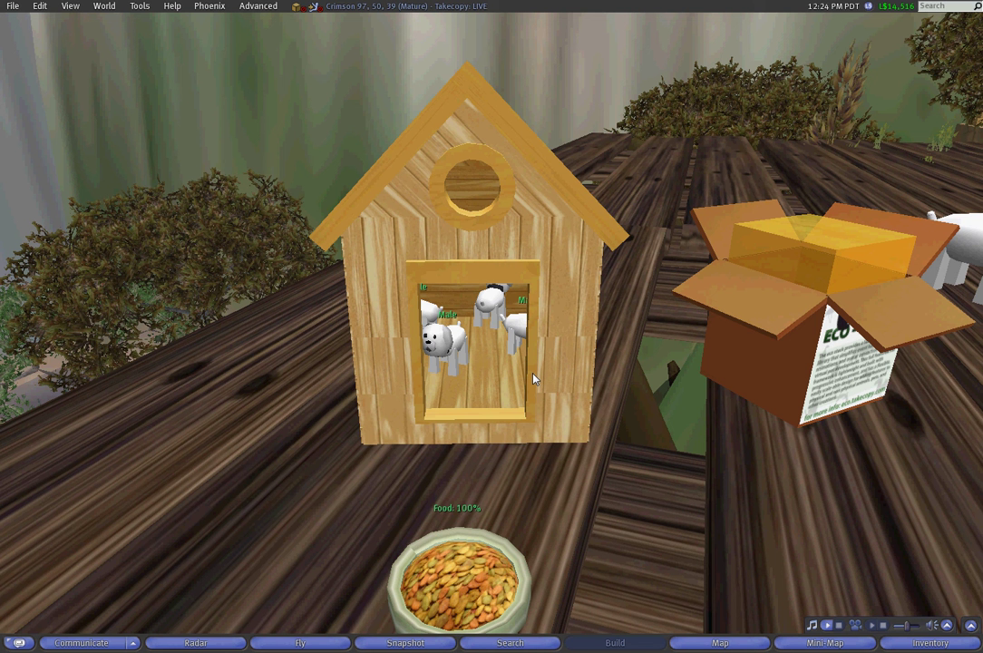
{"action": "mouse_move", "coordinate": [524, 354]}
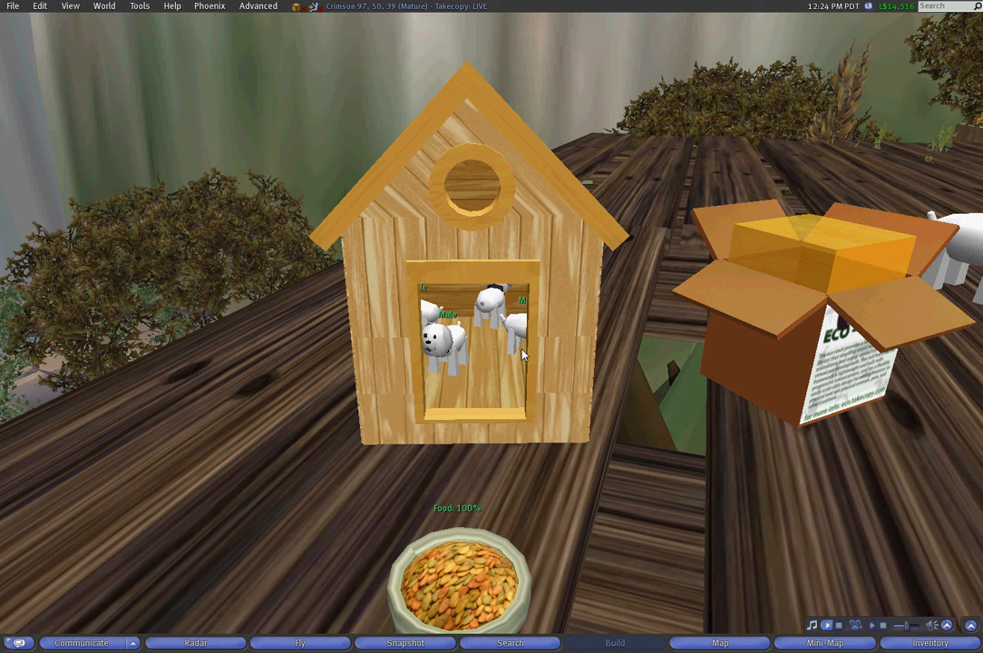